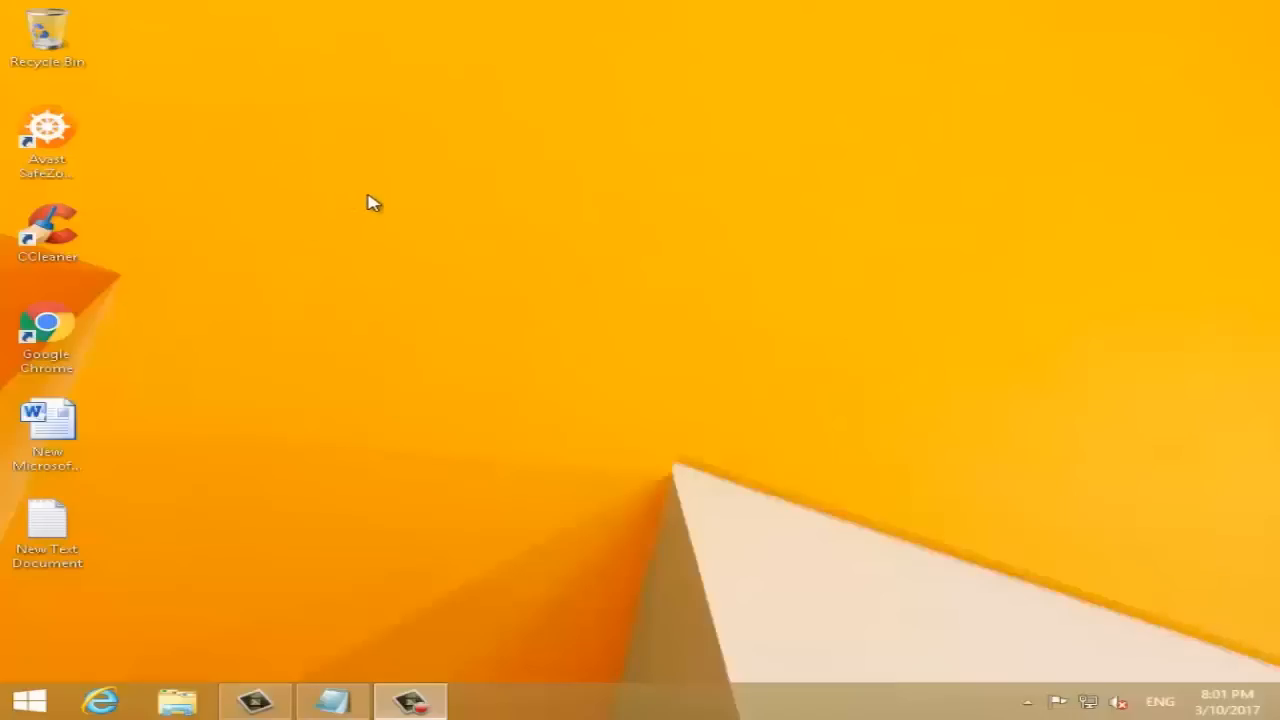
Bring up This PC in File Explorer to locate Local Disk (D:)
{"action": "left_click", "coordinate": [420, 248]}
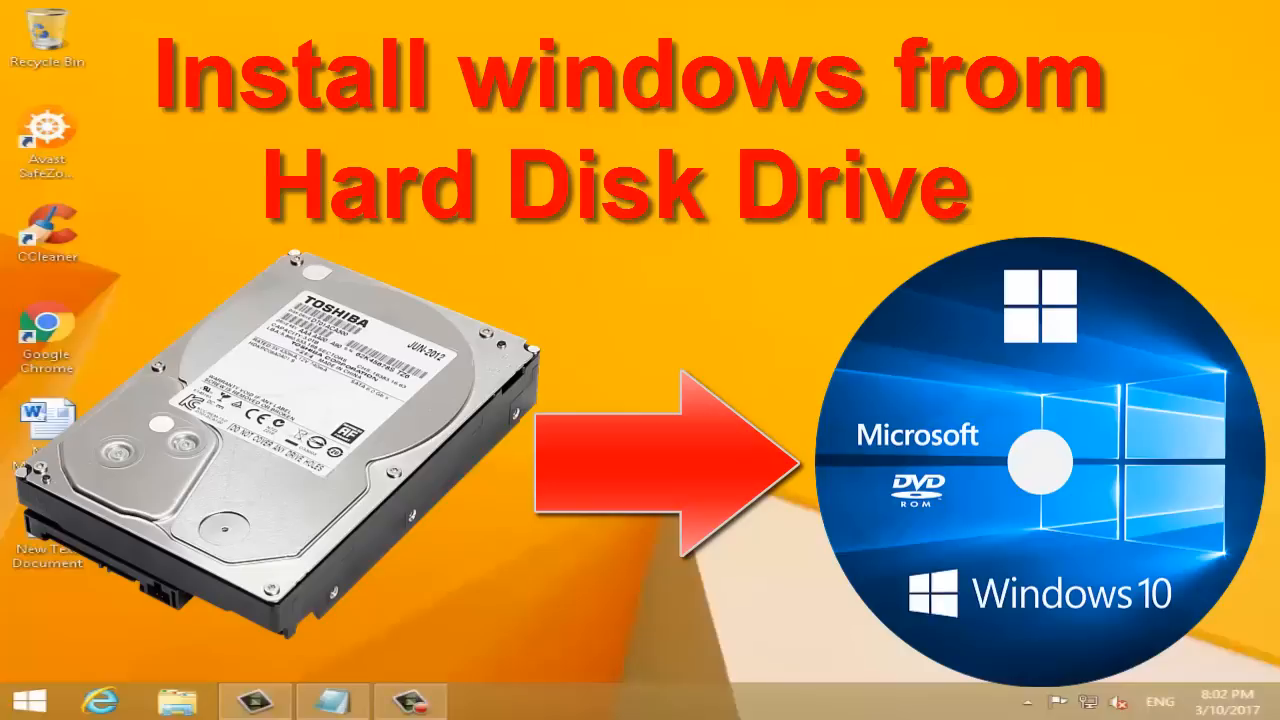
{"action": "mouse_move", "coordinate": [224, 260]}
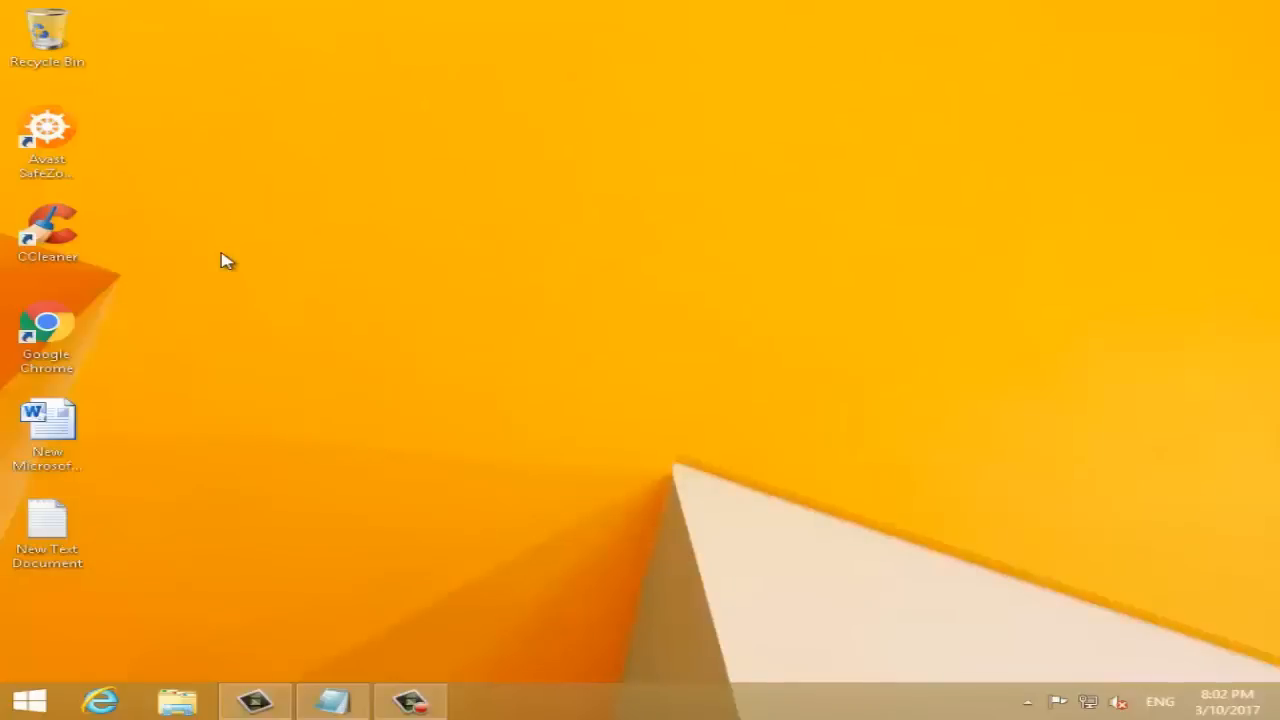
{"action": "left_click", "coordinate": [176, 700]}
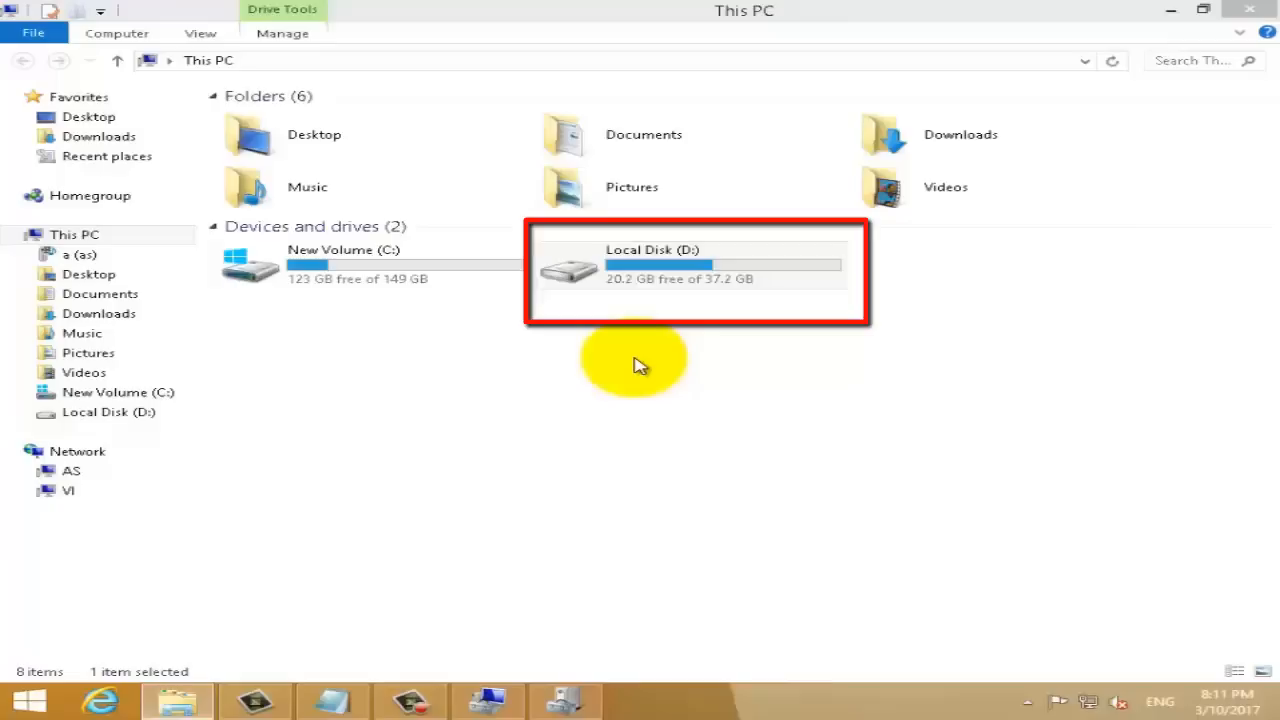
{"action": "mouse_move", "coordinate": [520, 358]}
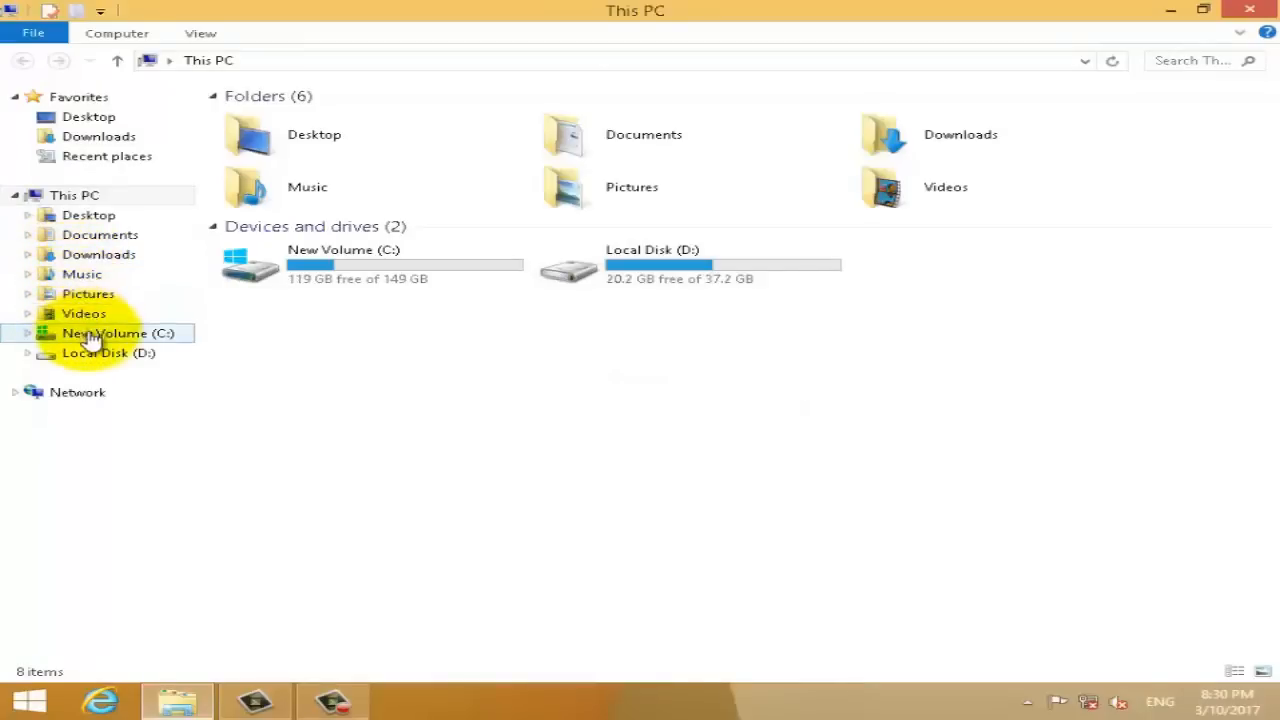
Manage This PC and show Disk Management with the D: partition on Disk 1
{"action": "left_click", "coordinate": [74, 196]}
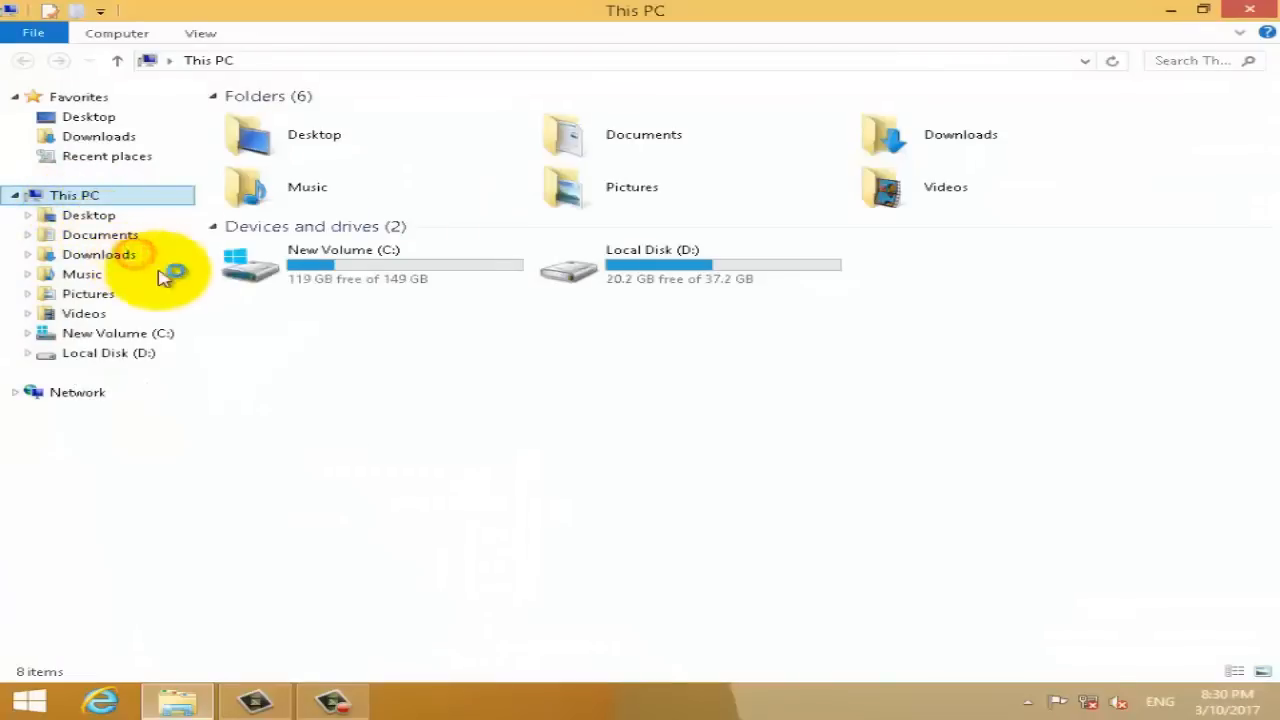
{"action": "mouse_move", "coordinate": [584, 392]}
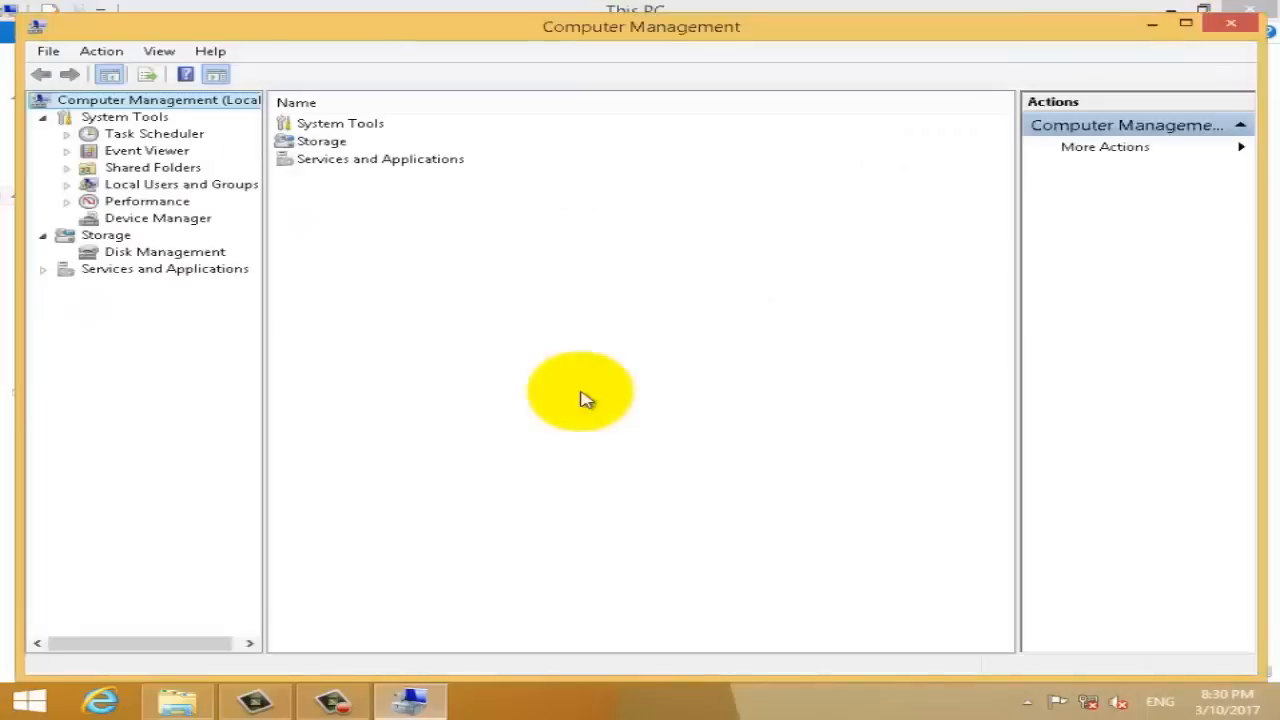
{"action": "mouse_move", "coordinate": [164, 260]}
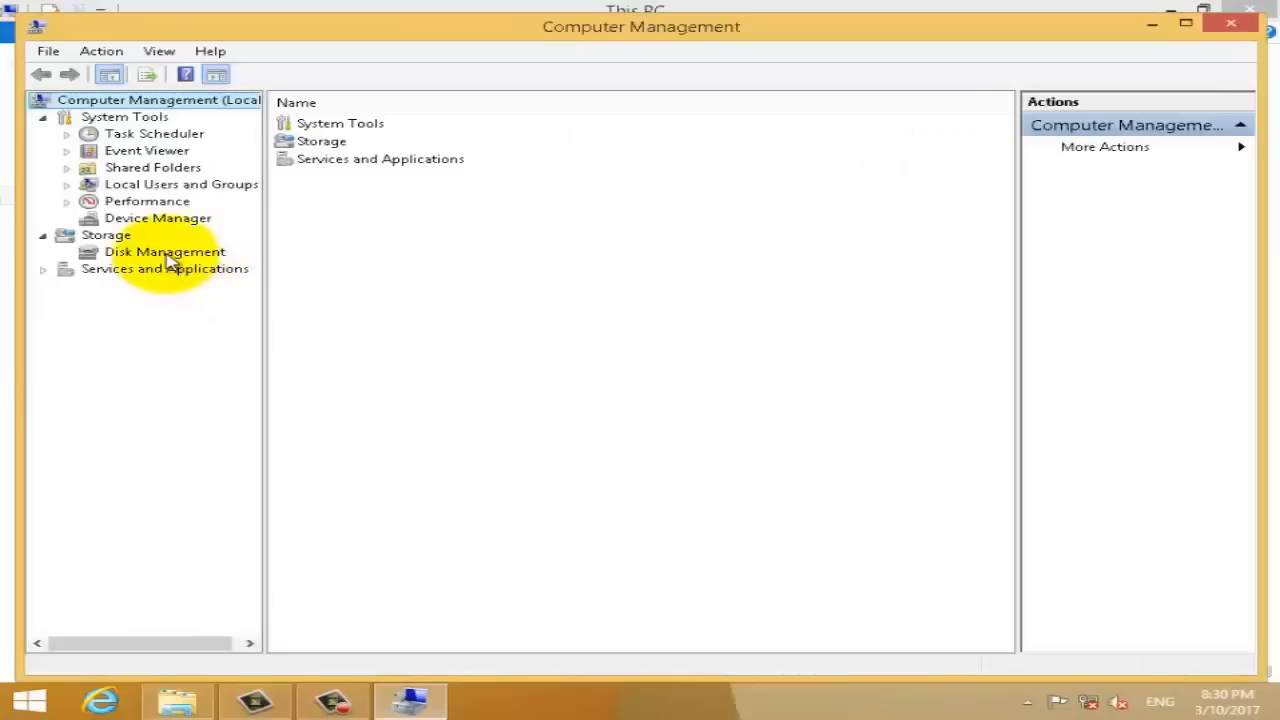
{"action": "left_click", "coordinate": [164, 252]}
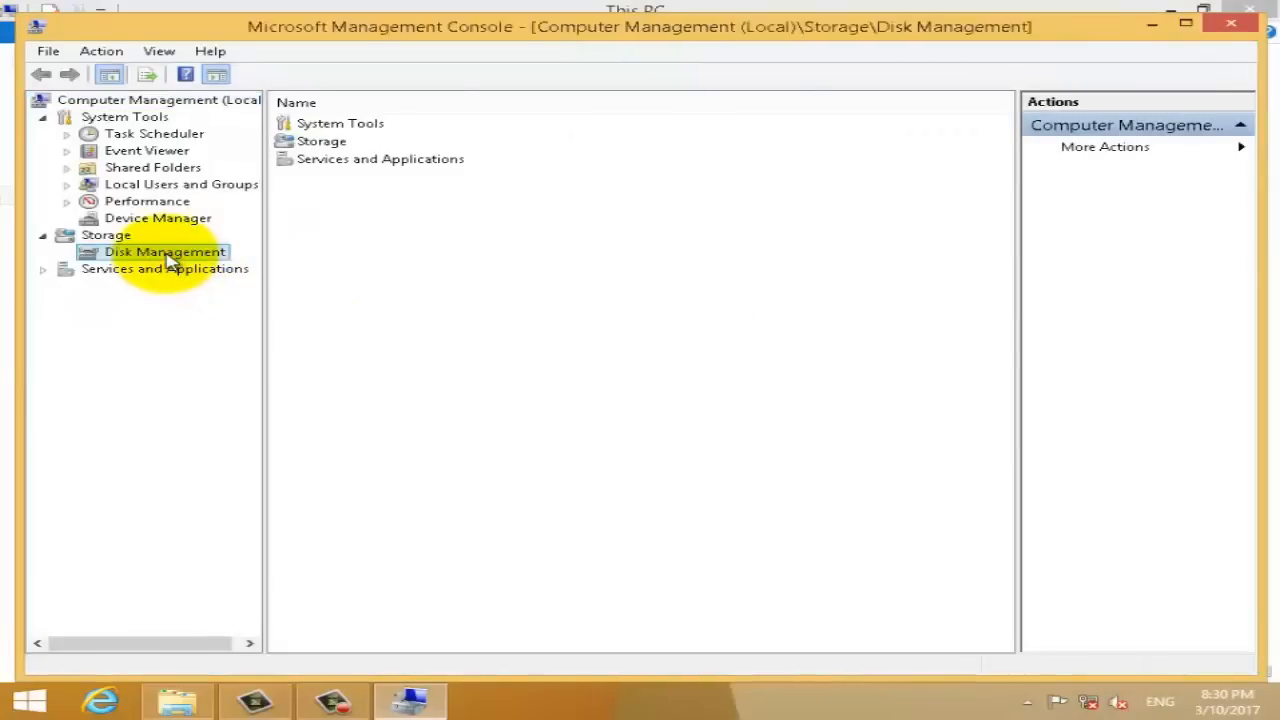
{"action": "left_click", "coordinate": [164, 252]}
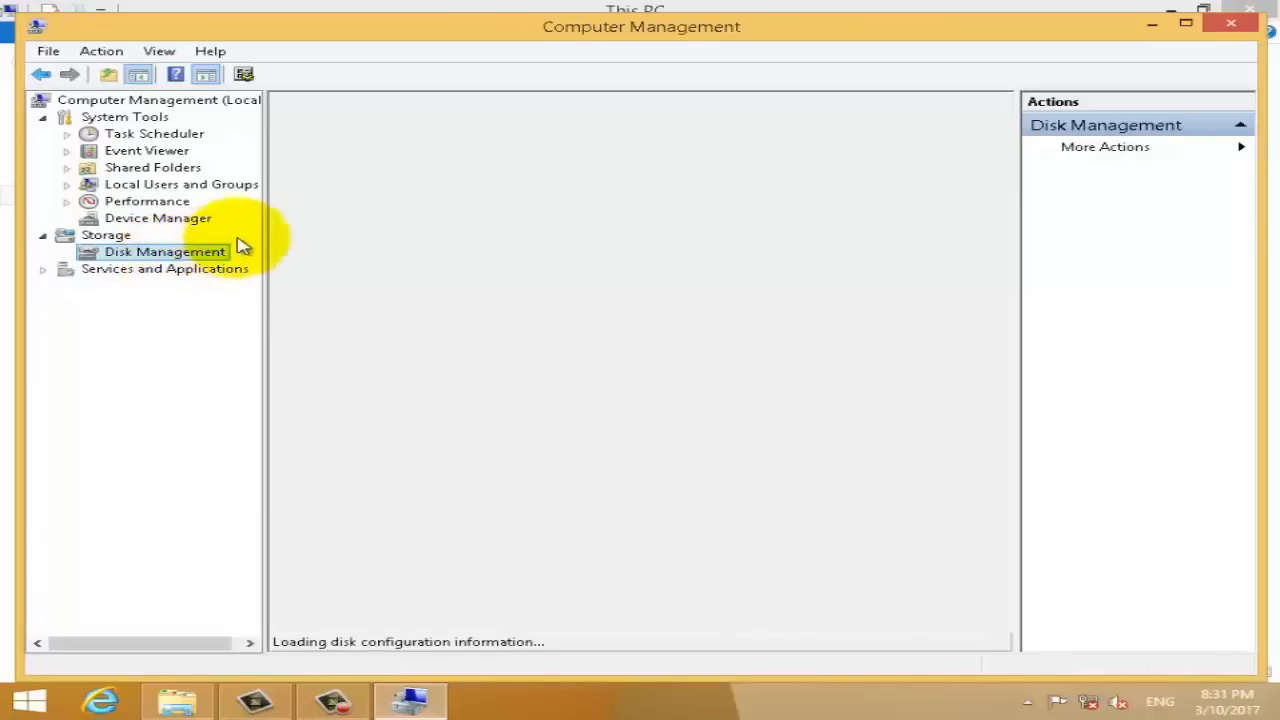
{"action": "left_click", "coordinate": [164, 252]}
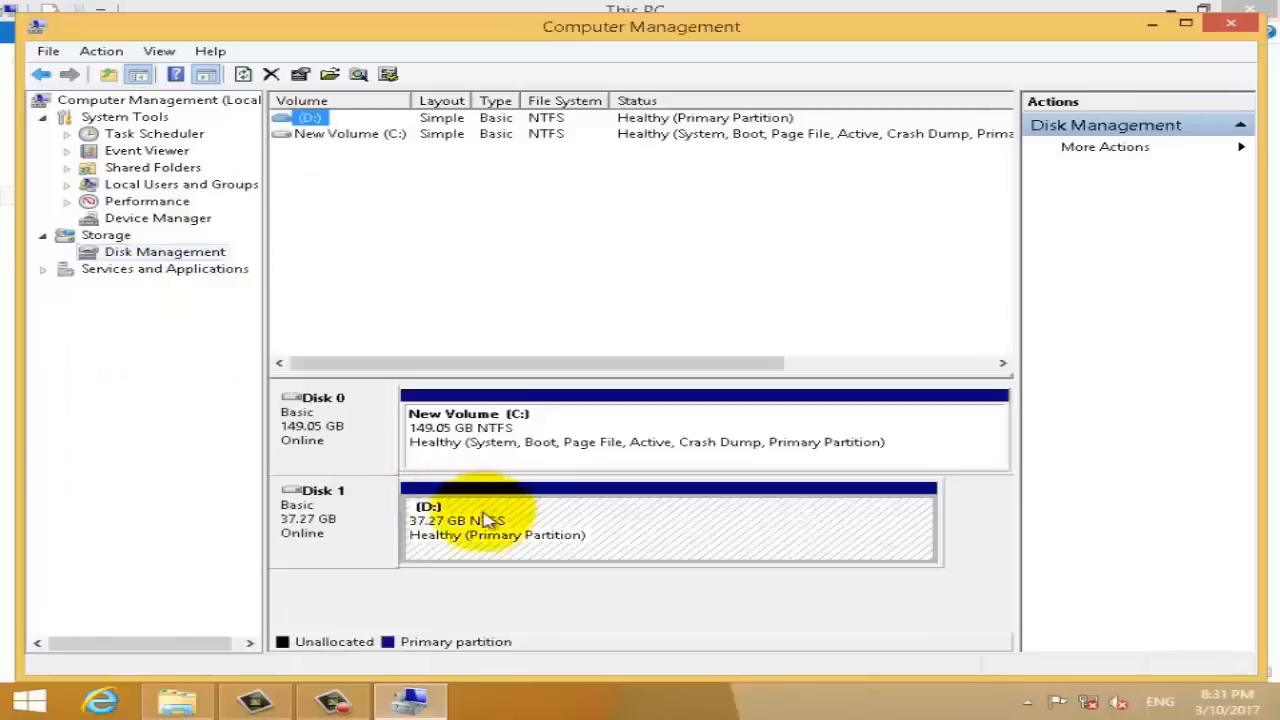
Delete the D: volume on Disk 1, confirming the data-loss warning
{"action": "right_click", "coordinate": [490, 516]}
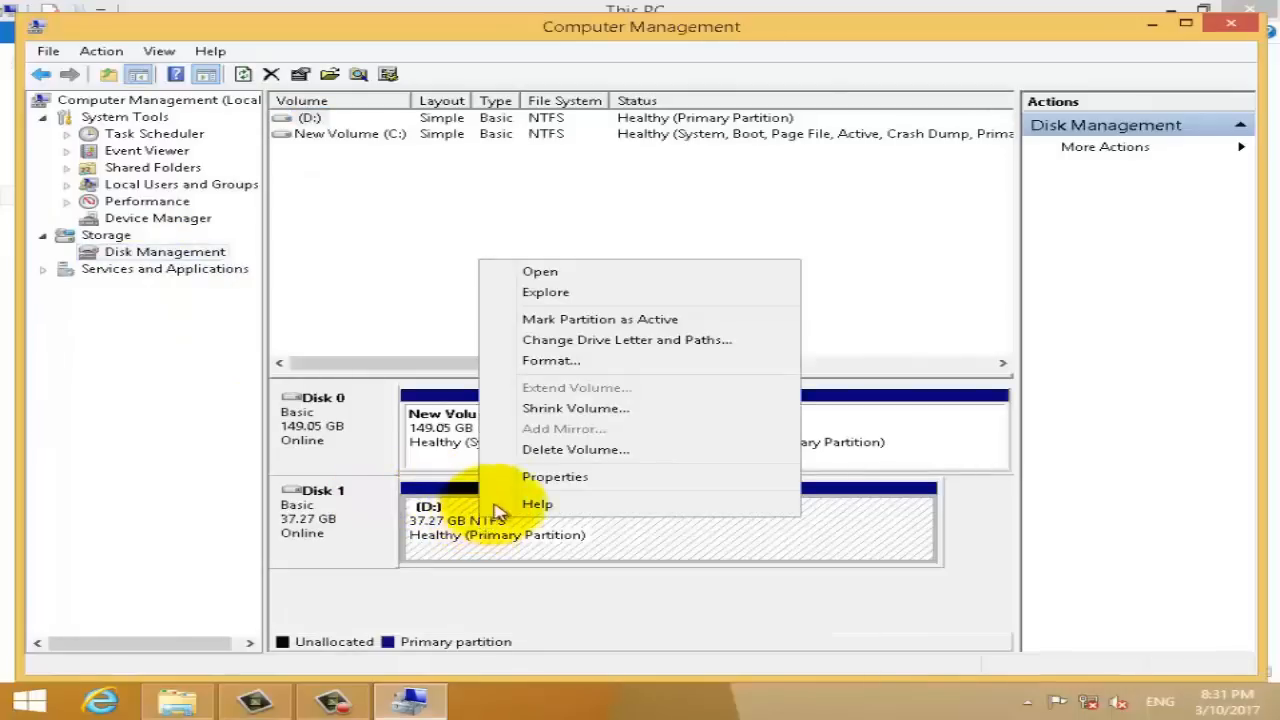
{"action": "mouse_move", "coordinate": [530, 482]}
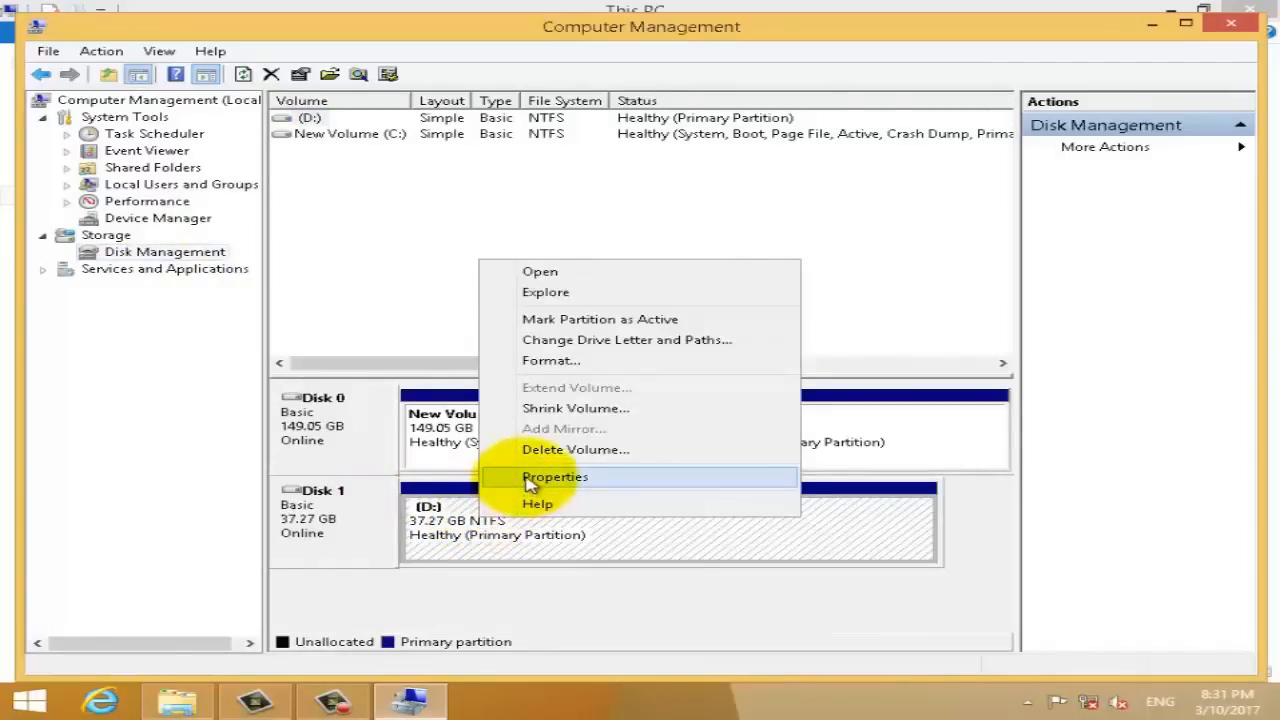
{"action": "left_click", "coordinate": [576, 448]}
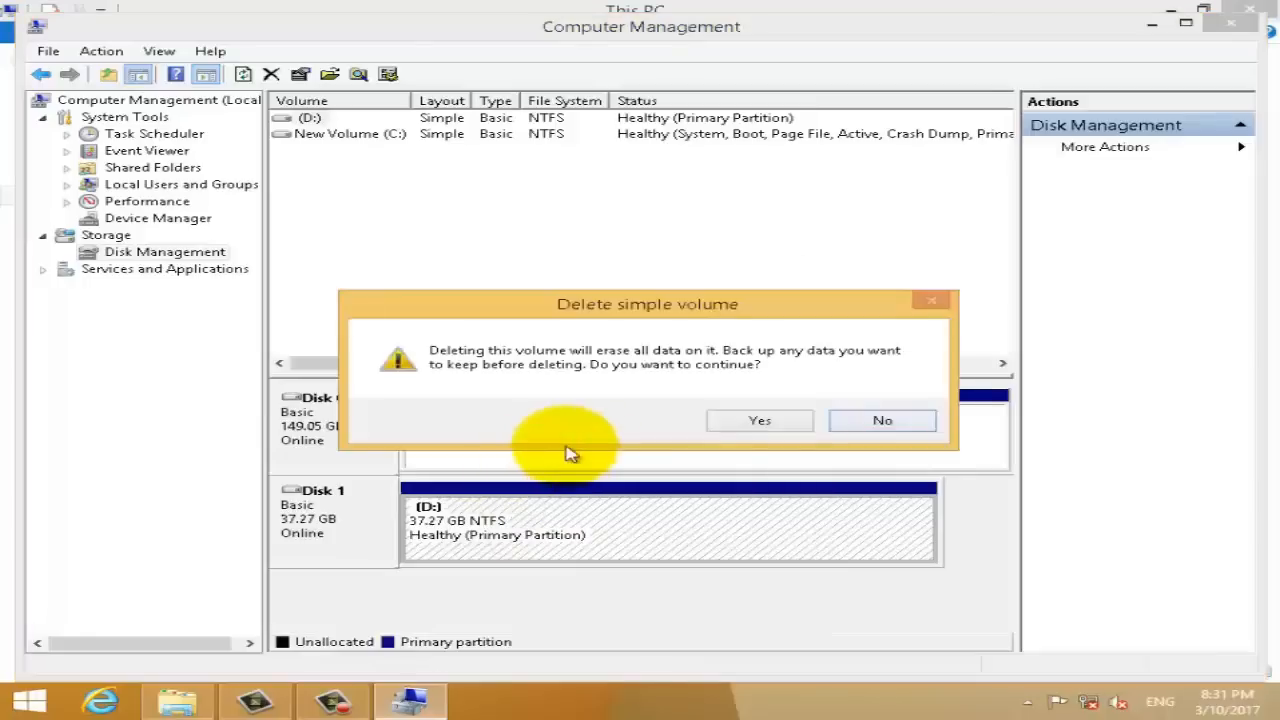
{"action": "left_click", "coordinate": [880, 420]}
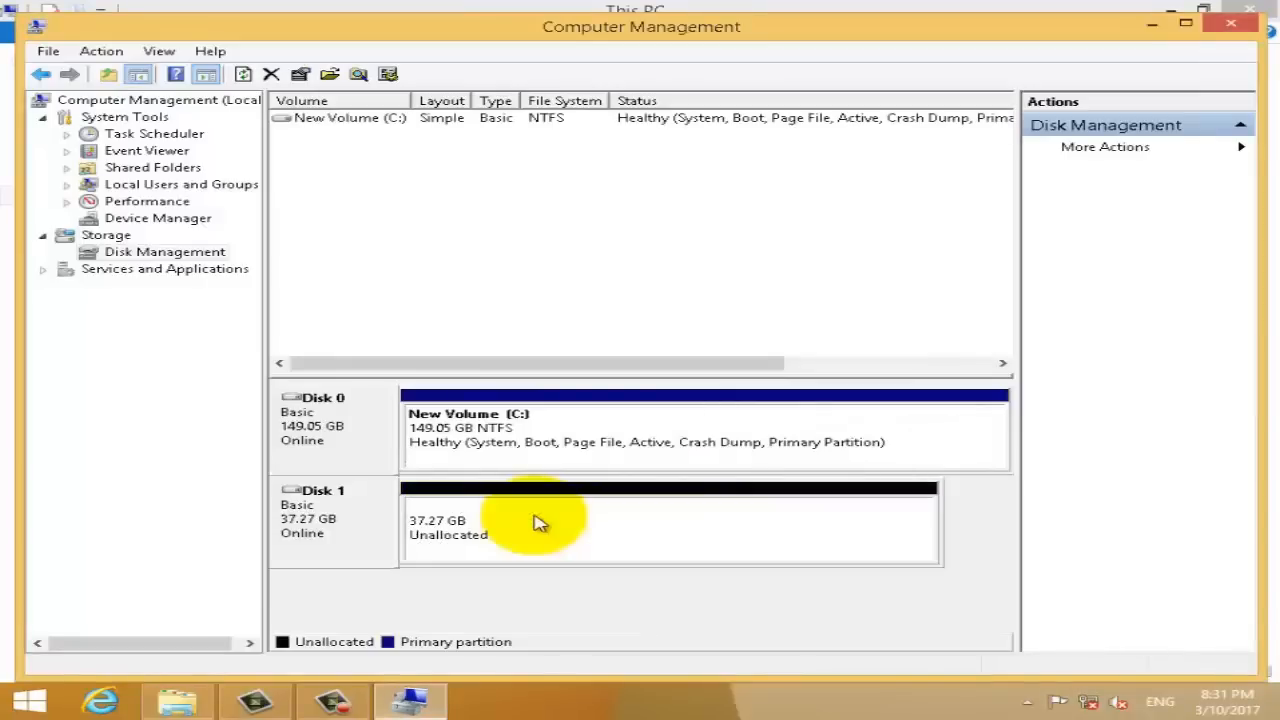
Create a full-size 38164 MB NTFS simple volume with letter D and default label
{"action": "left_click", "coordinate": [564, 528]}
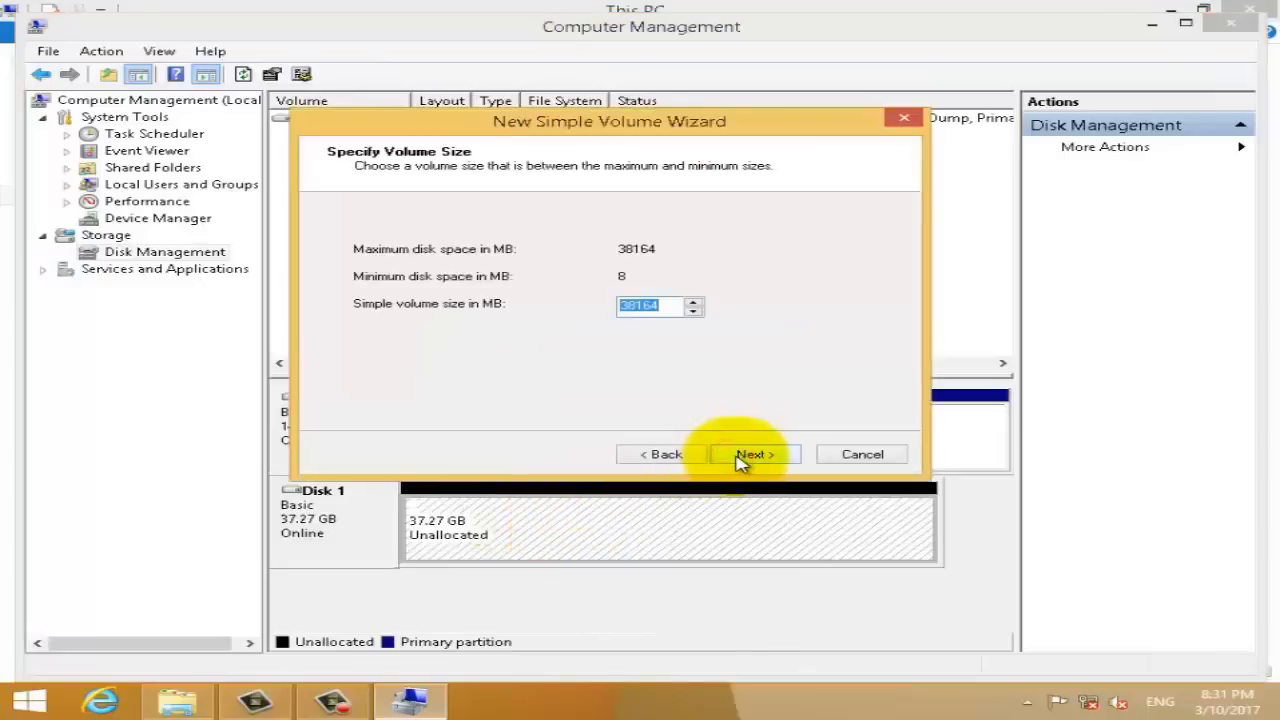
{"action": "left_click", "coordinate": [752, 454]}
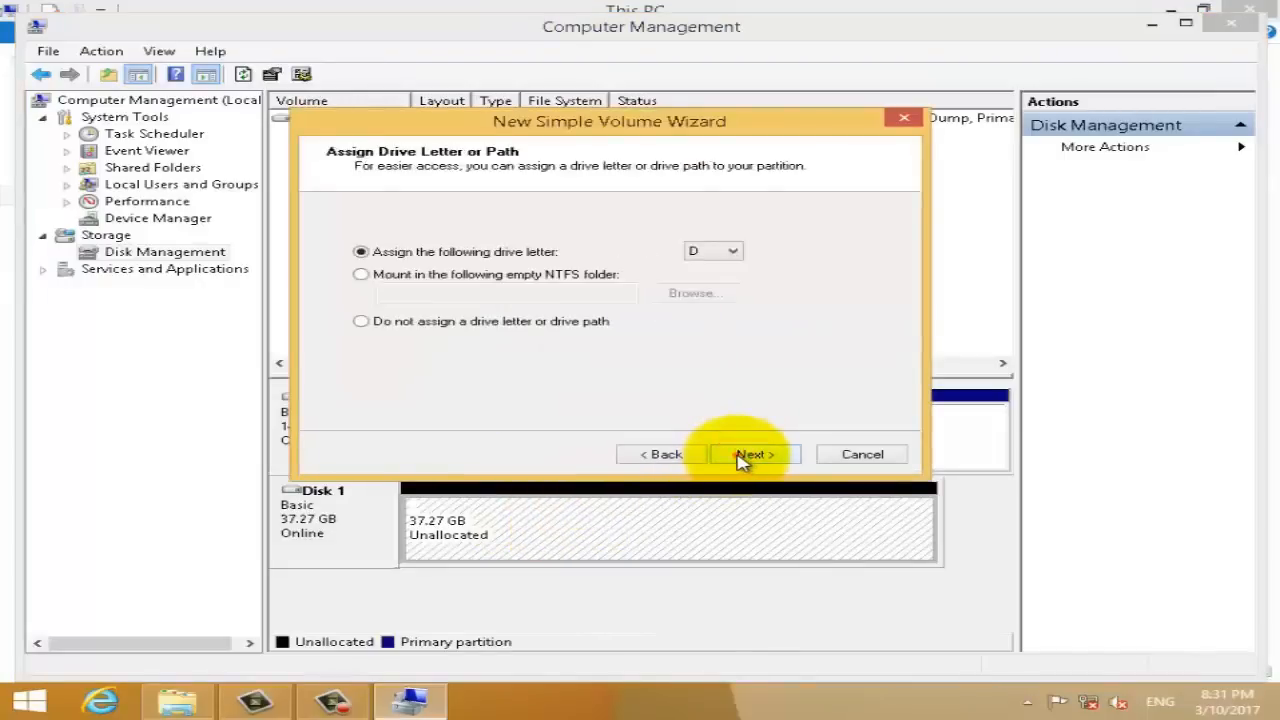
{"action": "left_click", "coordinate": [752, 454]}
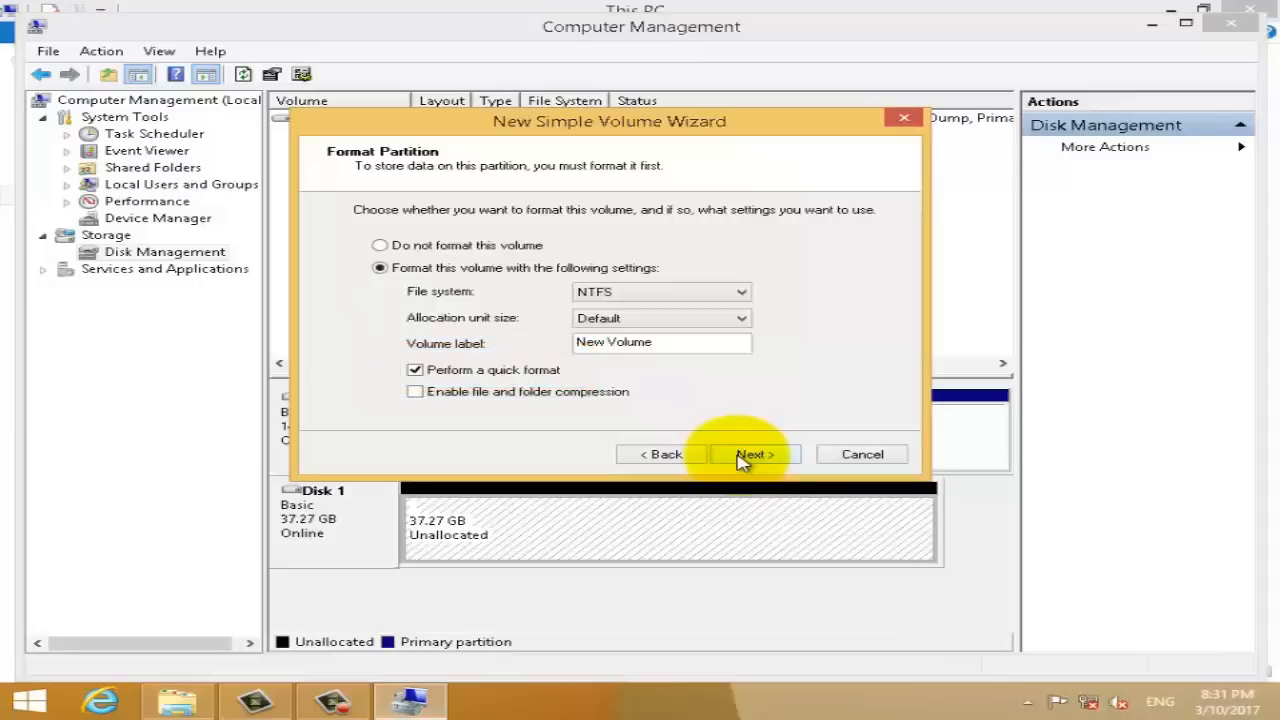
{"action": "left_click", "coordinate": [752, 454]}
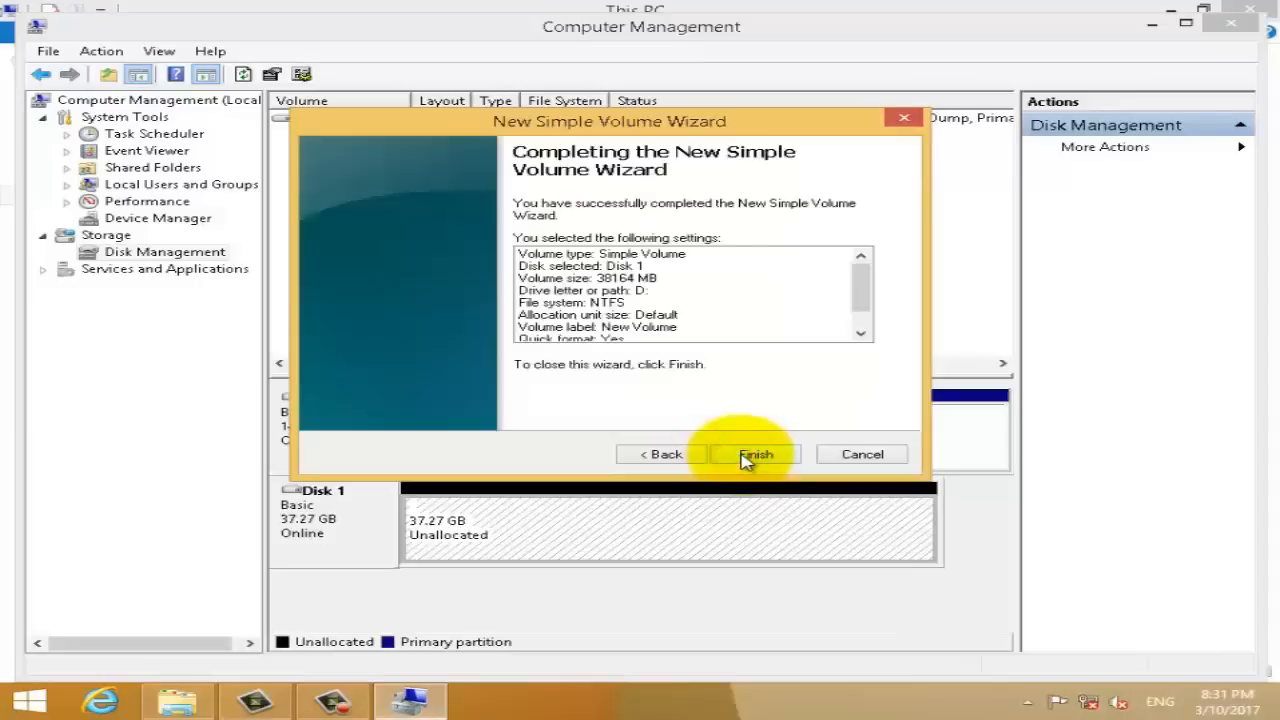
{"action": "left_click", "coordinate": [756, 454]}
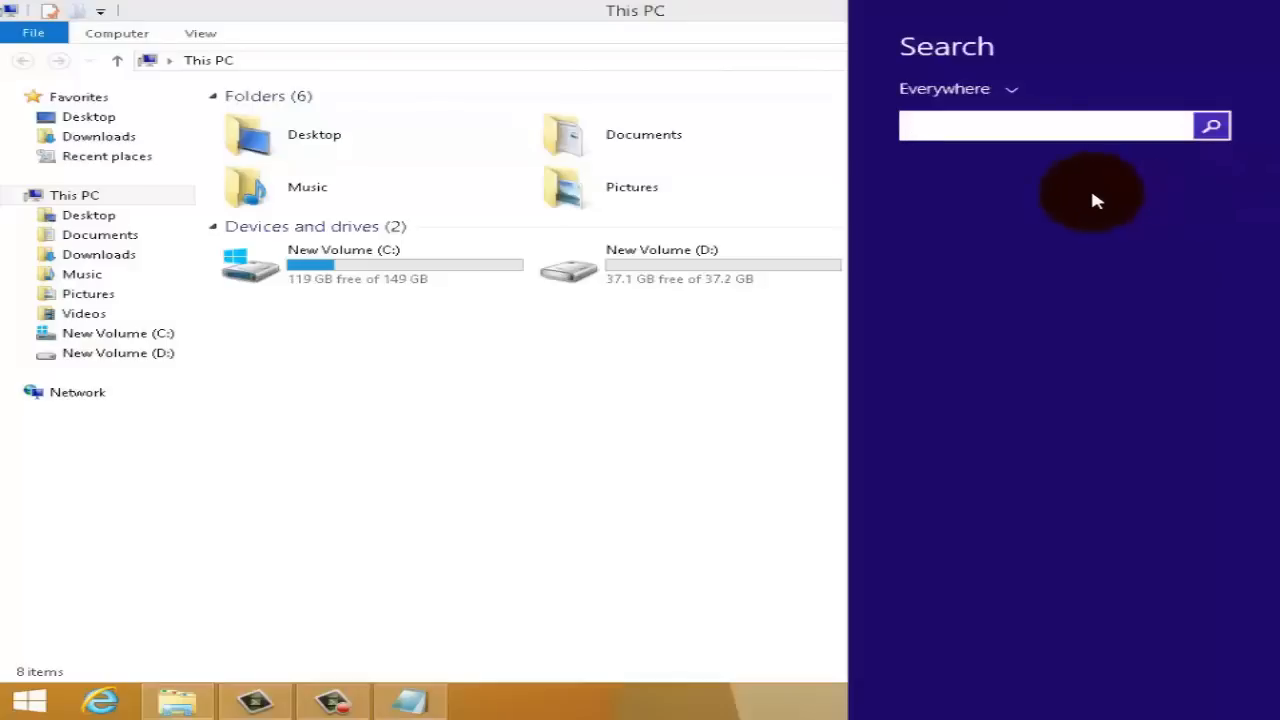
Search for cmd and run Command Prompt as administrator
{"action": "type", "text": "cm"}
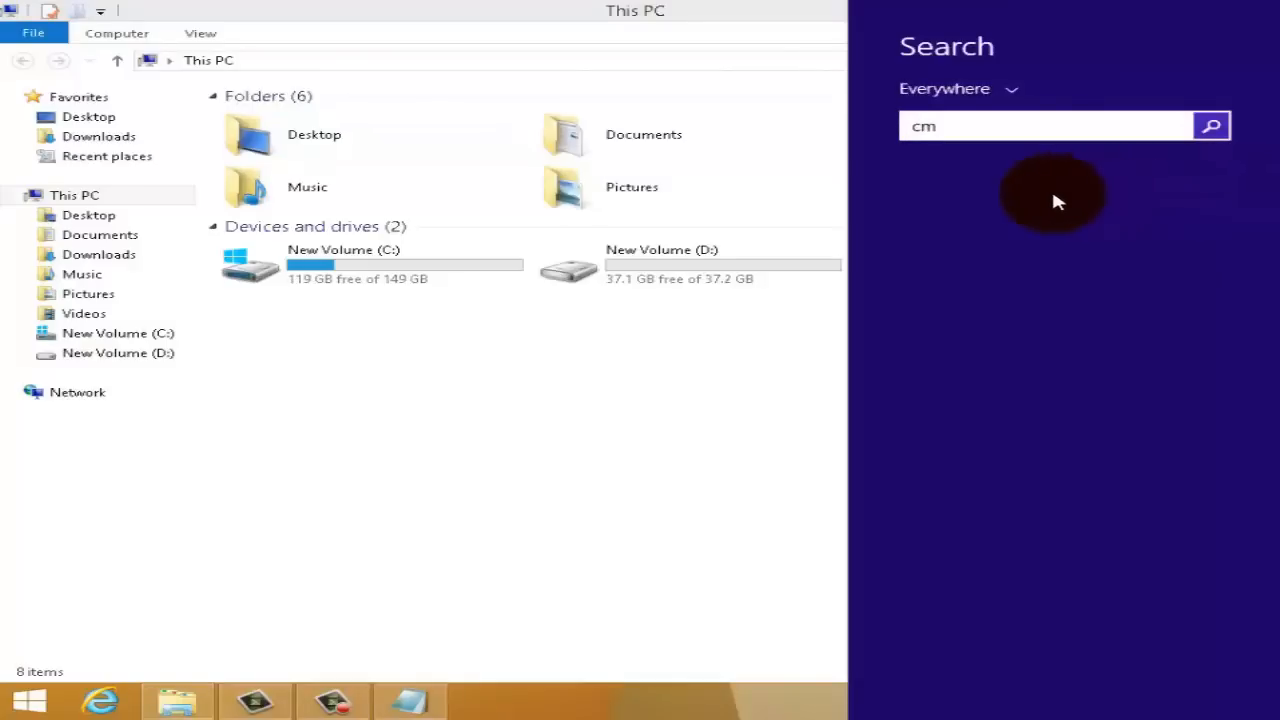
{"action": "type", "text": "d"}
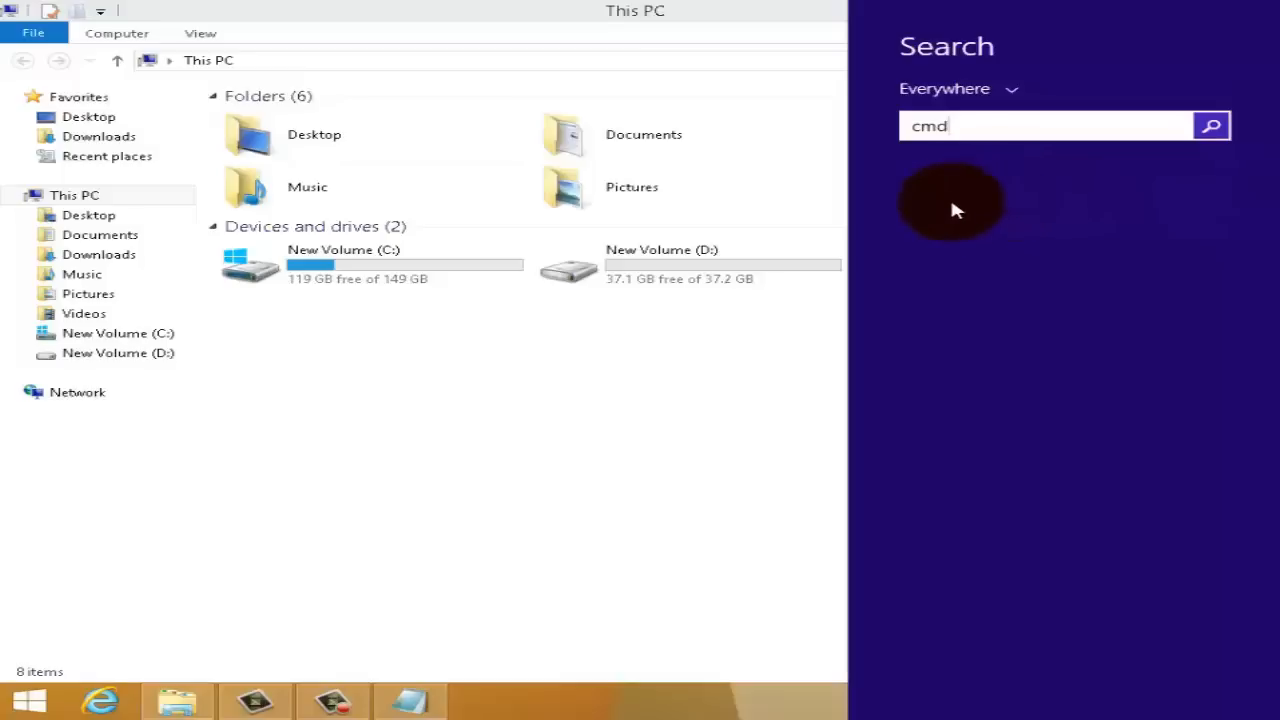
{"action": "mouse_move", "coordinate": [952, 244]}
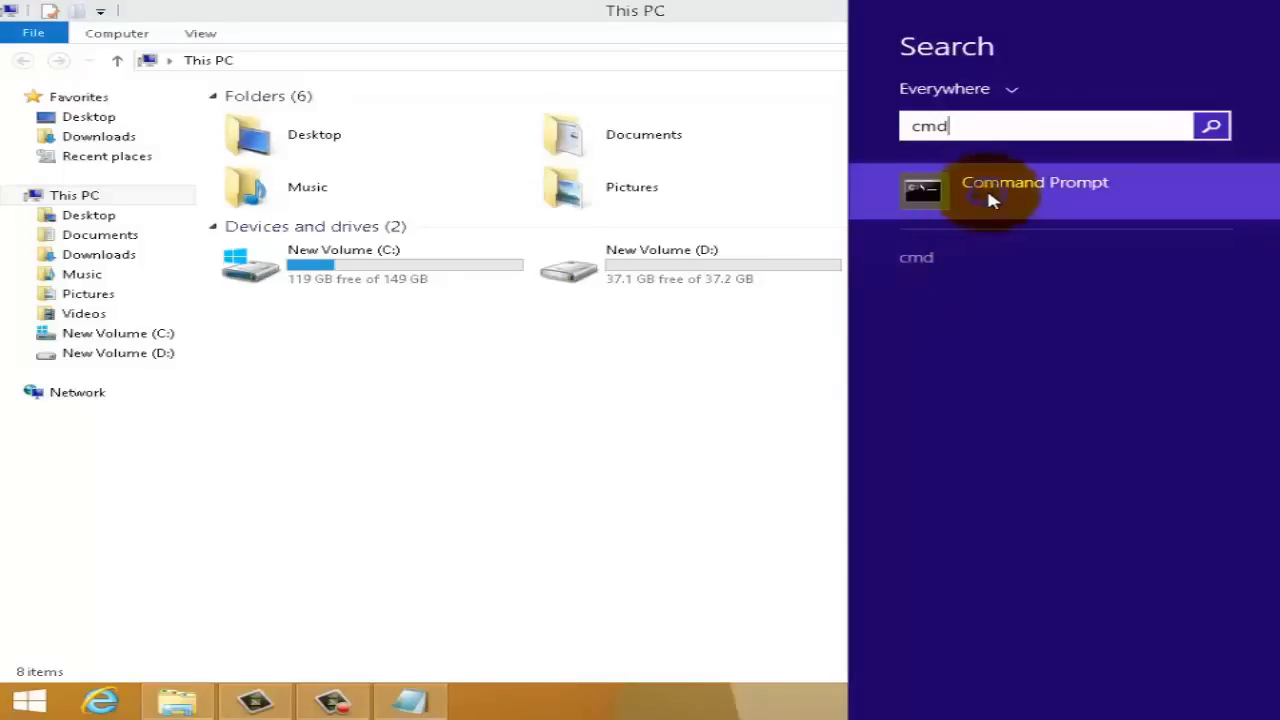
{"action": "right_click", "coordinate": [1034, 190]}
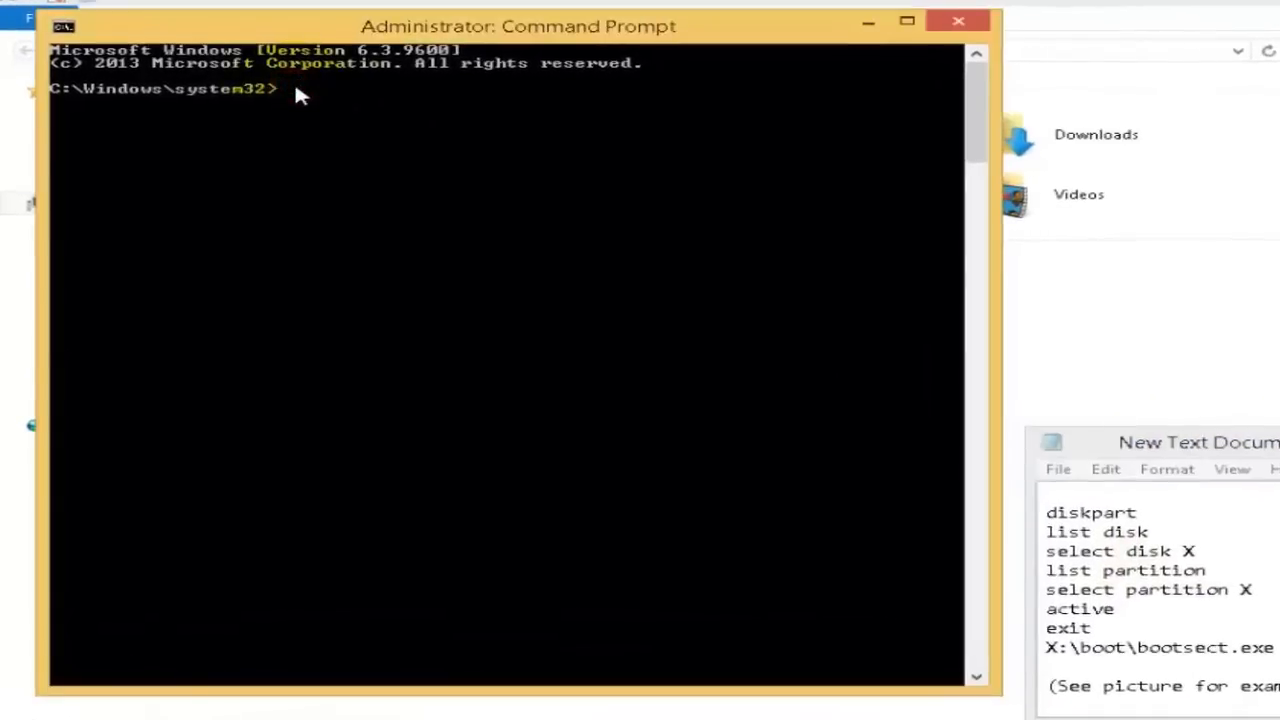
Start diskpart and list the disks, showing Disk 0 (149 GB) and Disk 1 (37 GB)
{"action": "type", "text": "disk"}
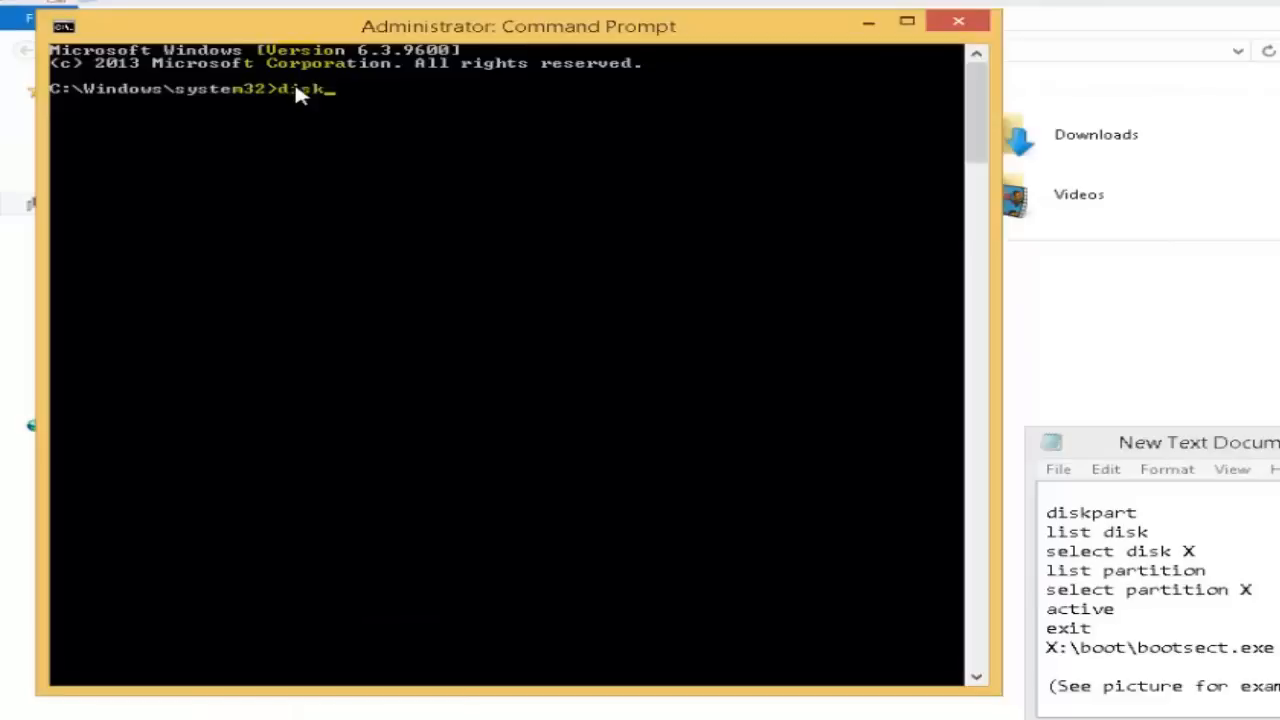
{"action": "type", "text": "part"}
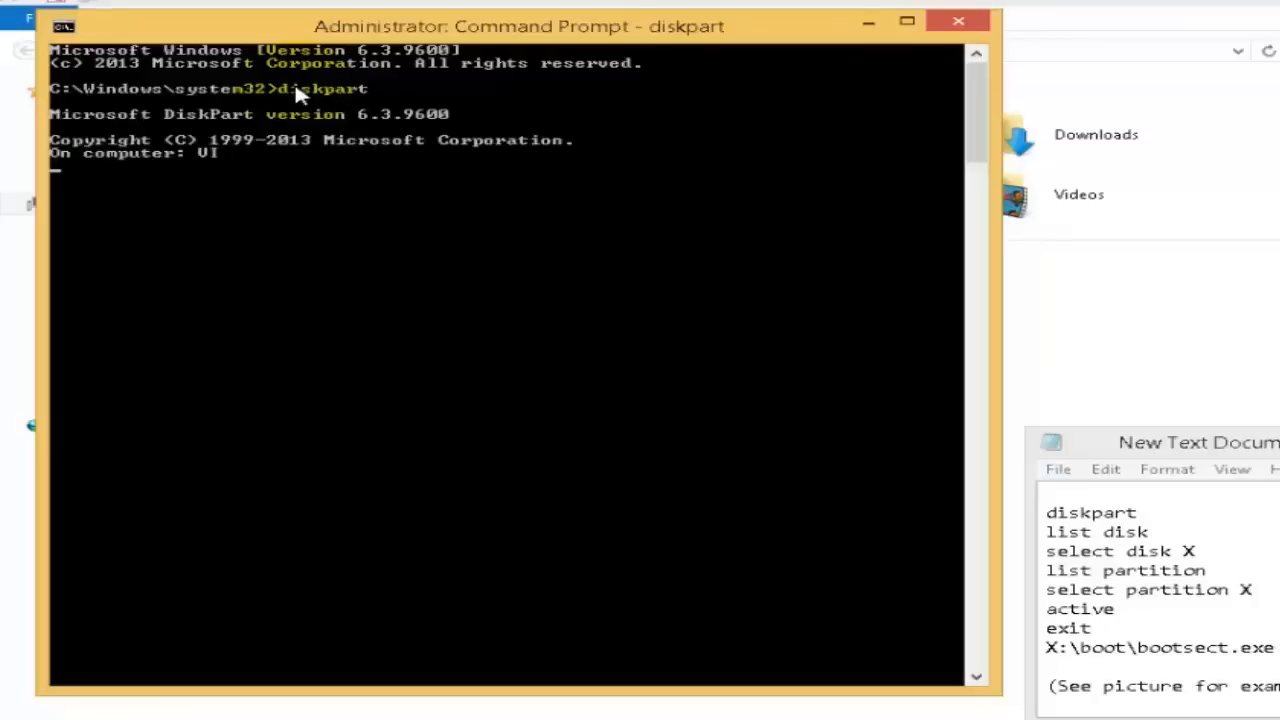
{"action": "type", "text": "list"}
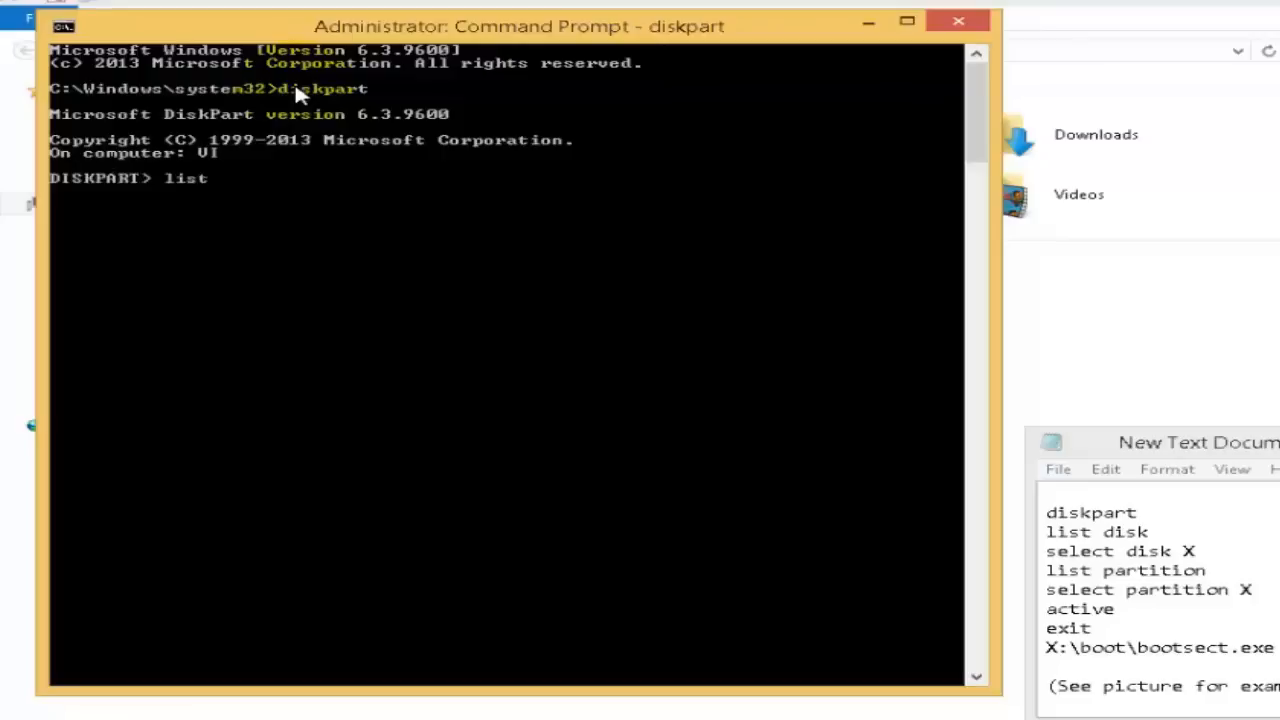
{"action": "type", "text": "disk"}
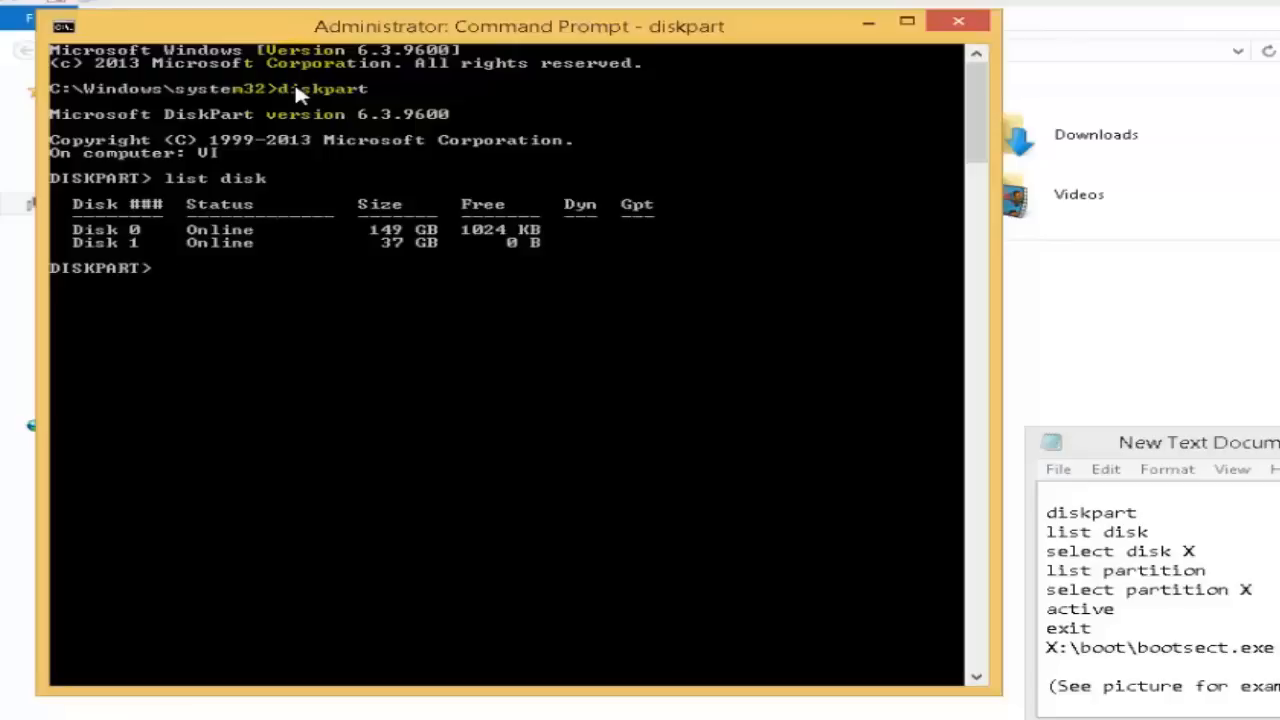
Select disk 1 and list its partitions, showing the single 37 GB Partition 1
{"action": "type", "text": "select"}
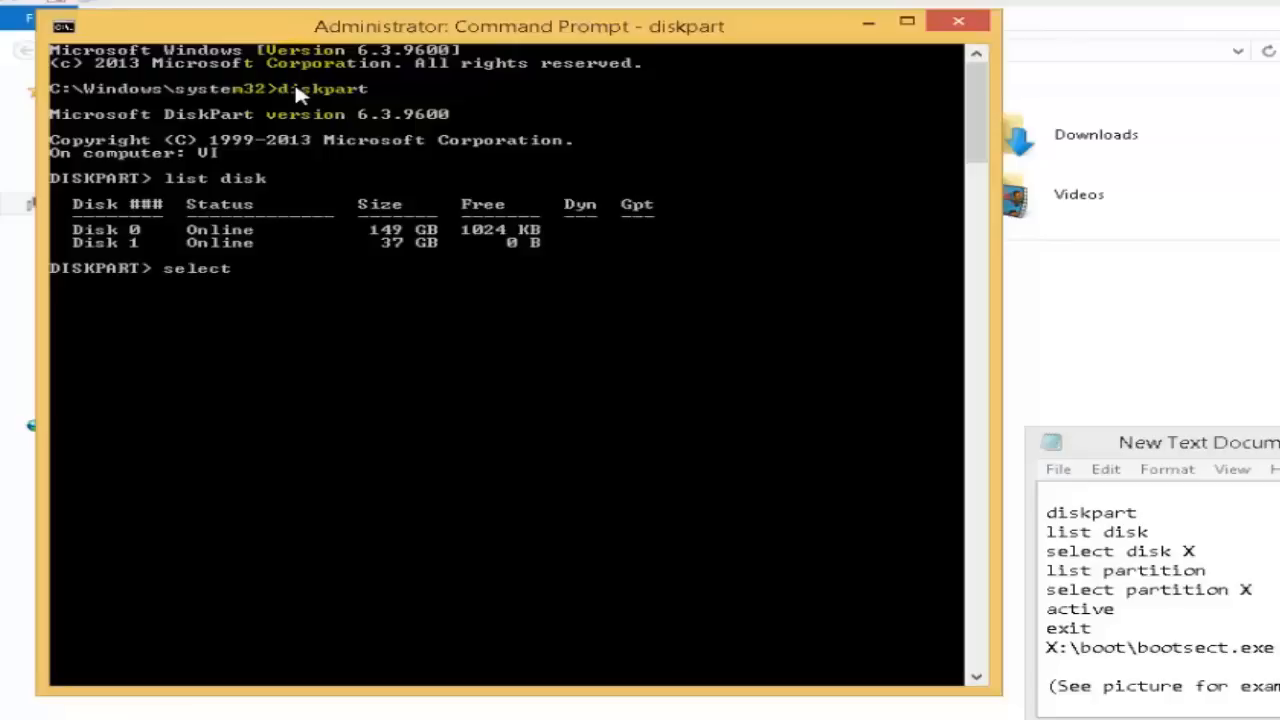
{"action": "type", "text": "disk 1"}
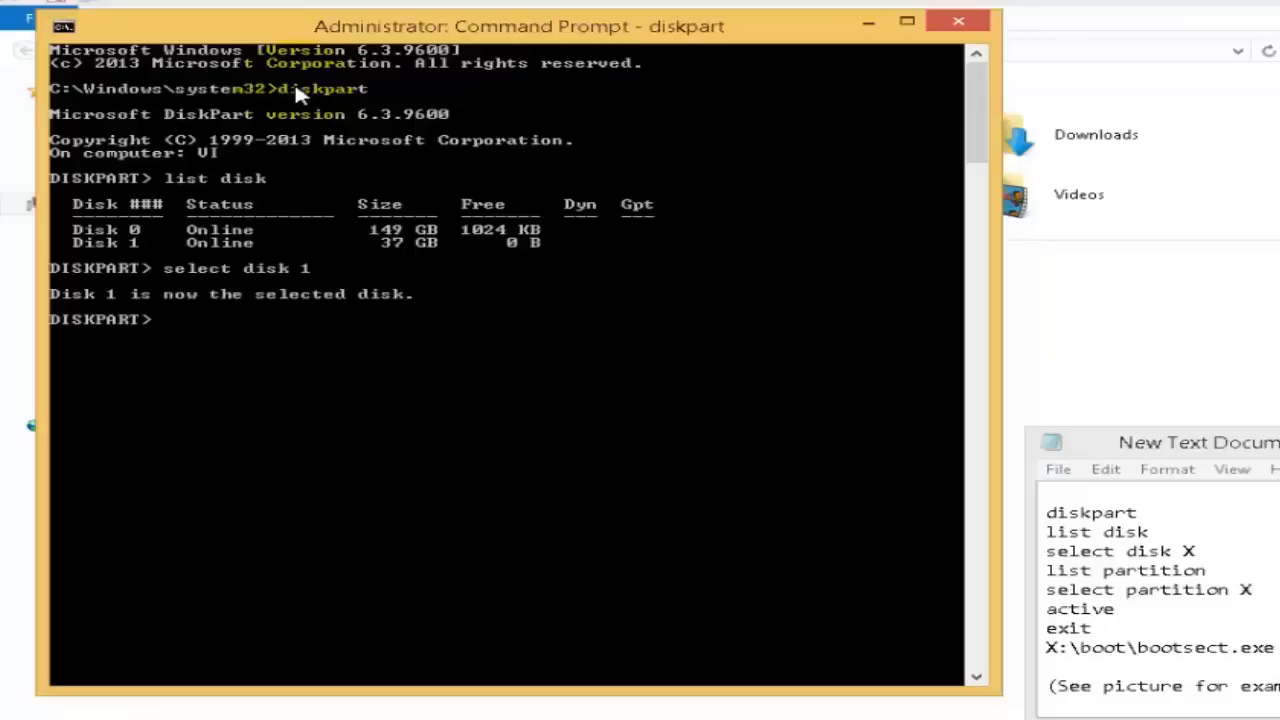
{"action": "type", "text": "l"}
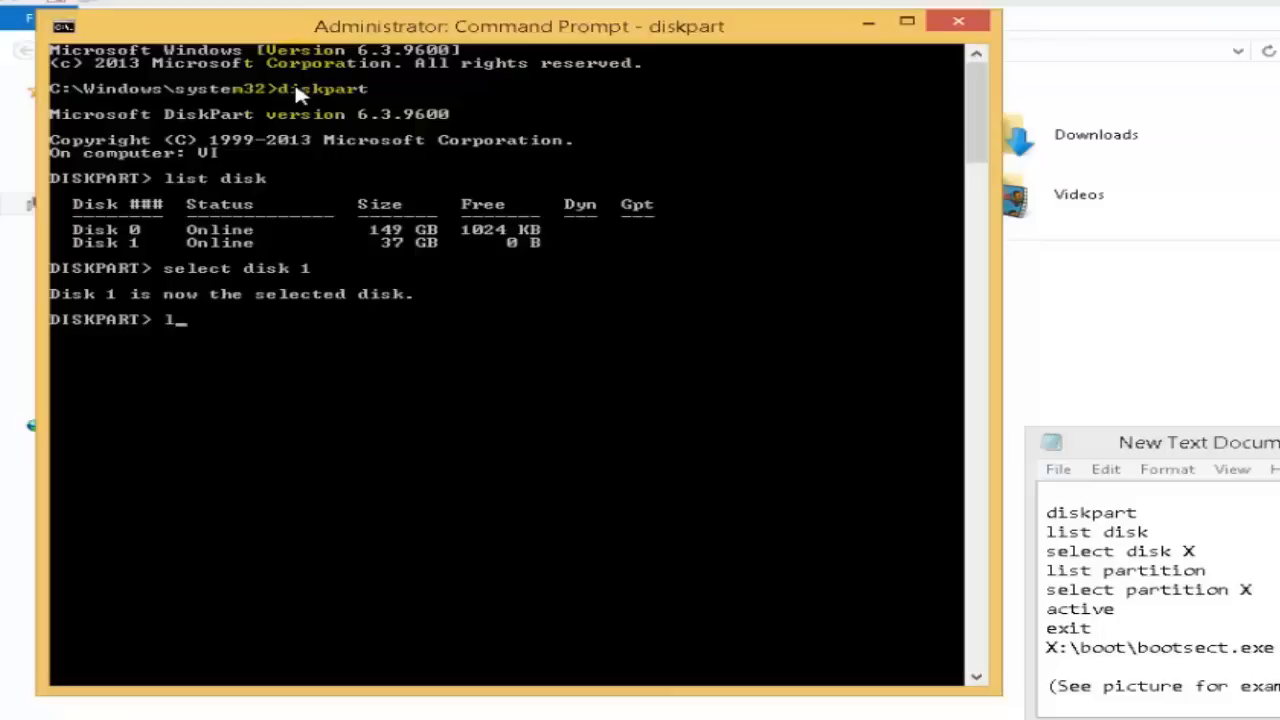
{"action": "type", "text": "ist par"}
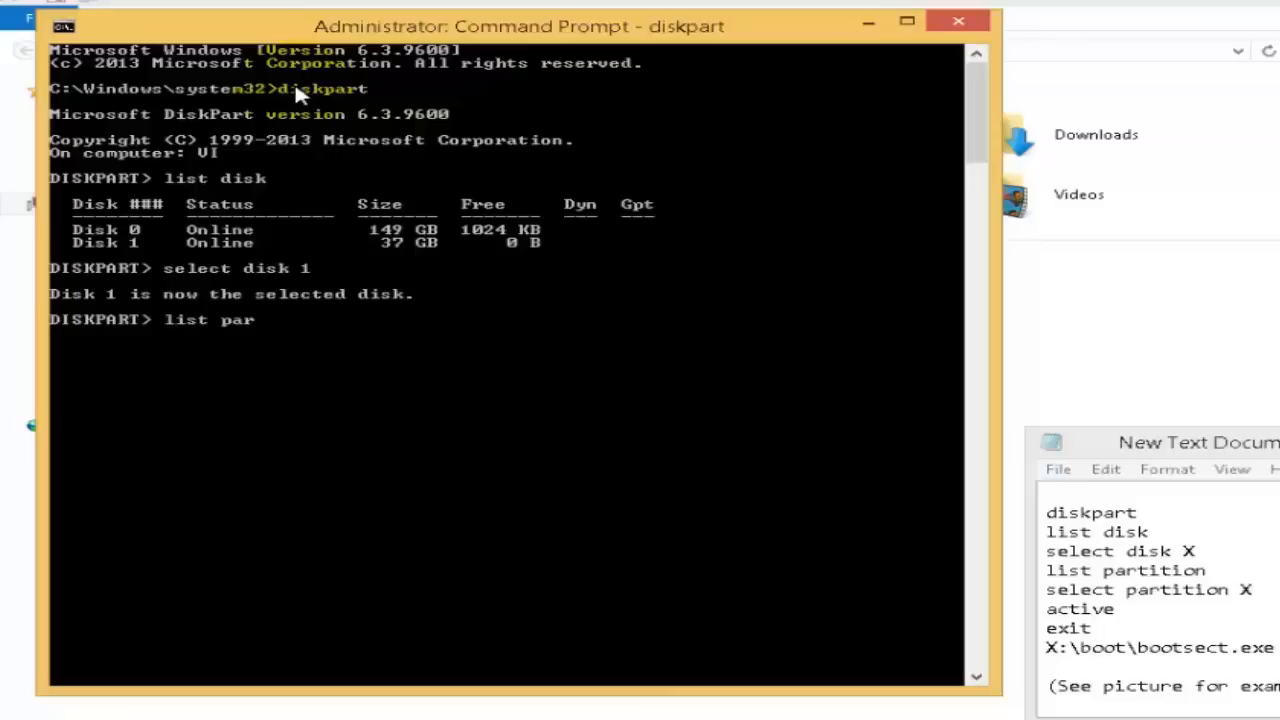
{"action": "type", "text": "tition"}
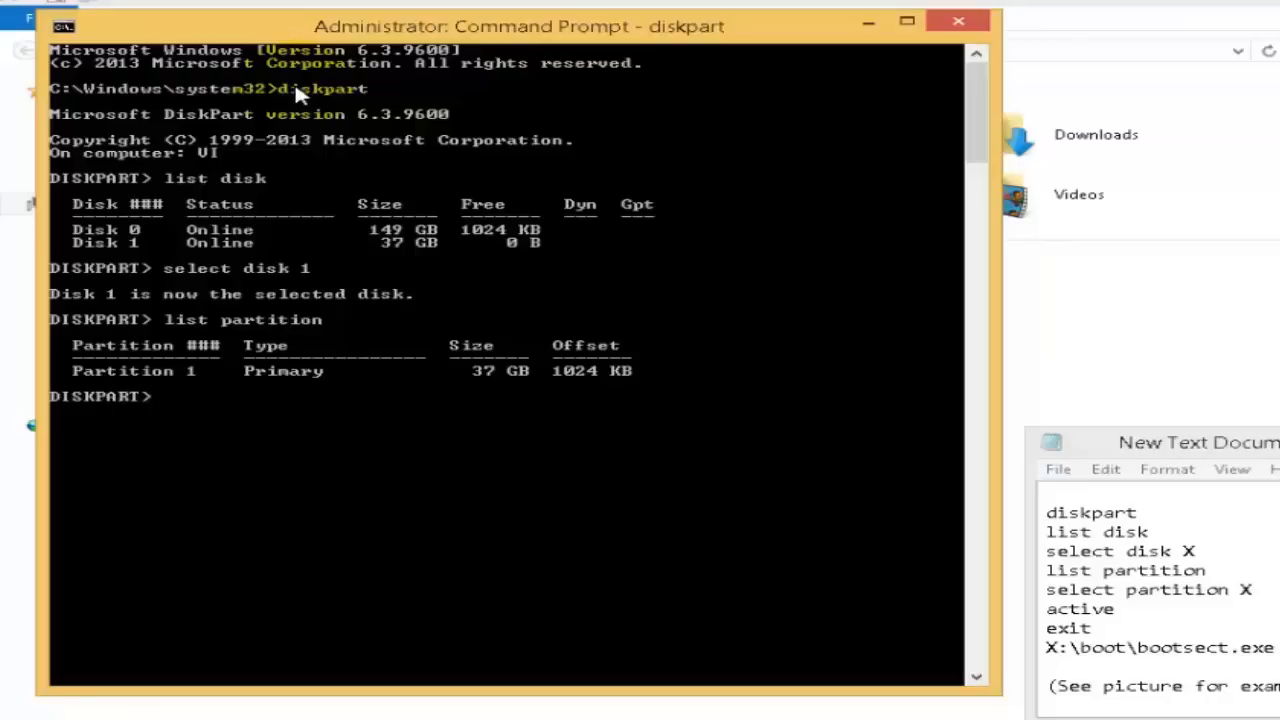
Select partition 1, mark it active, exit DiskPart and minimize the command window
{"action": "type", "text": "select"}
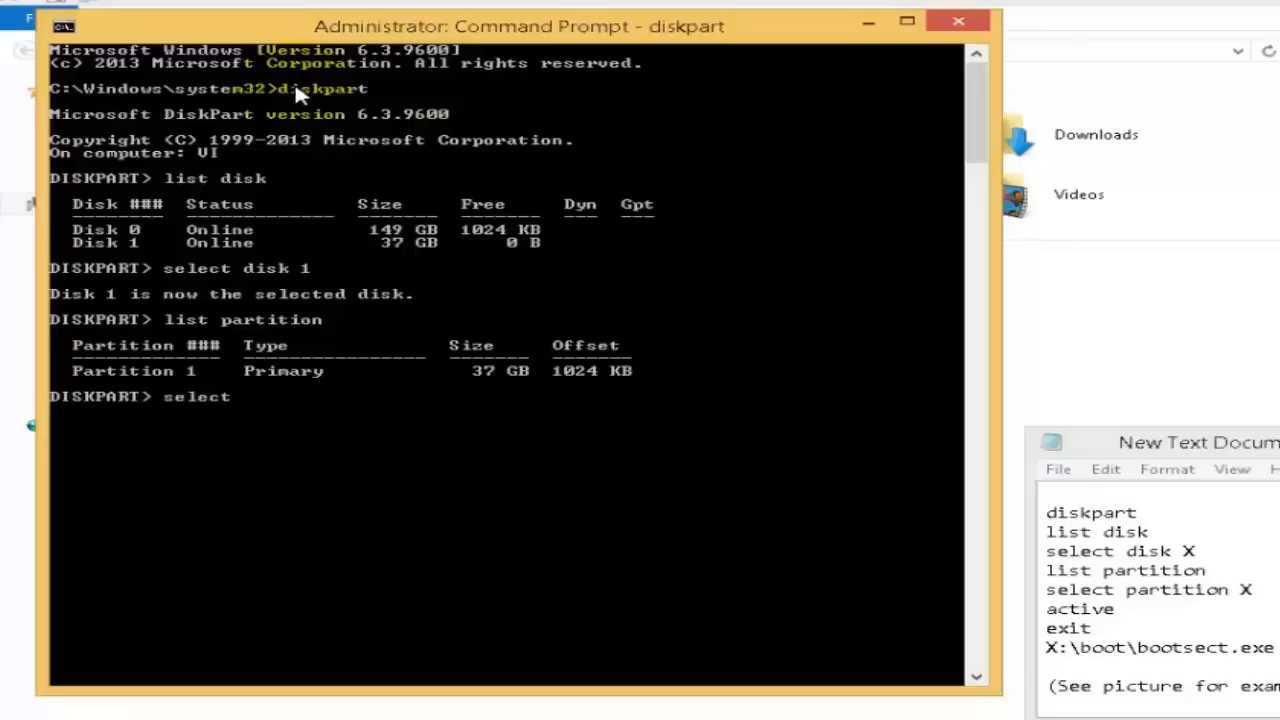
{"action": "type", "text": "partition 1"}
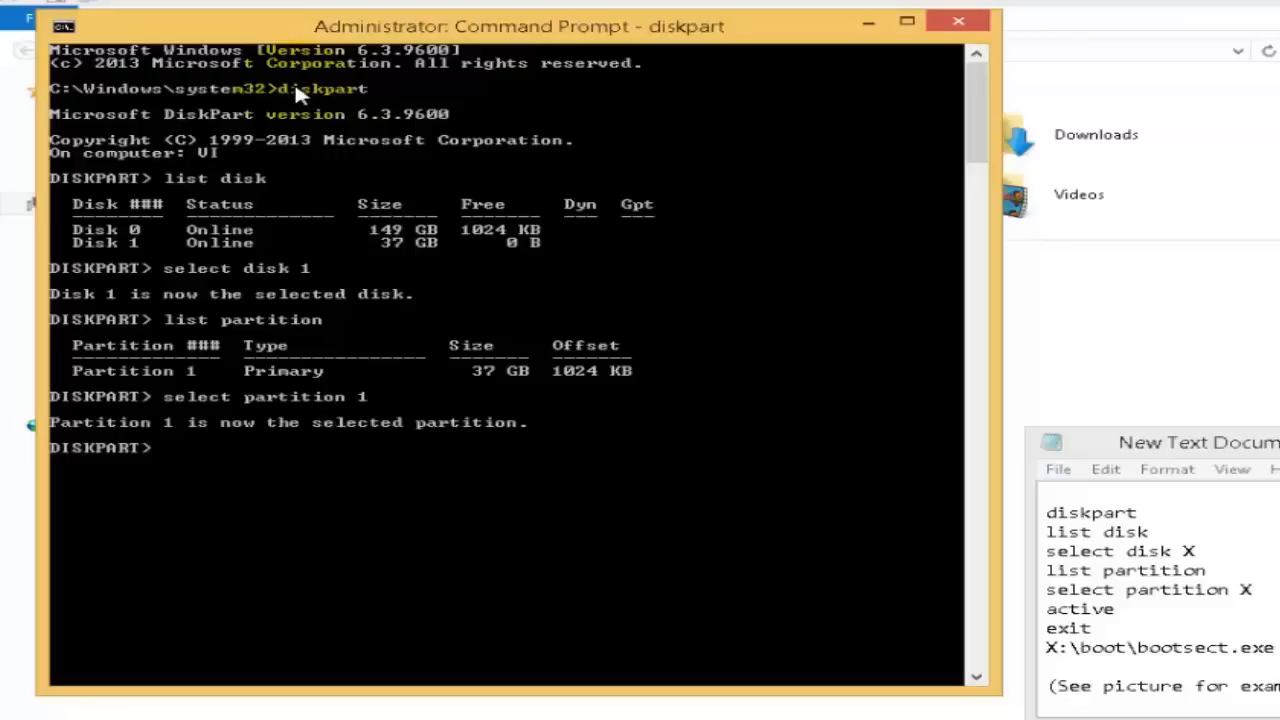
{"action": "type", "text": "a"}
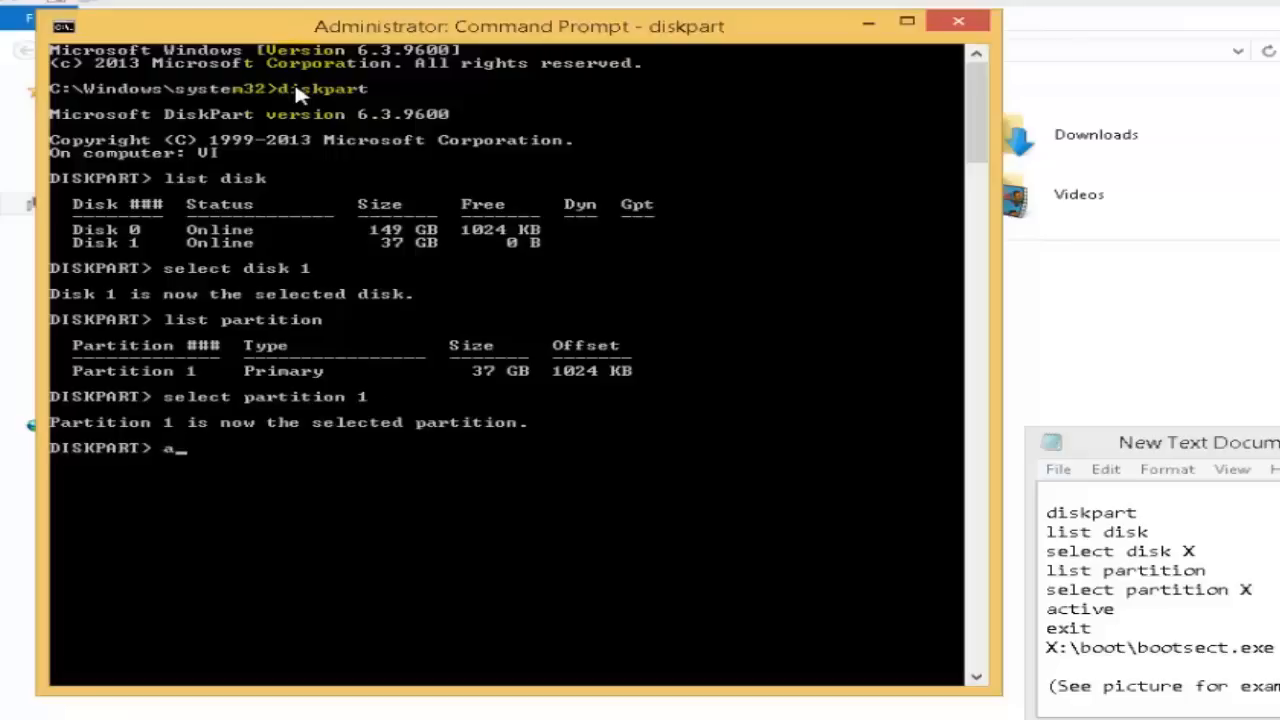
{"action": "type", "text": "ctive"}
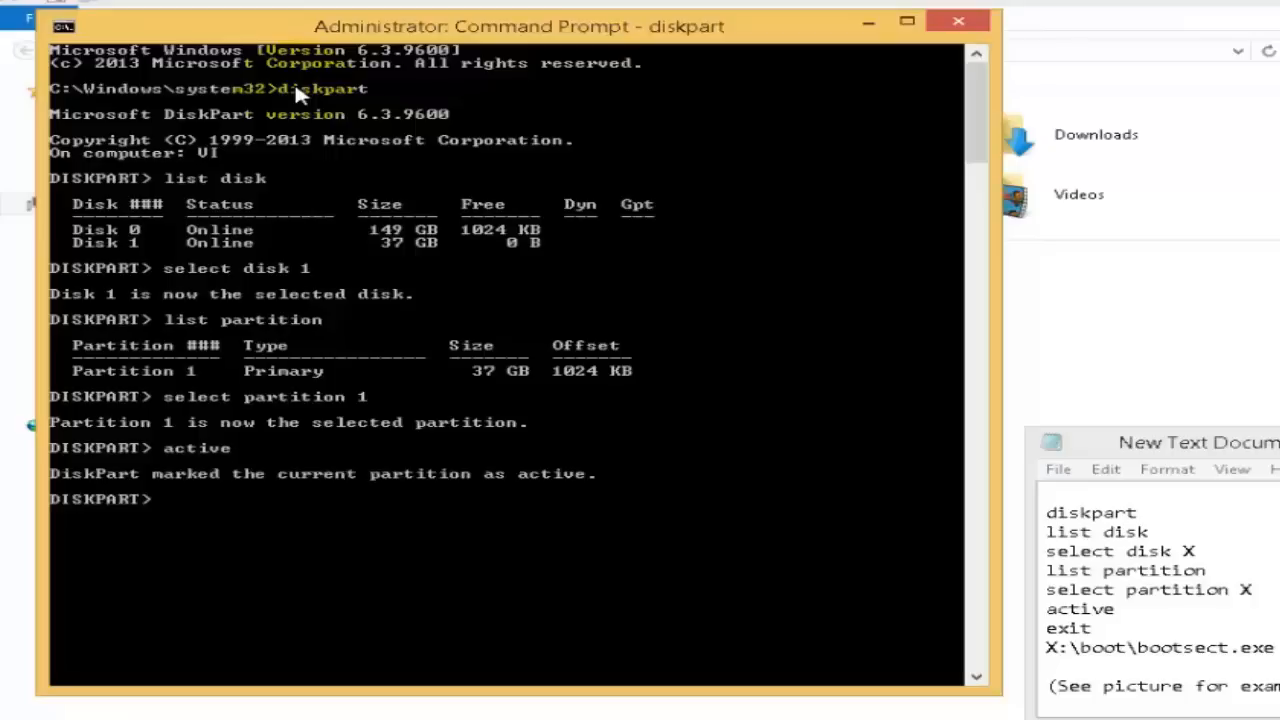
{"action": "type", "text": "exit"}
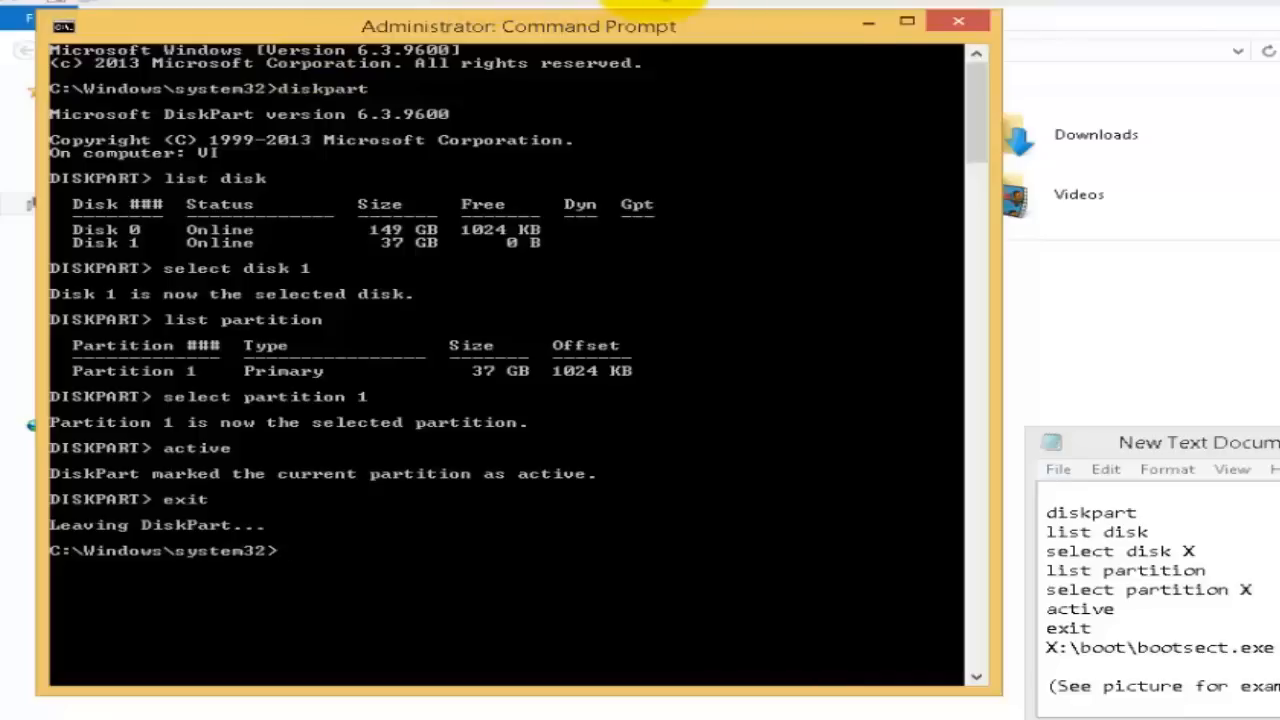
{"action": "mouse_move", "coordinate": [868, 20]}
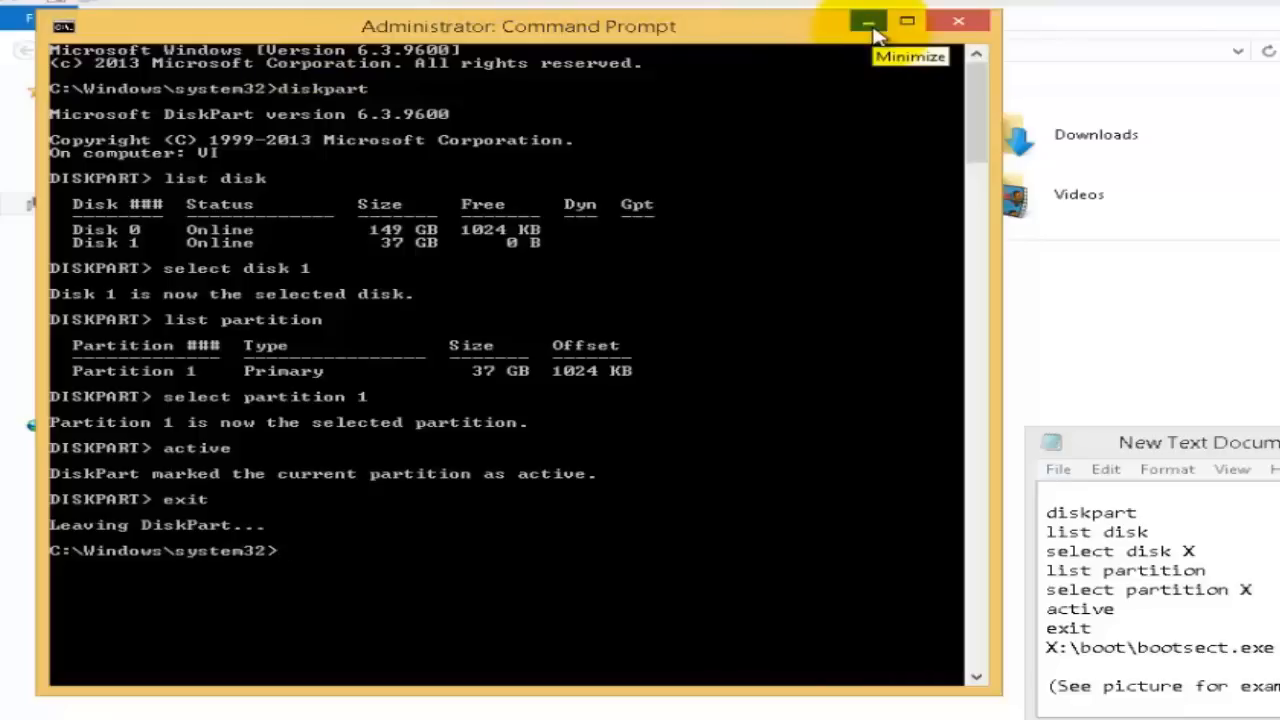
{"action": "left_click", "coordinate": [868, 20]}
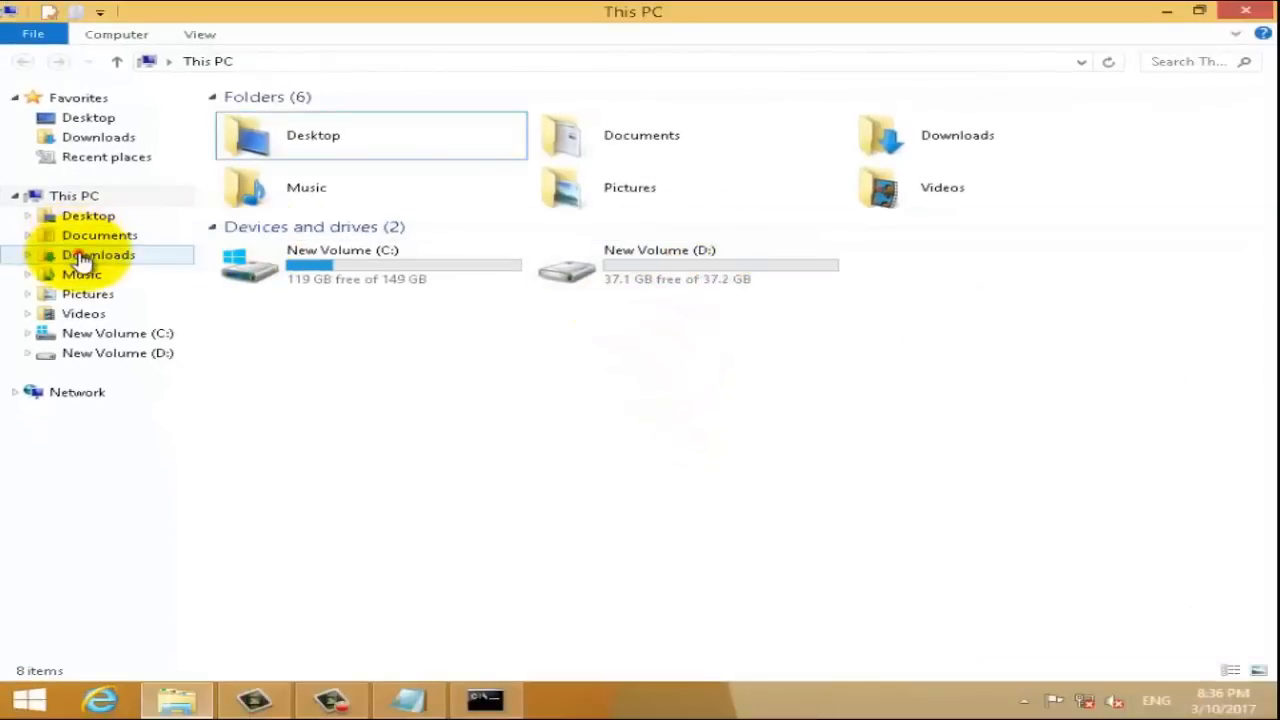
From Downloads, open the Win81AIO-20in1-x86-en-US-Nov2013.iso image in PowerISO
{"action": "double_click", "coordinate": [100, 254]}
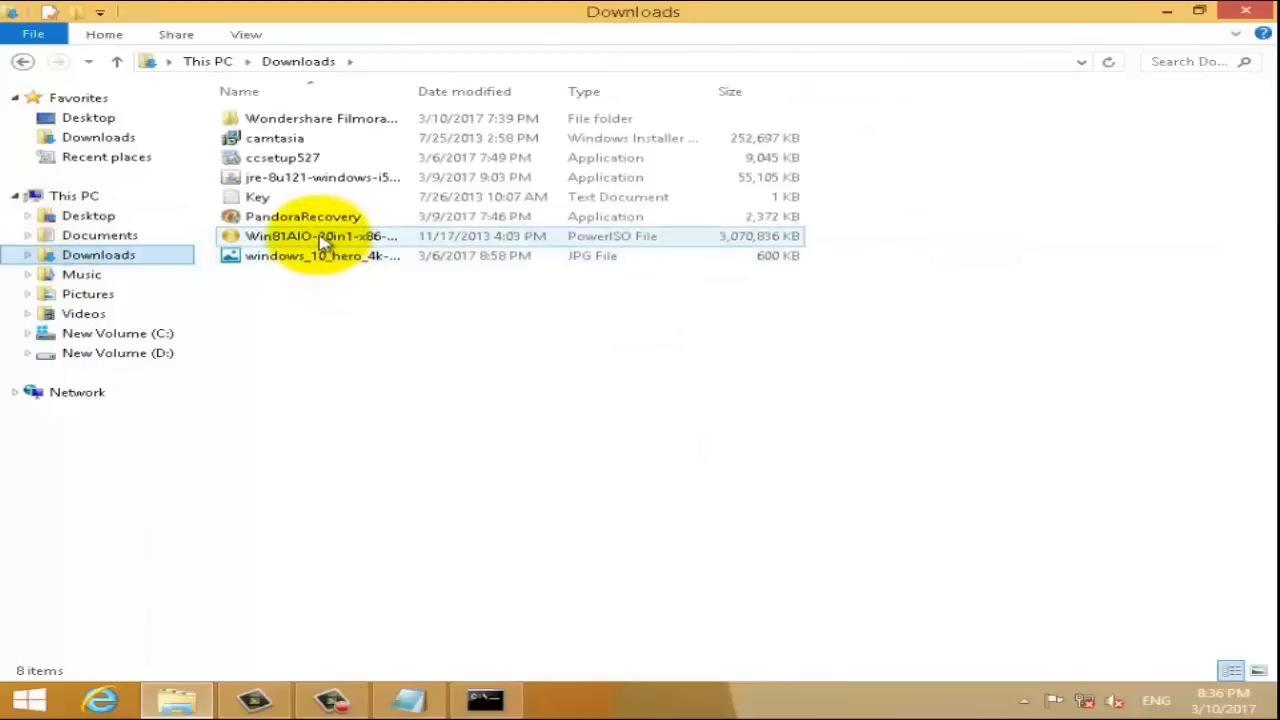
{"action": "right_click", "coordinate": [320, 236]}
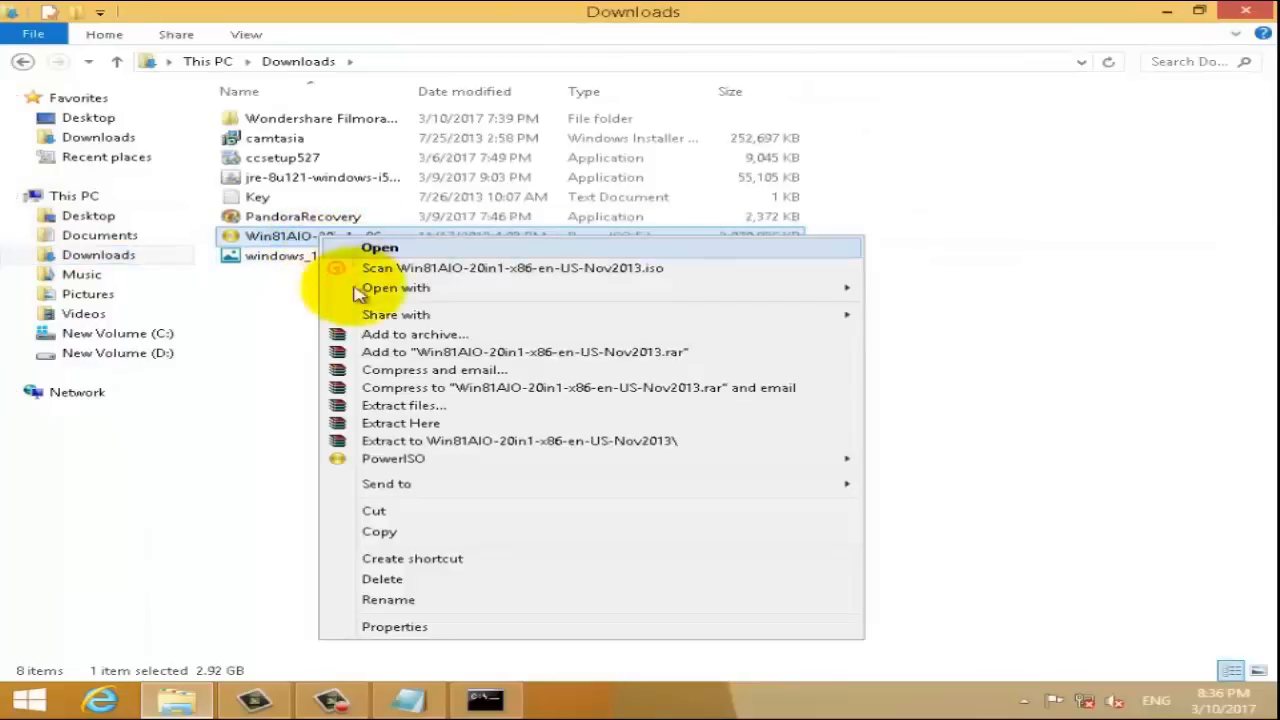
{"action": "mouse_move", "coordinate": [392, 458]}
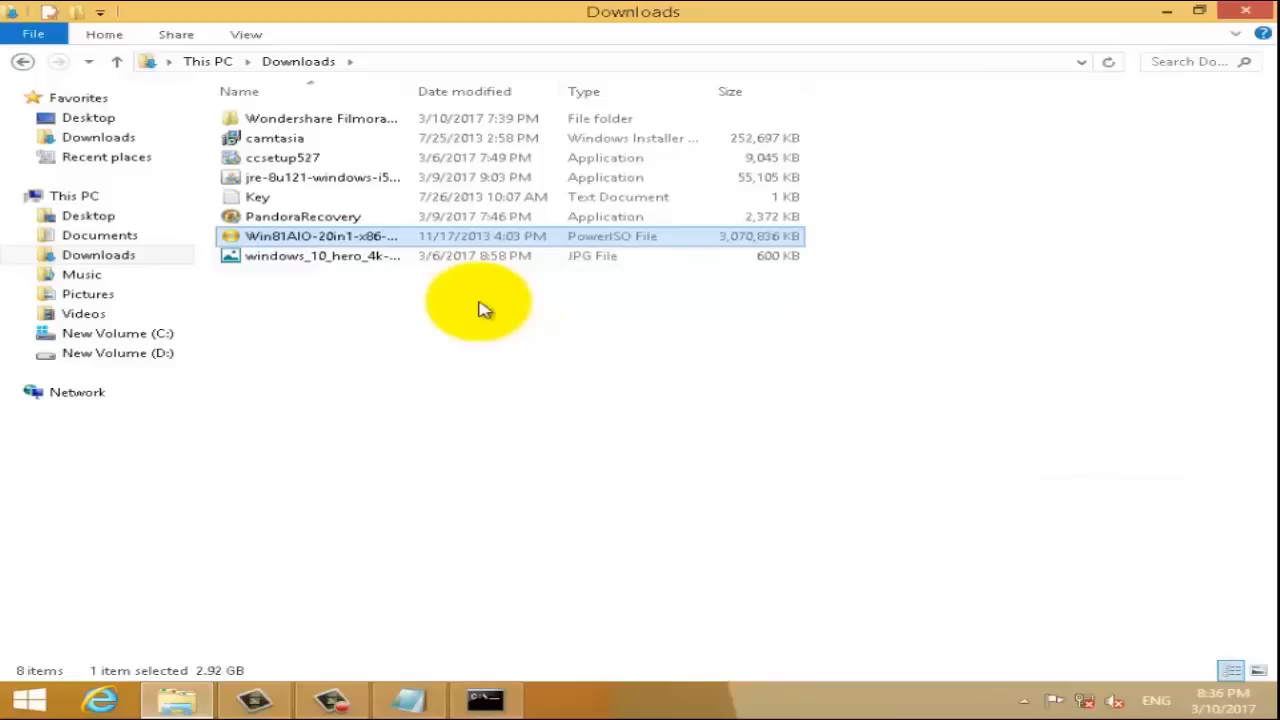
{"action": "mouse_move", "coordinate": [496, 304]}
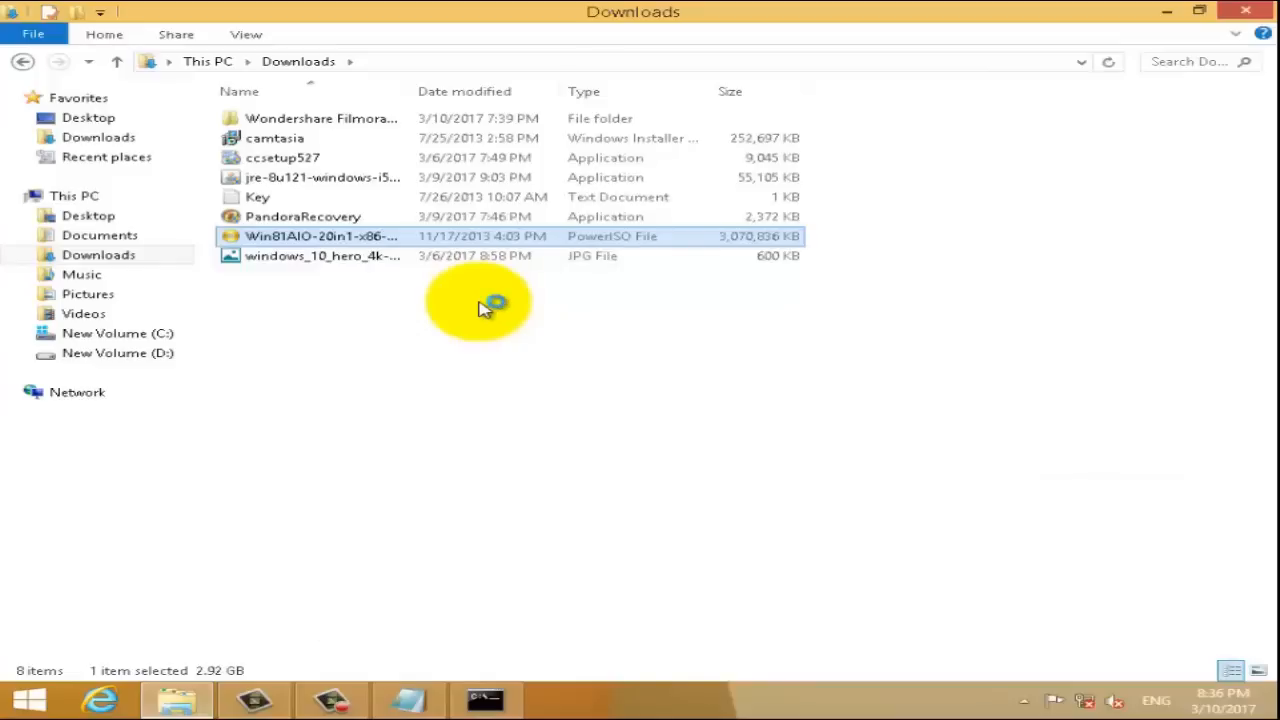
{"action": "double_click", "coordinate": [320, 236]}
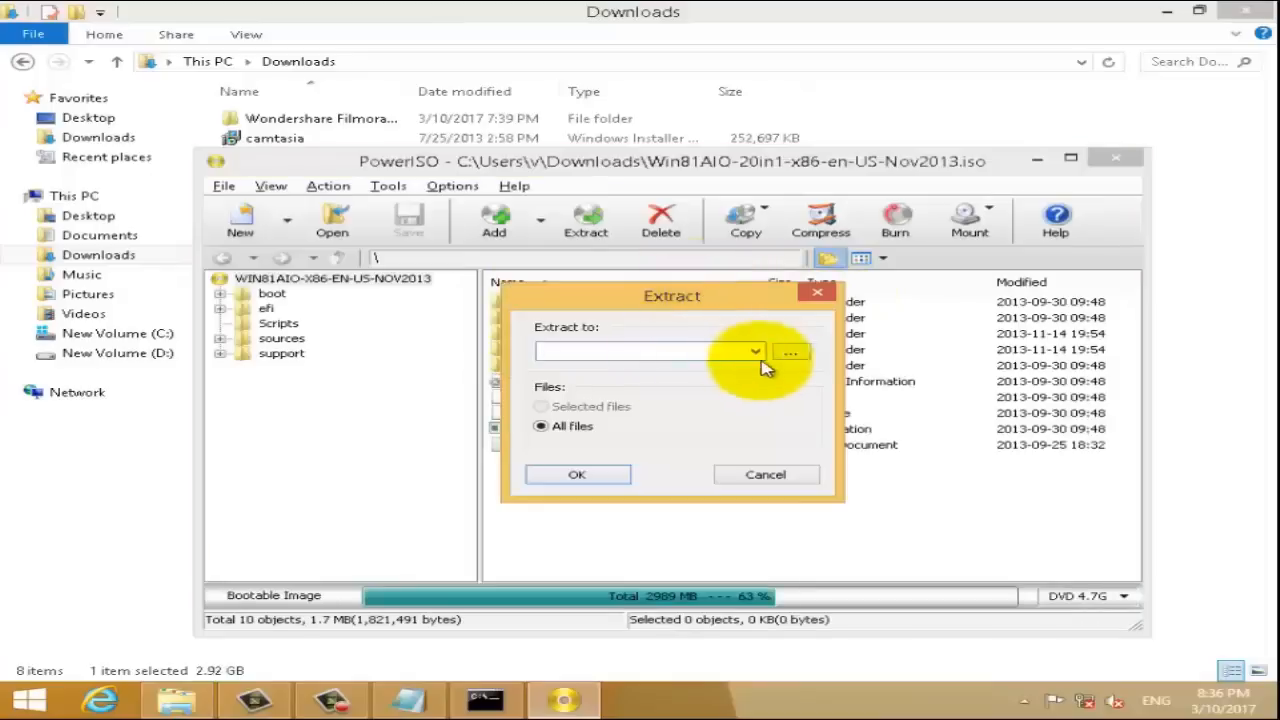
Extract all files from the ISO to New Volume (D:\)
{"action": "left_click", "coordinate": [790, 352]}
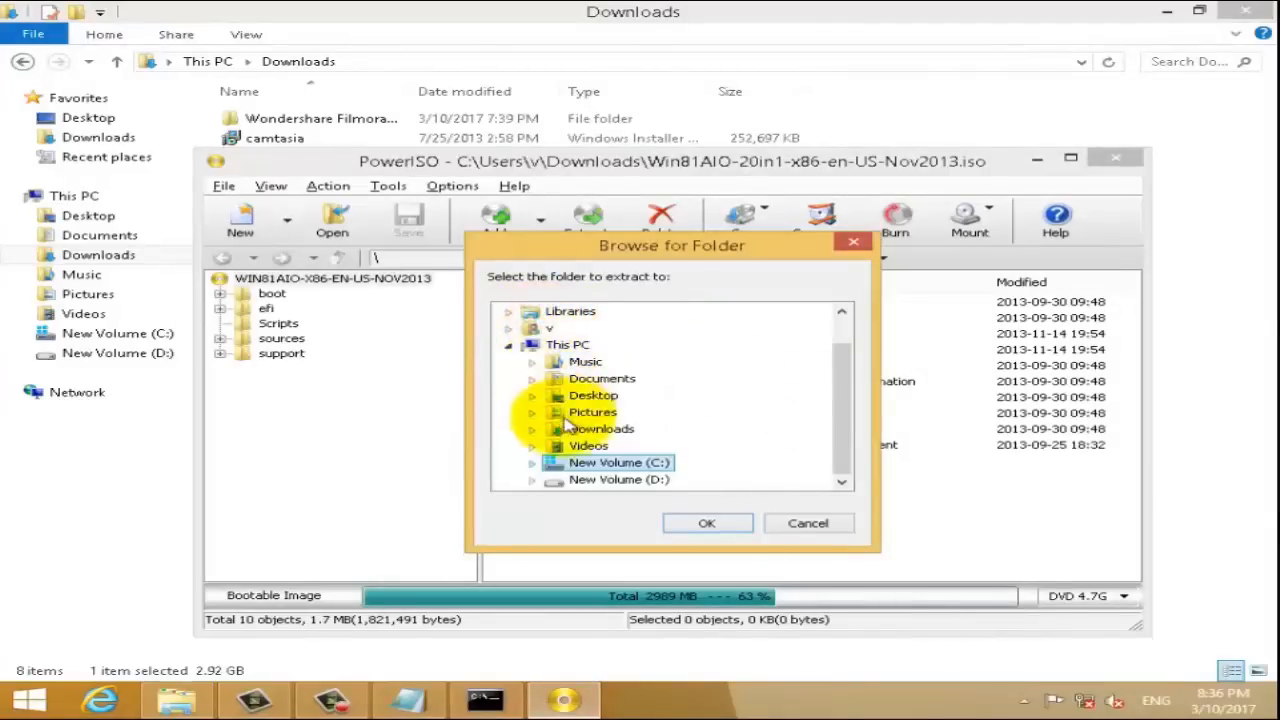
{"action": "left_click", "coordinate": [618, 480]}
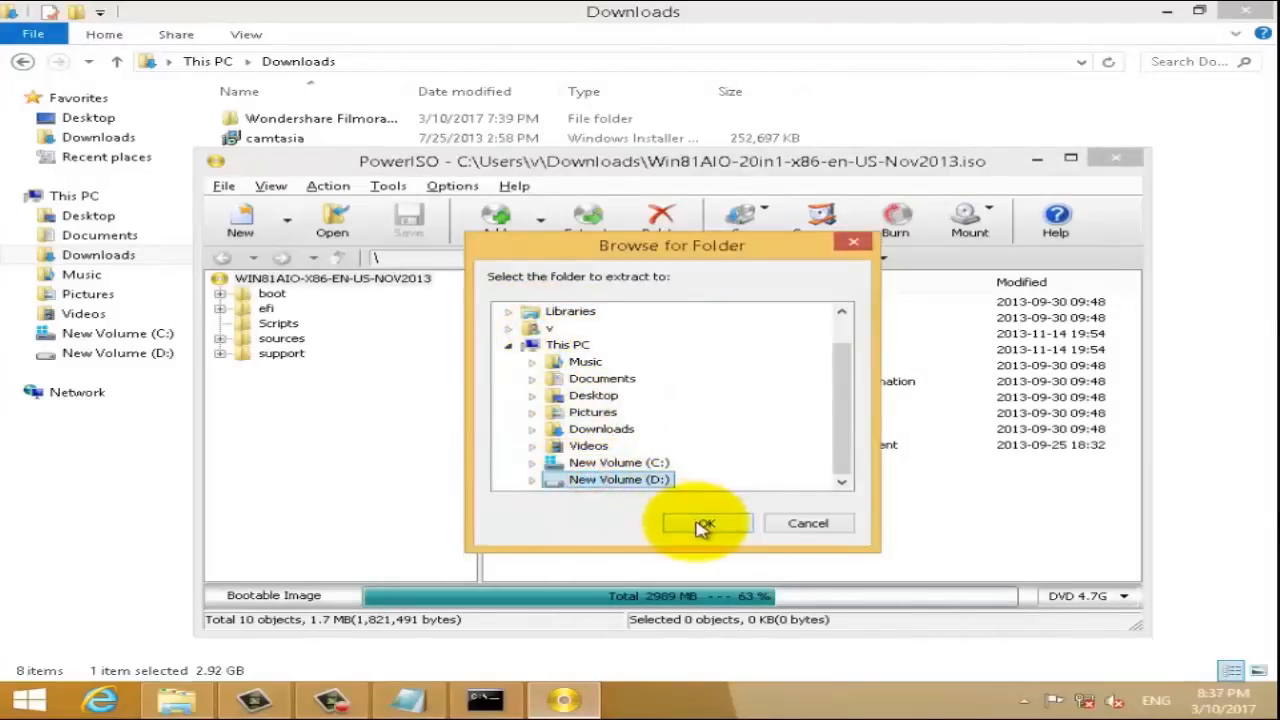
{"action": "left_click", "coordinate": [706, 524]}
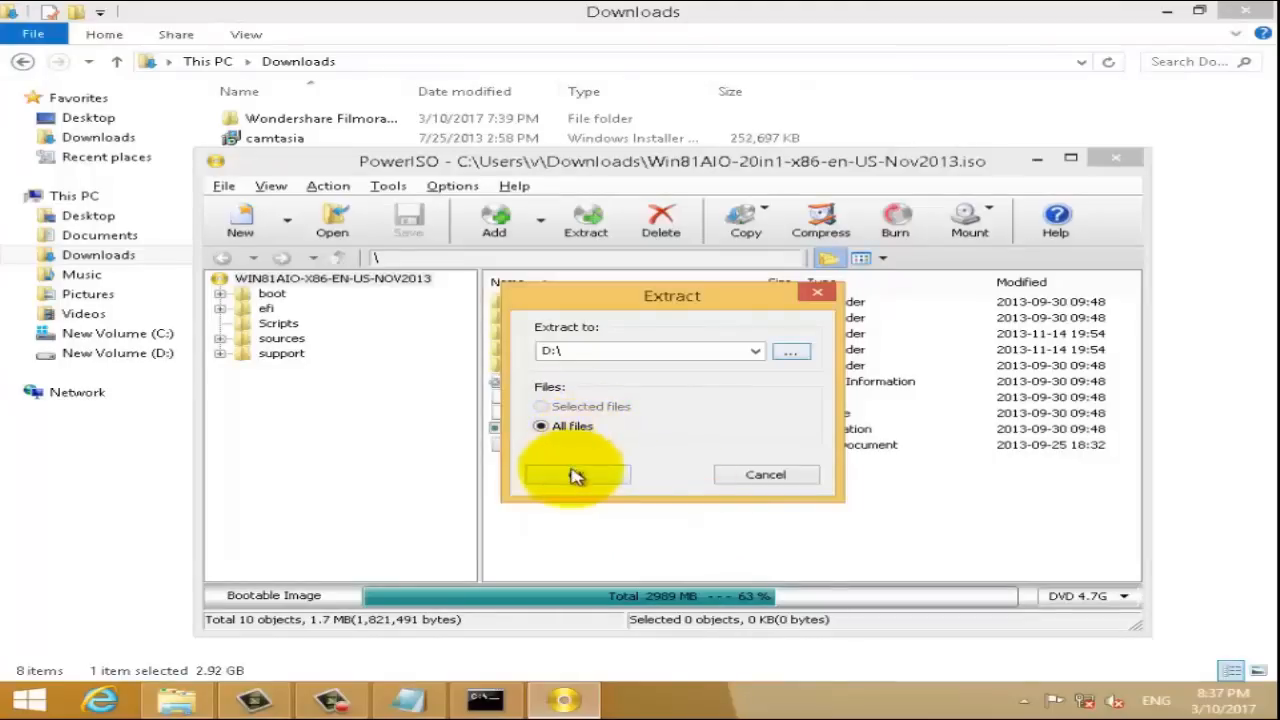
{"action": "left_click", "coordinate": [576, 474]}
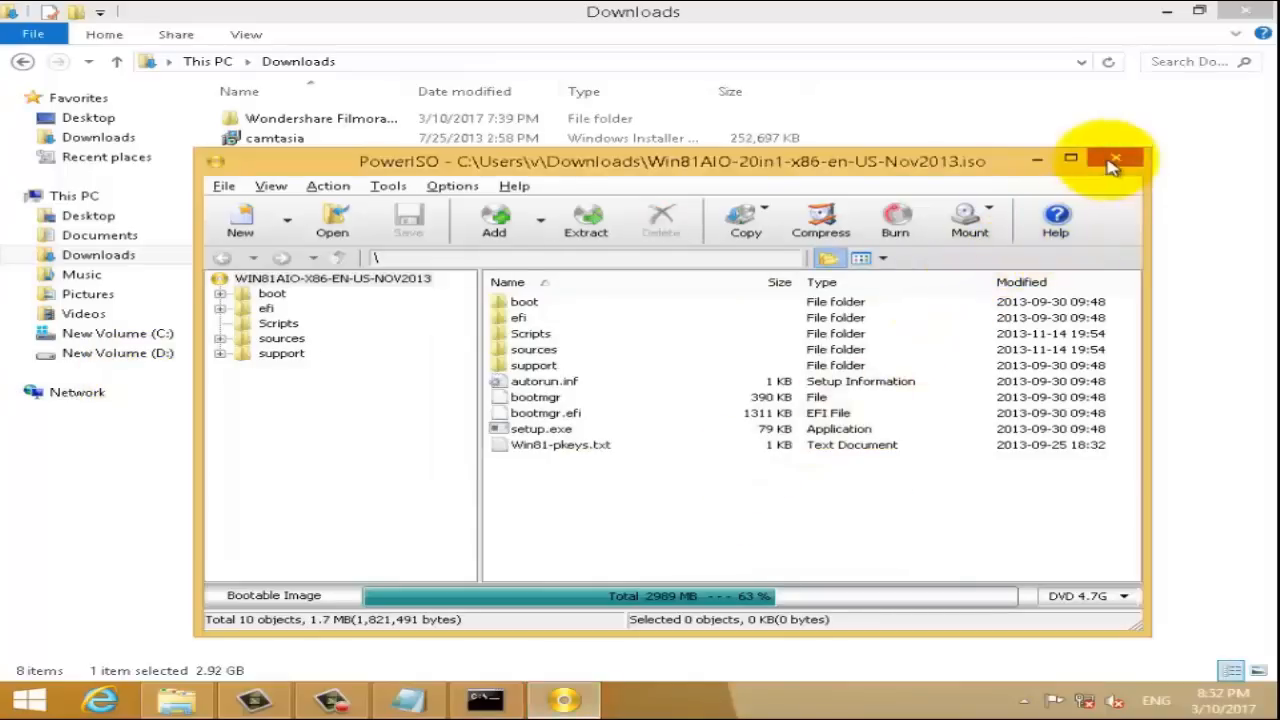
Close the ISO image and browse This PC into drive D: to see boot, sources, setup and bootmgr
{"action": "left_click", "coordinate": [1112, 160]}
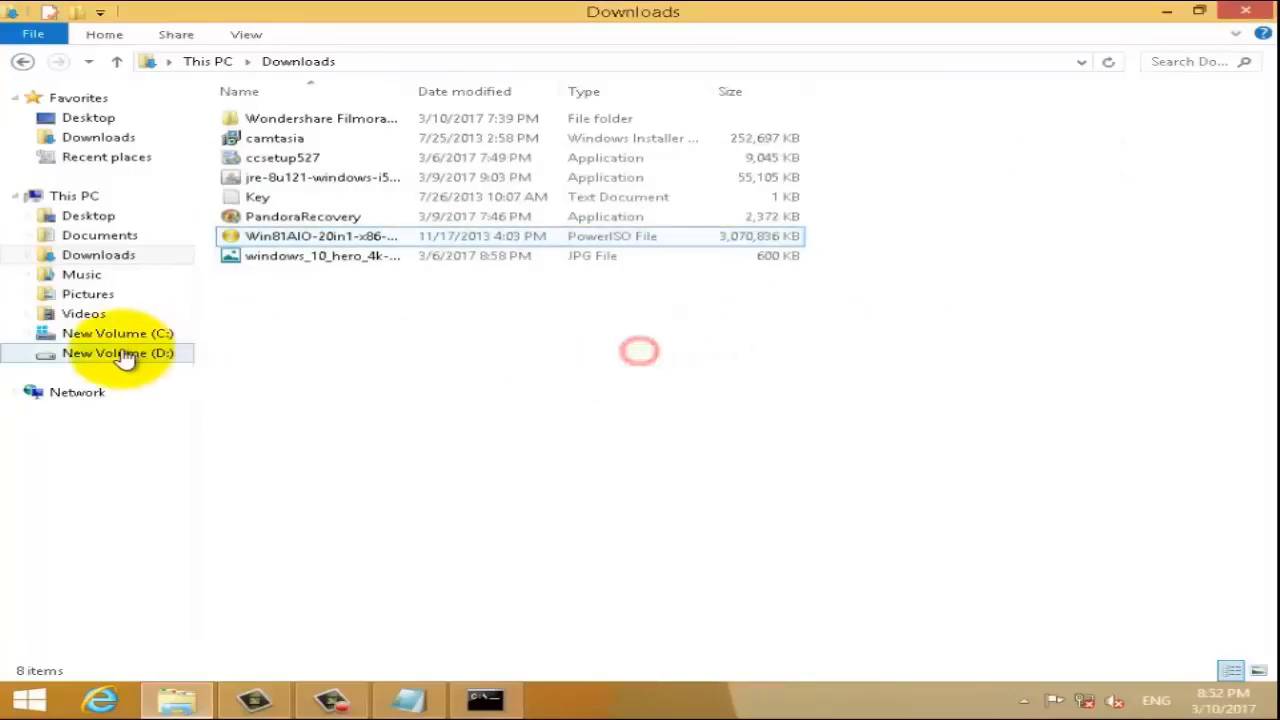
{"action": "left_click", "coordinate": [74, 196]}
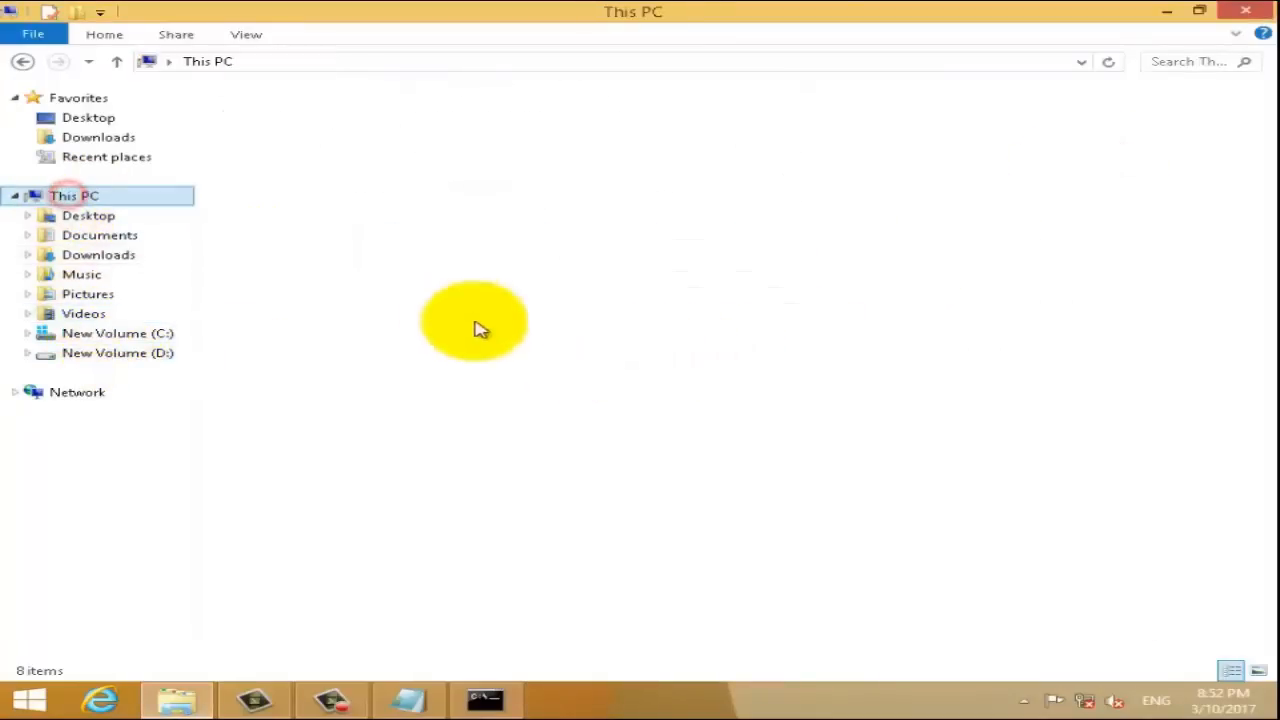
{"action": "left_click", "coordinate": [660, 264]}
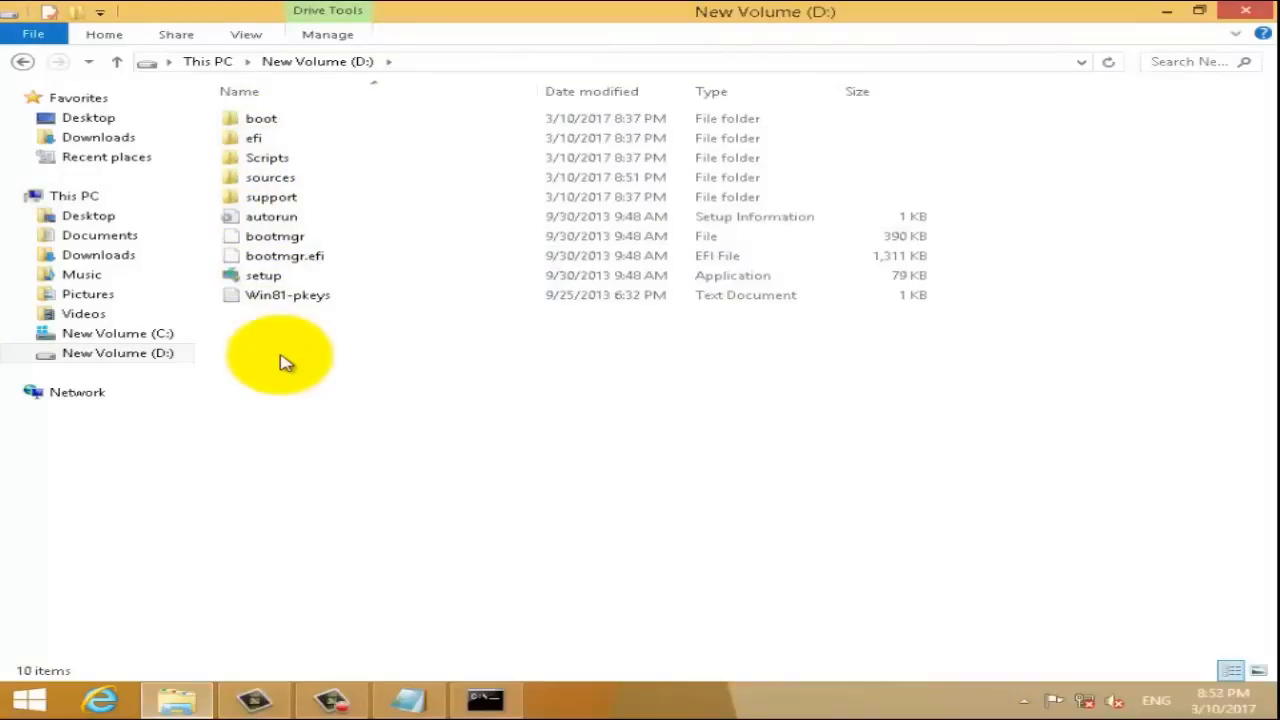
{"action": "mouse_move", "coordinate": [292, 356]}
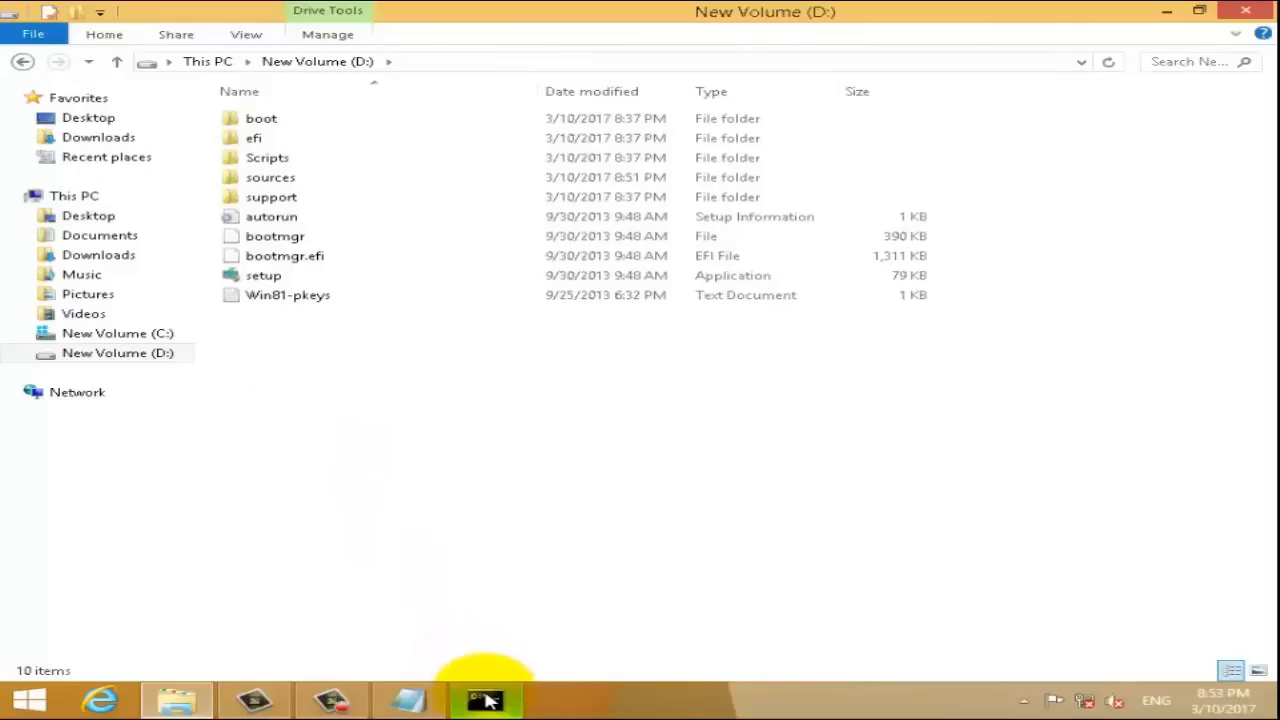
{"action": "mouse_move", "coordinate": [484, 698]}
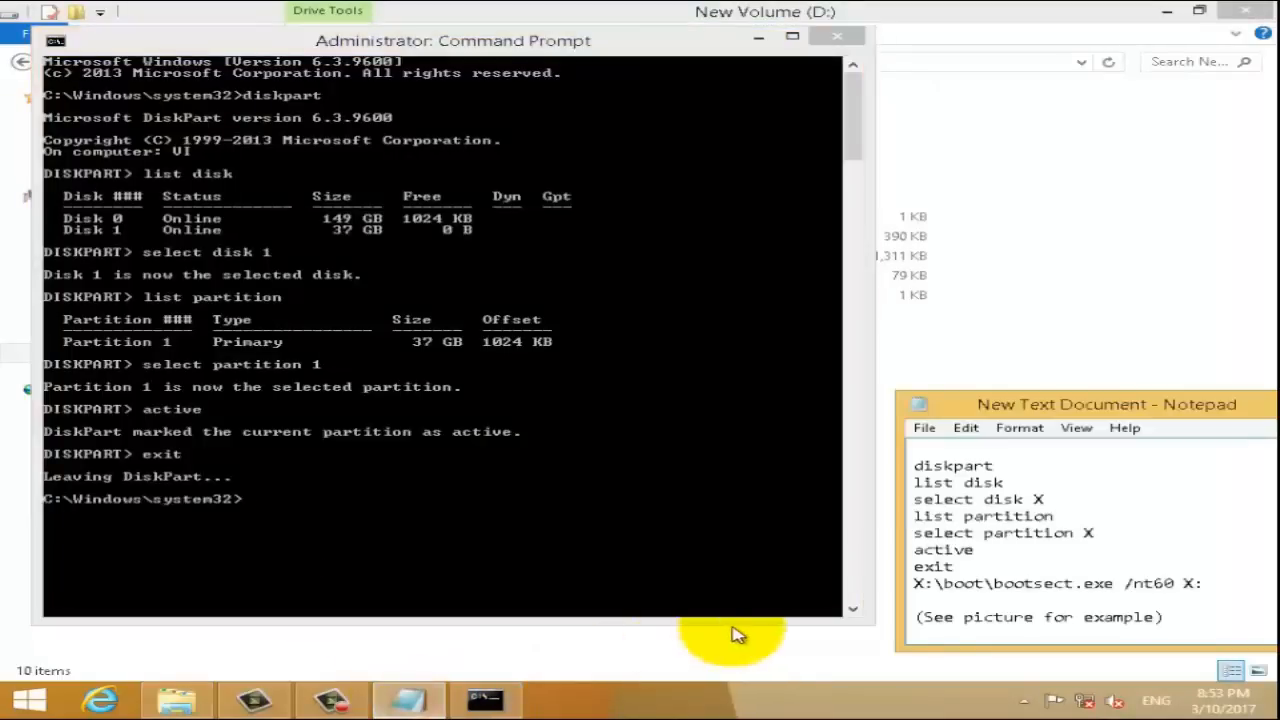
{"action": "mouse_move", "coordinate": [278, 536]}
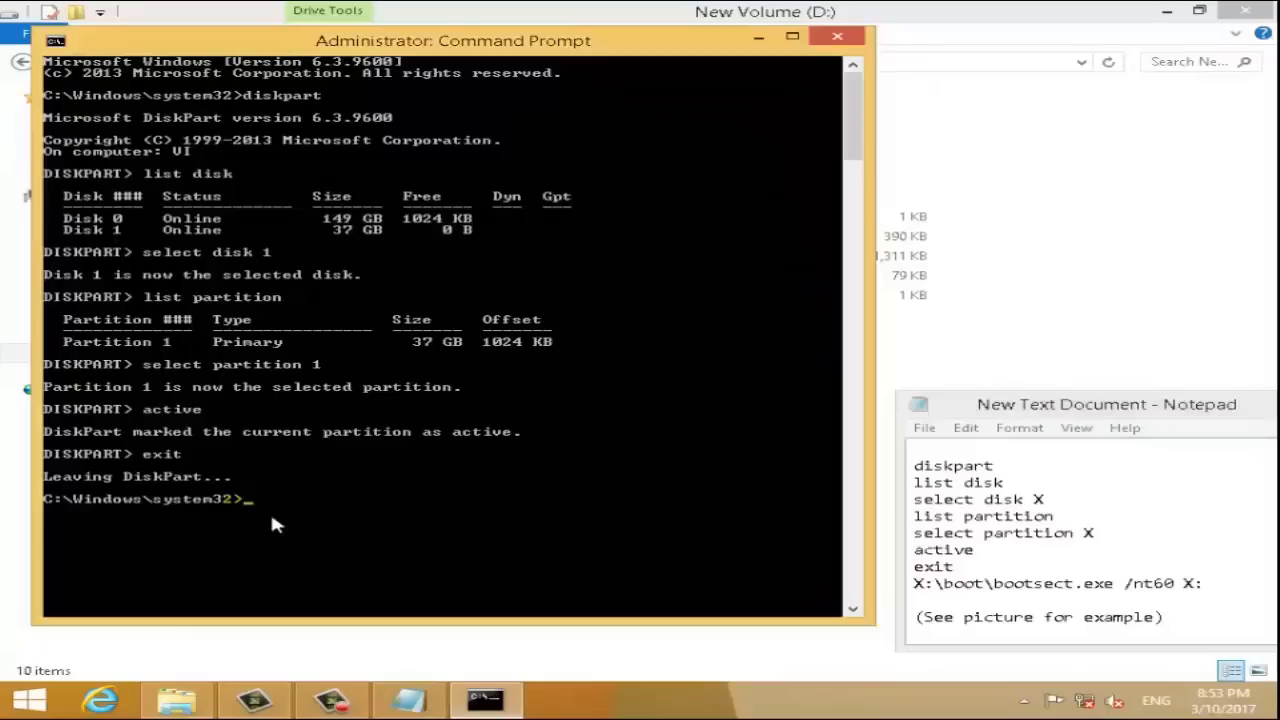
Run D:\boot\bootsect.exe /nt60 D: so bootcode is updated on all targeted volumes
{"action": "type", "text": "D"}
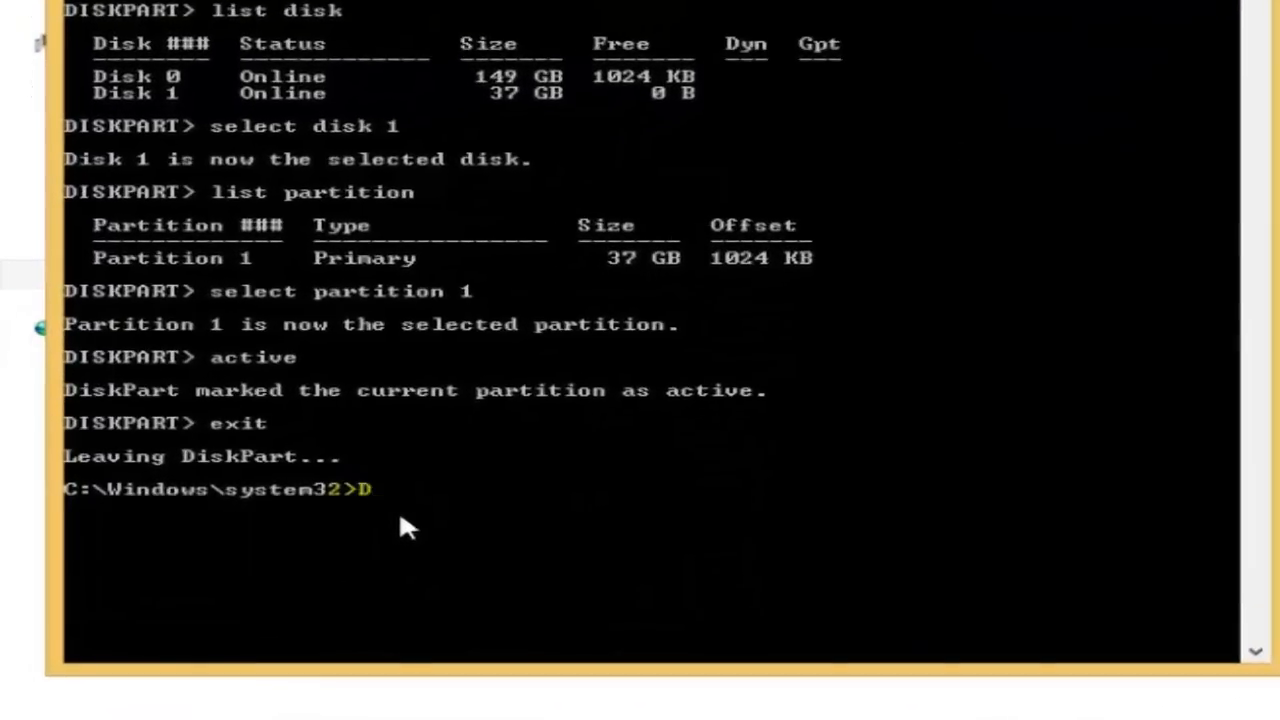
{"action": "type", "text": ":\\"}
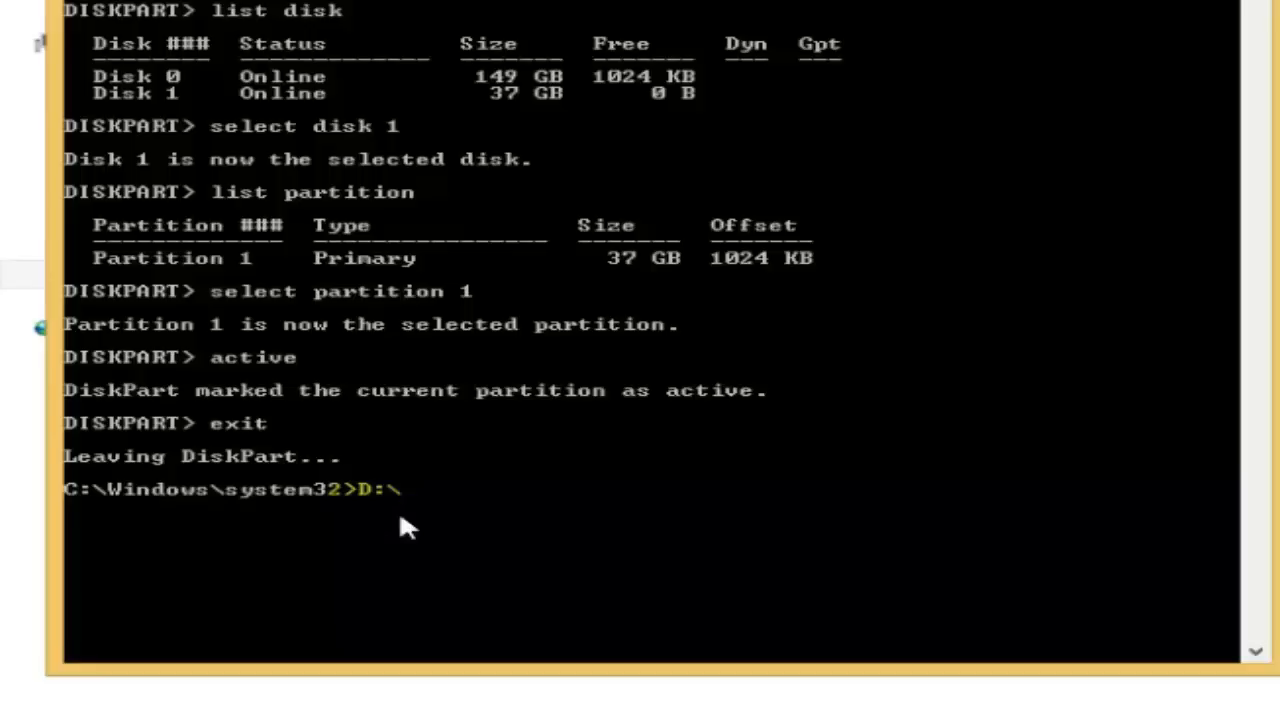
{"action": "type", "text": "BOOT"}
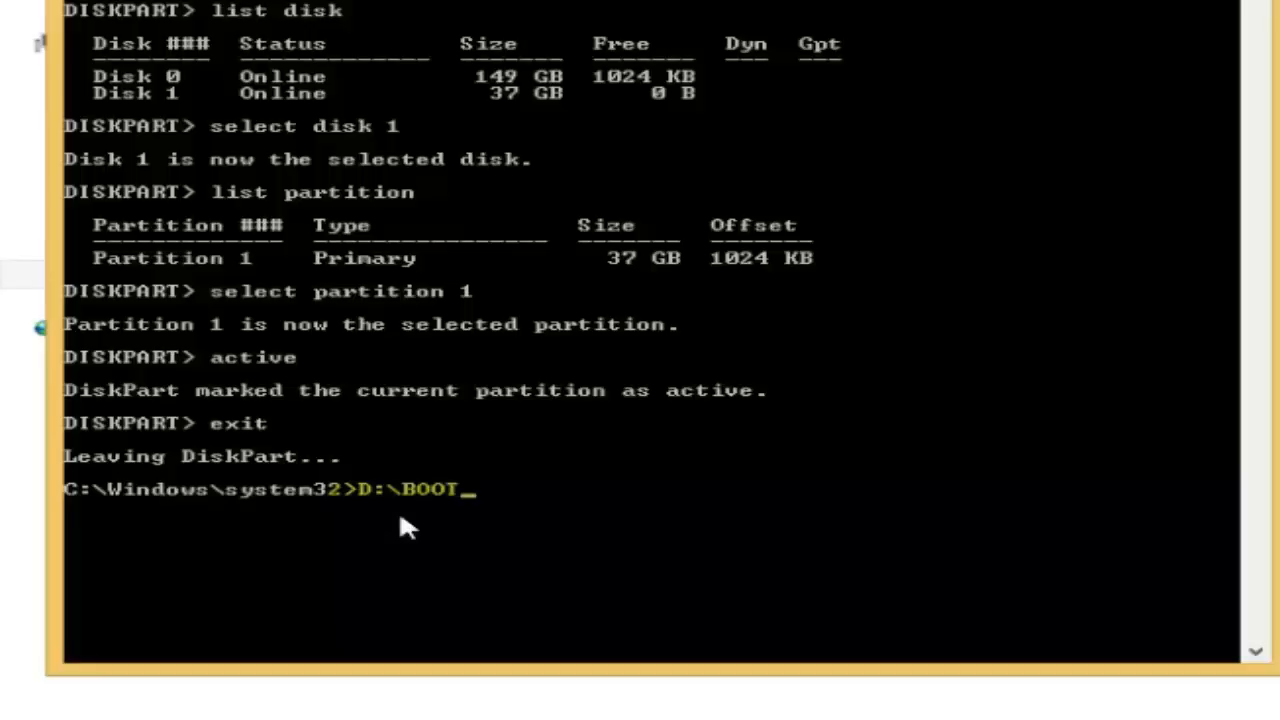
{"action": "key", "text": "Backspace"}
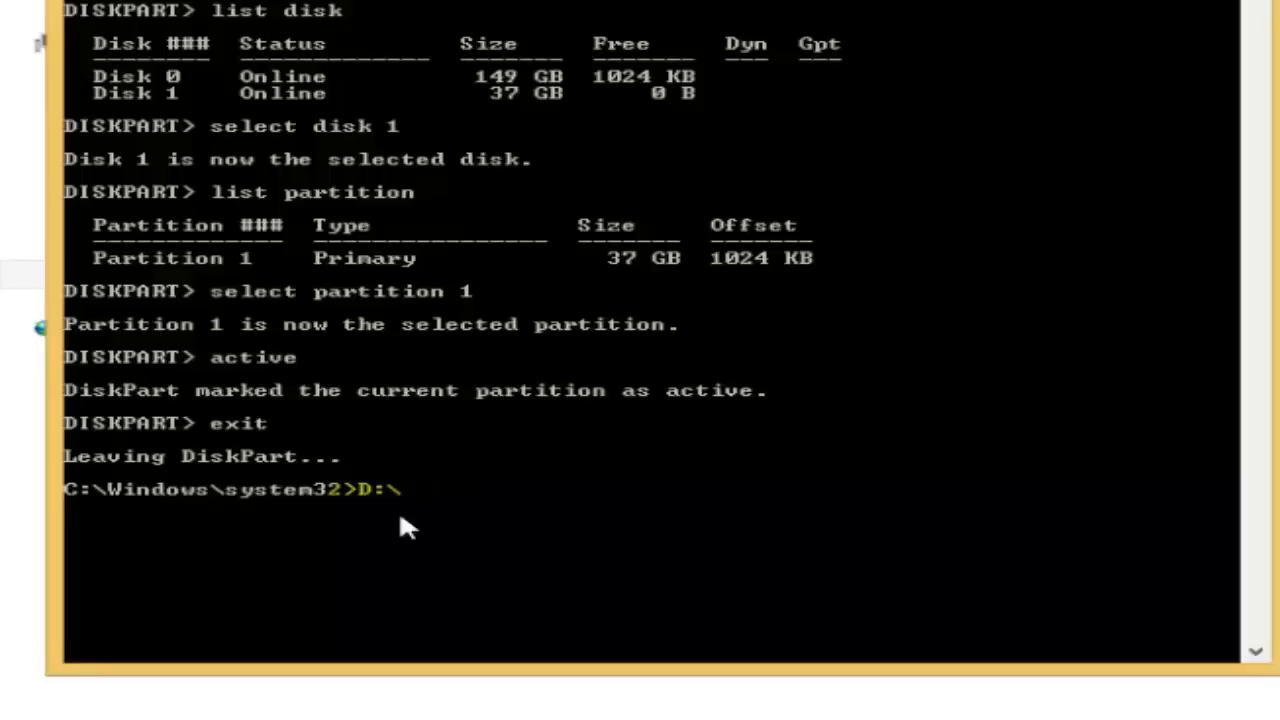
{"action": "type", "text": "boot\\"}
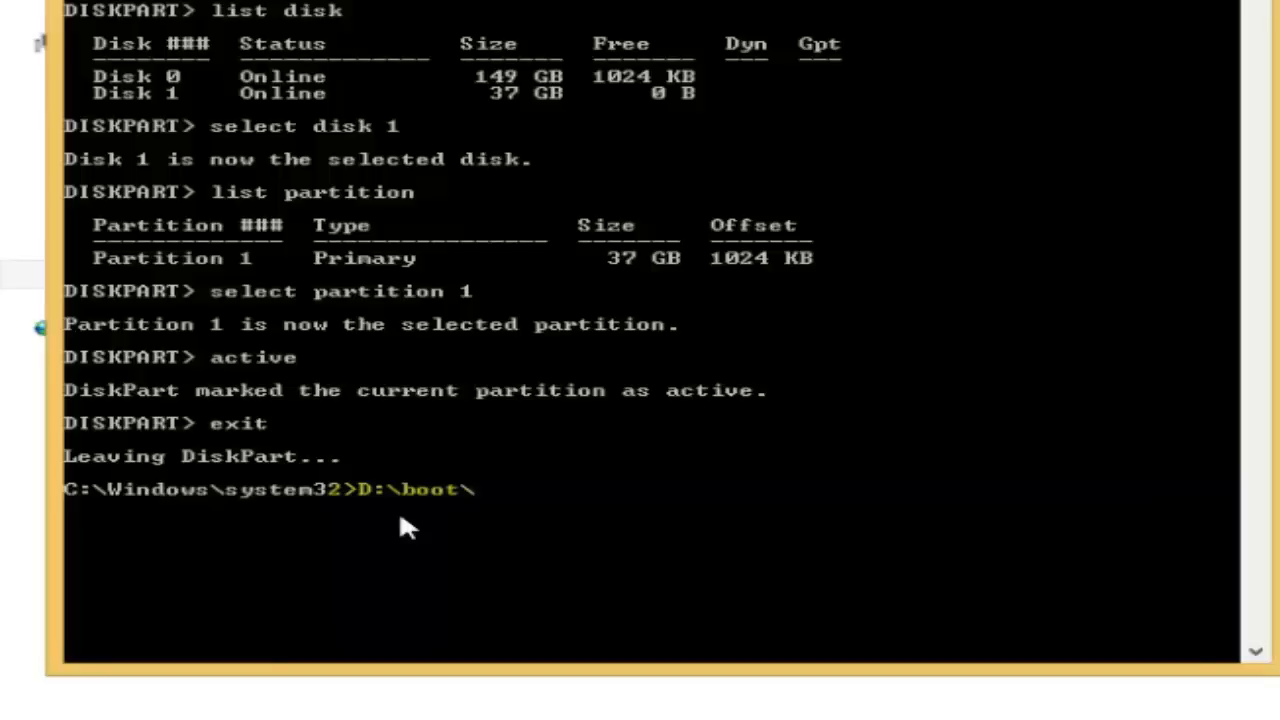
{"action": "type", "text": "boot"}
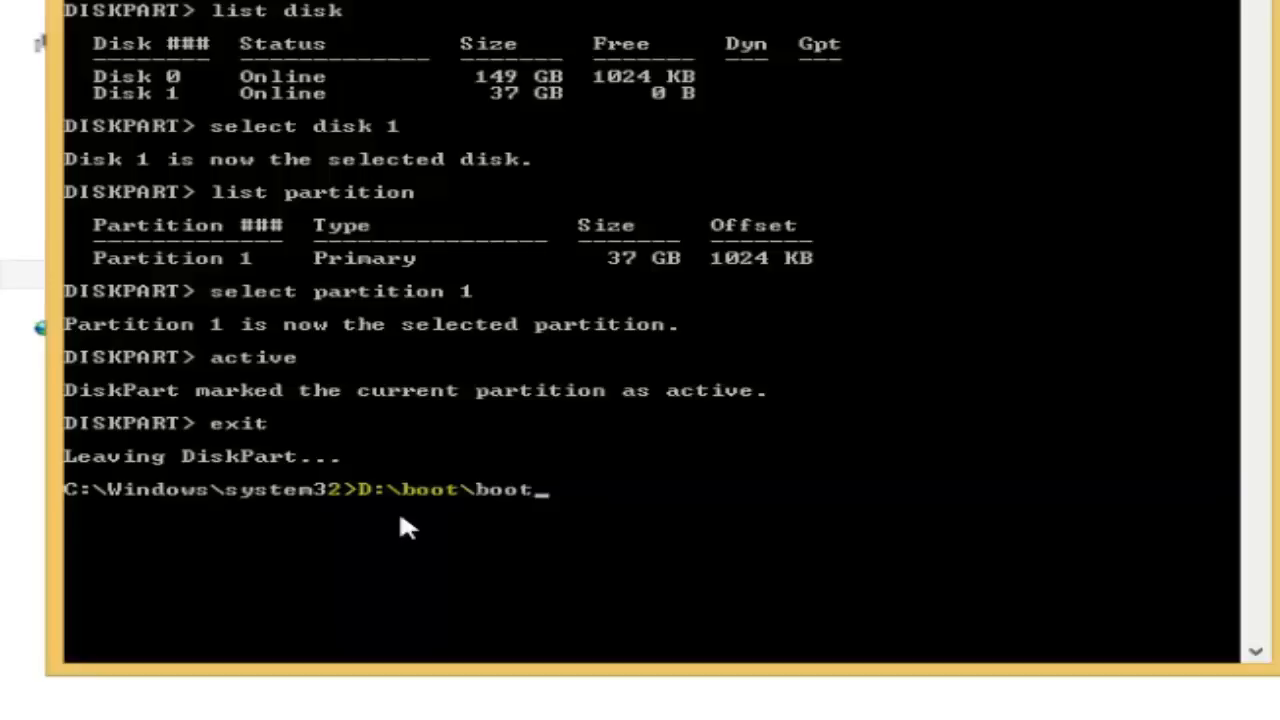
{"action": "type", "text": "sect"}
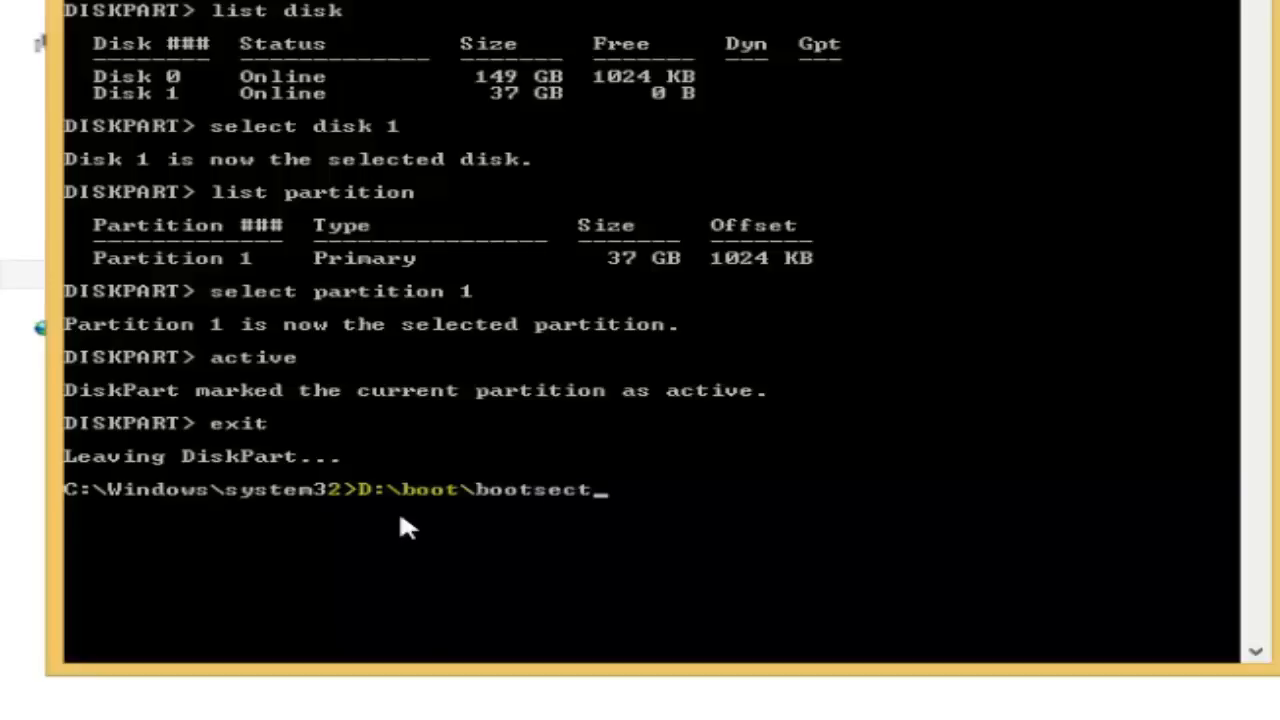
{"action": "type", "text": ".e"}
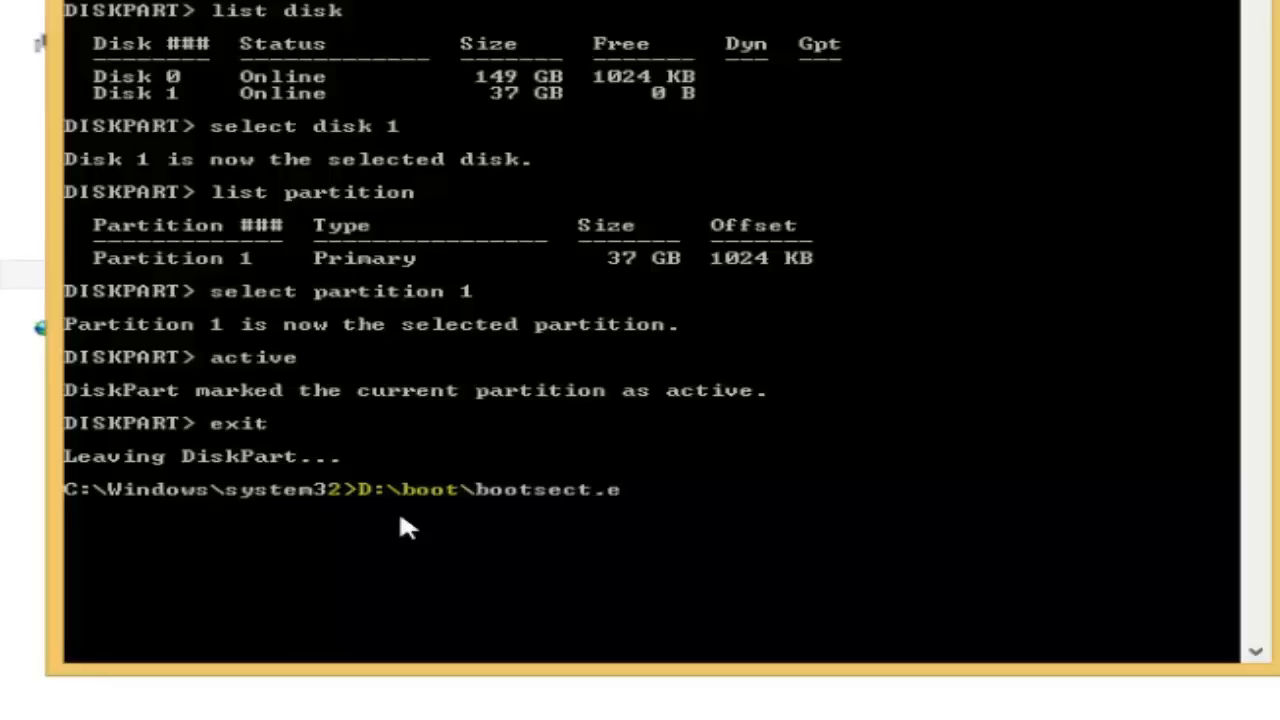
{"action": "type", "text": "xe /"}
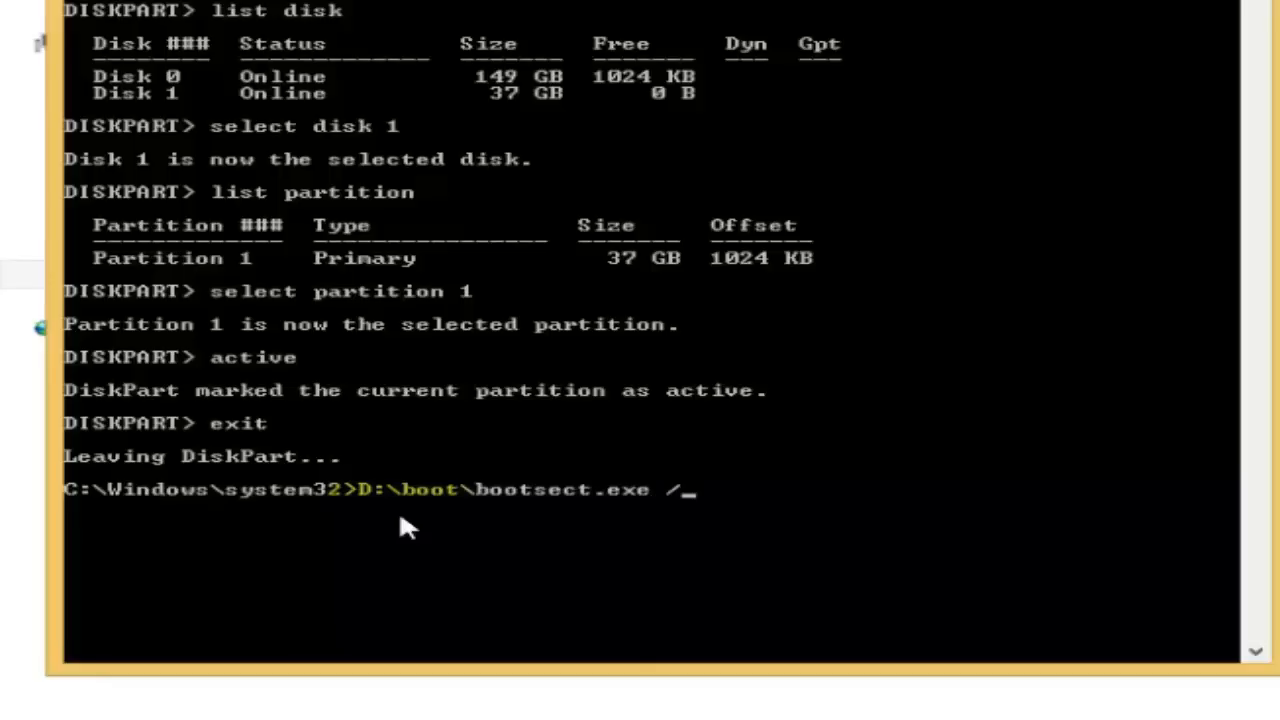
{"action": "type", "text": "nt"}
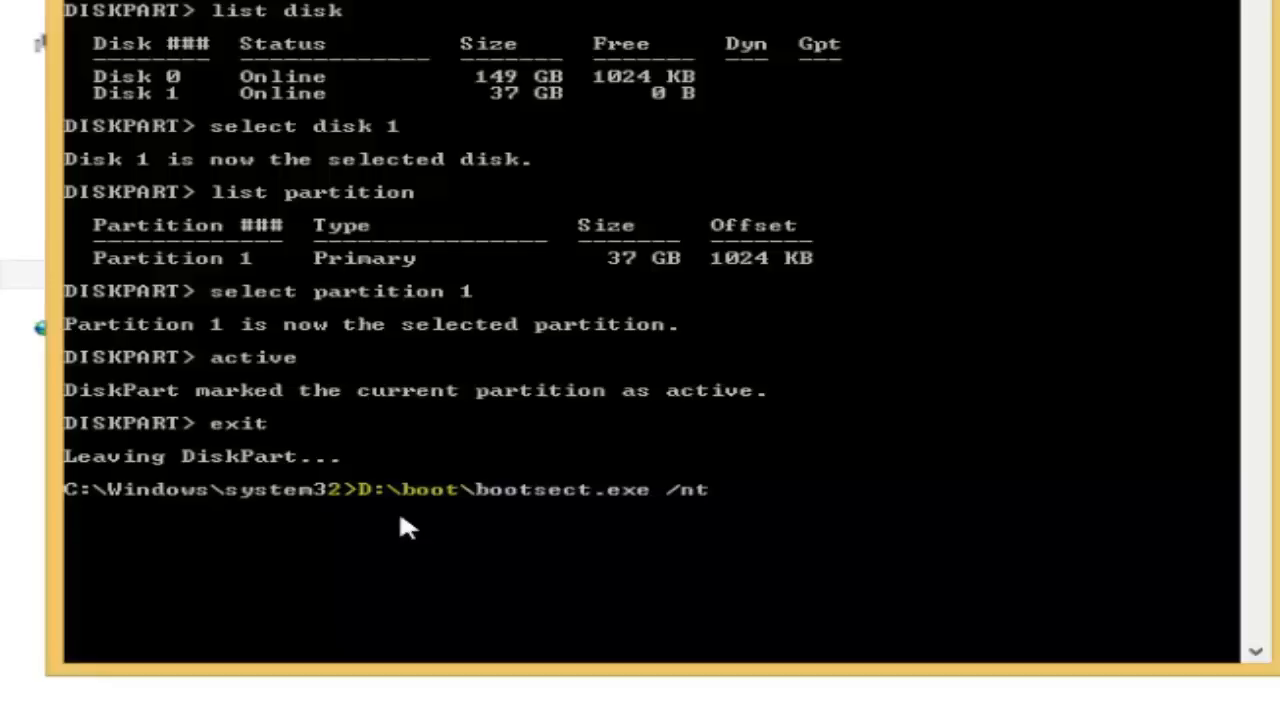
{"action": "type", "text": "60"}
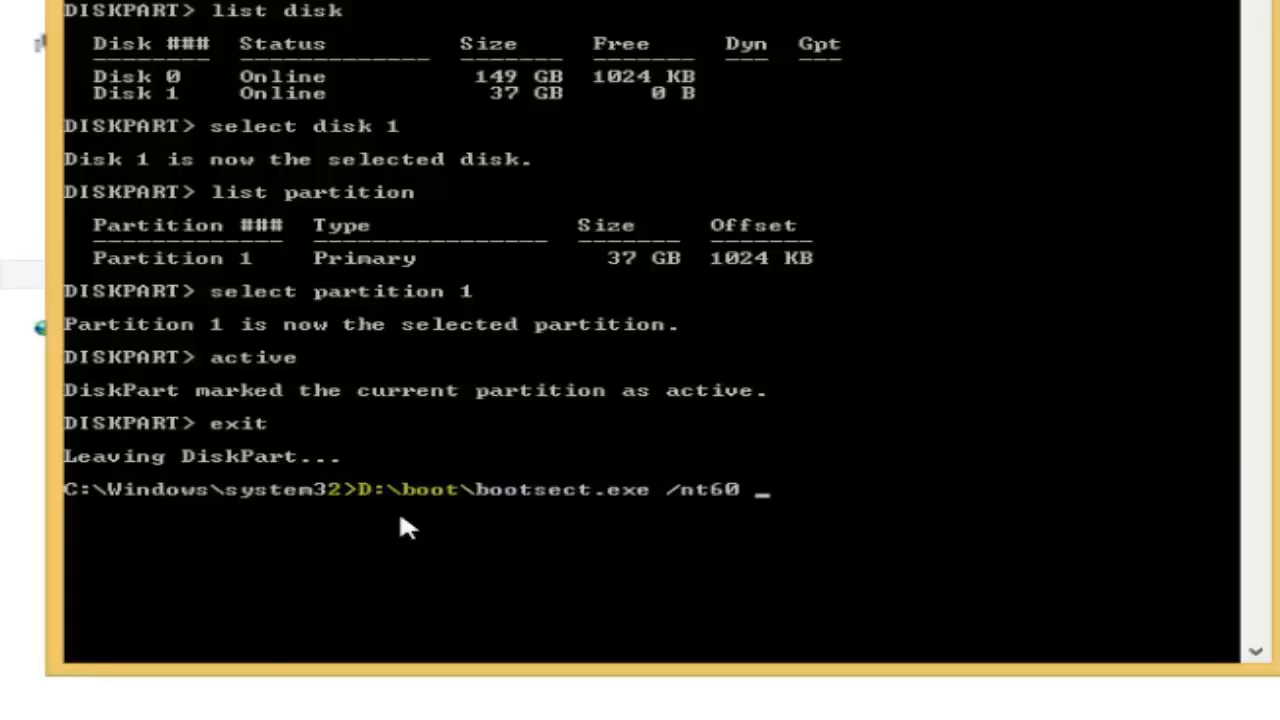
{"action": "type", "text": "D"}
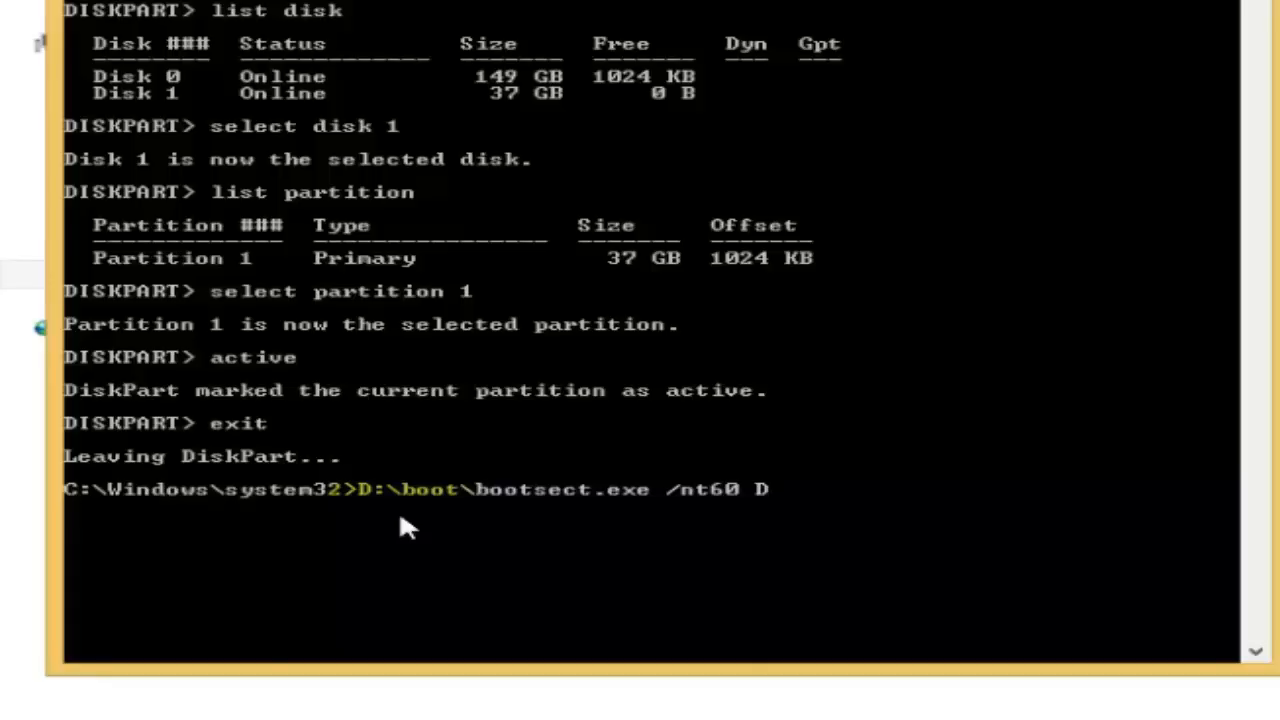
{"action": "type", "text": ":"}
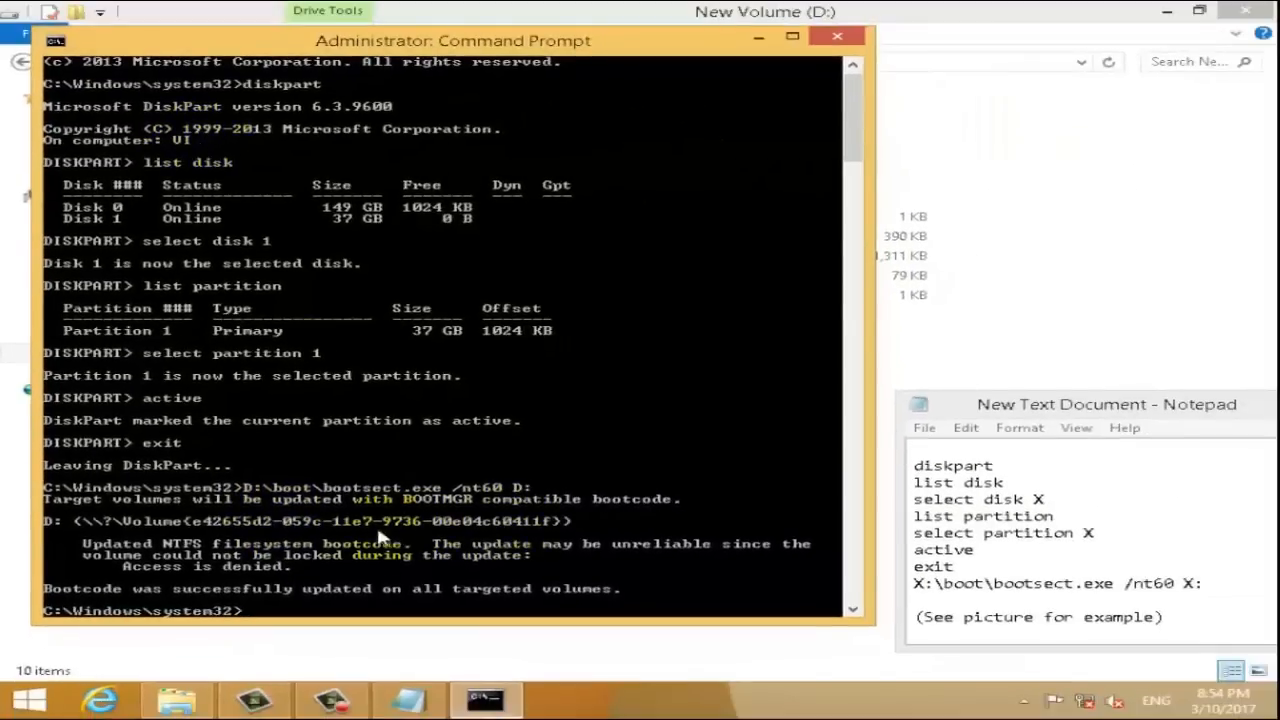
{"action": "mouse_move", "coordinate": [236, 556]}
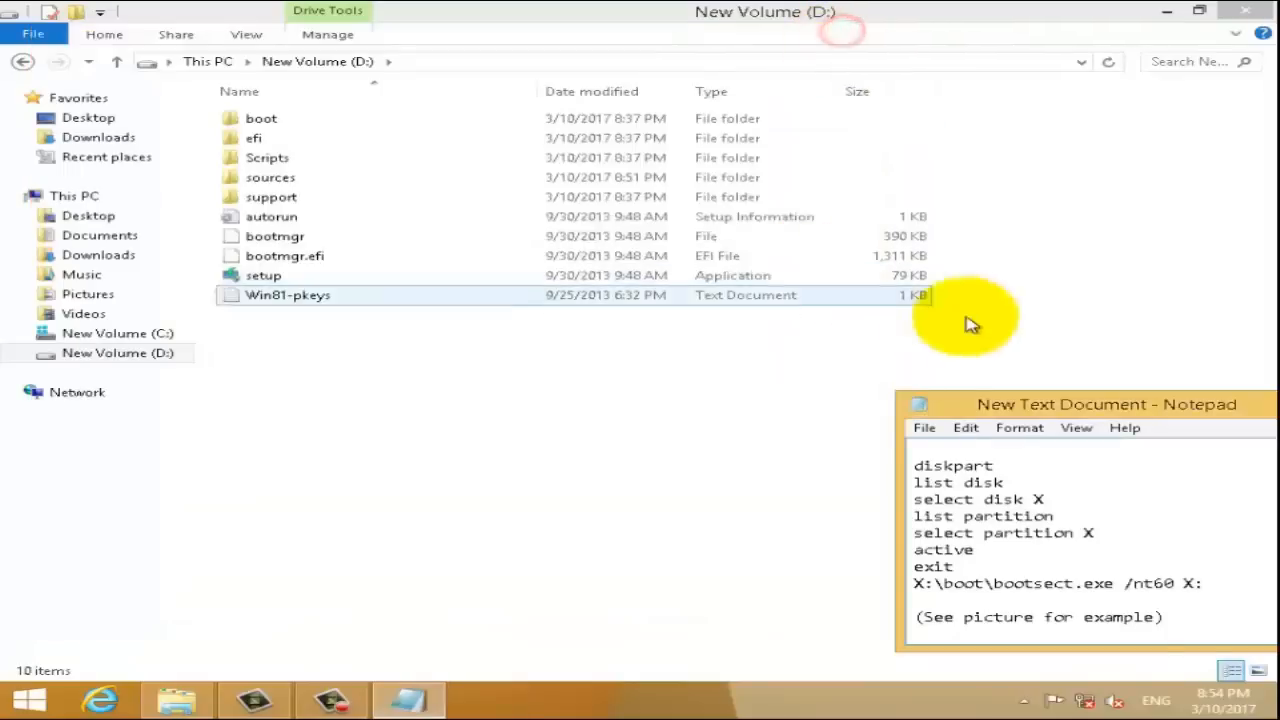
Move the bootsect notes aside and close them along with the D: drive window
{"action": "left_click_drag", "start_coordinate": [1104, 404], "coordinate": [512, 376]}
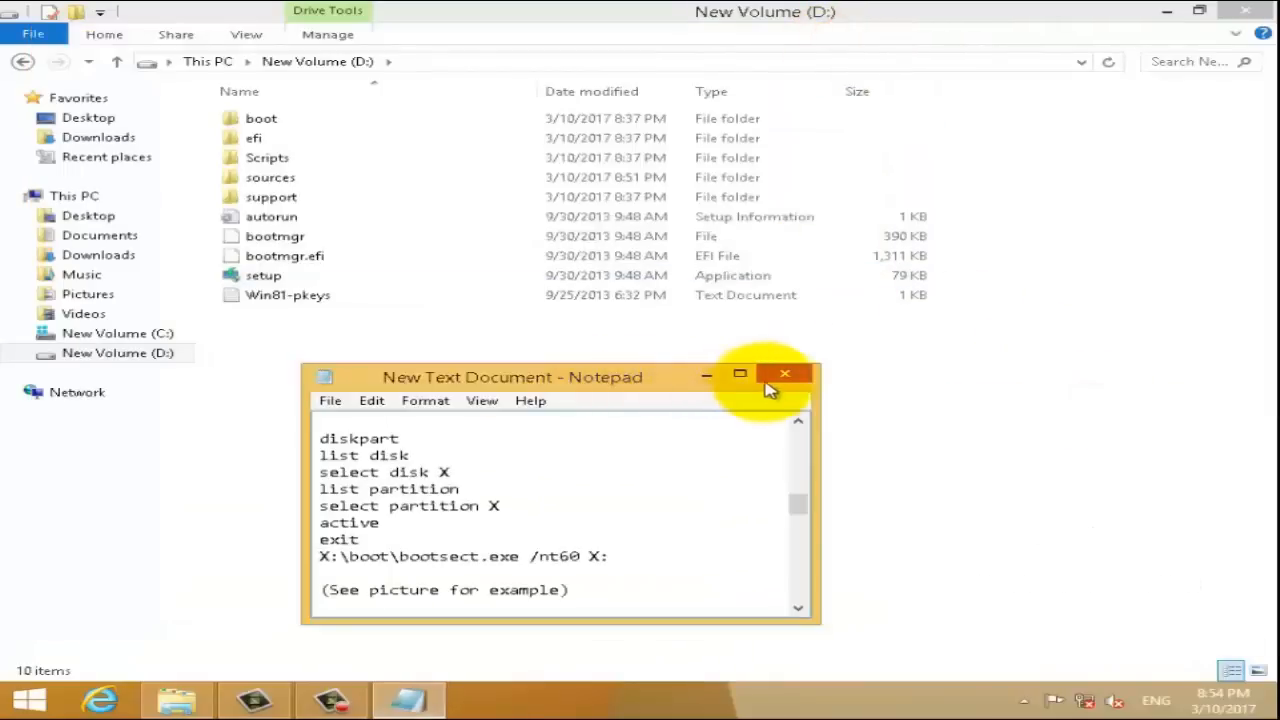
{"action": "left_click", "coordinate": [784, 374]}
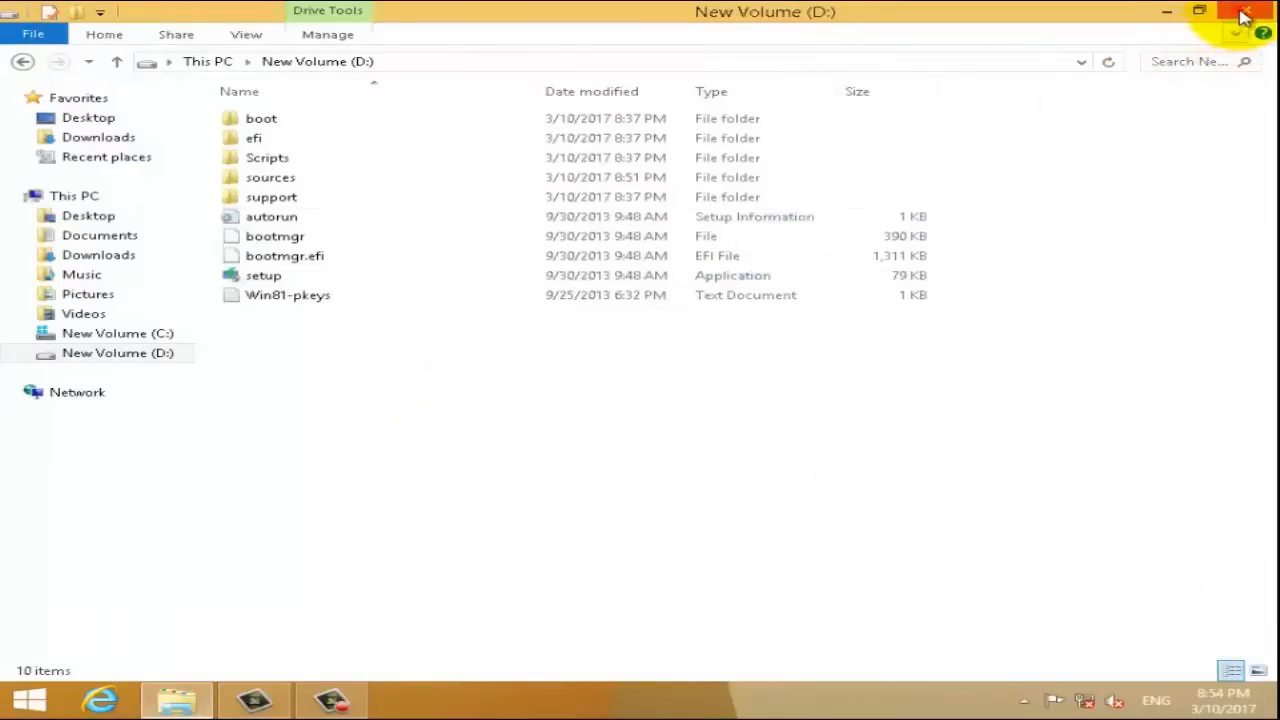
{"action": "left_click", "coordinate": [1244, 12]}
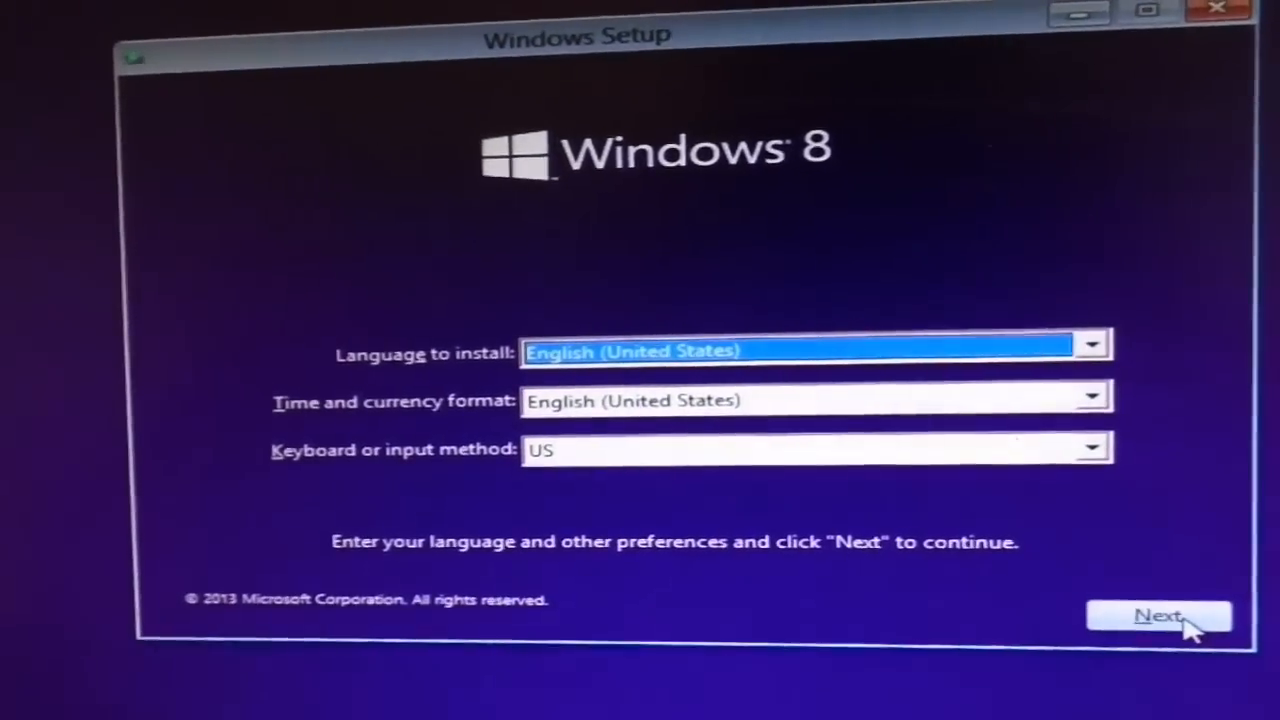
Keep default language and keyboard, start Install now and accept the license terms
{"action": "left_click", "coordinate": [1158, 616]}
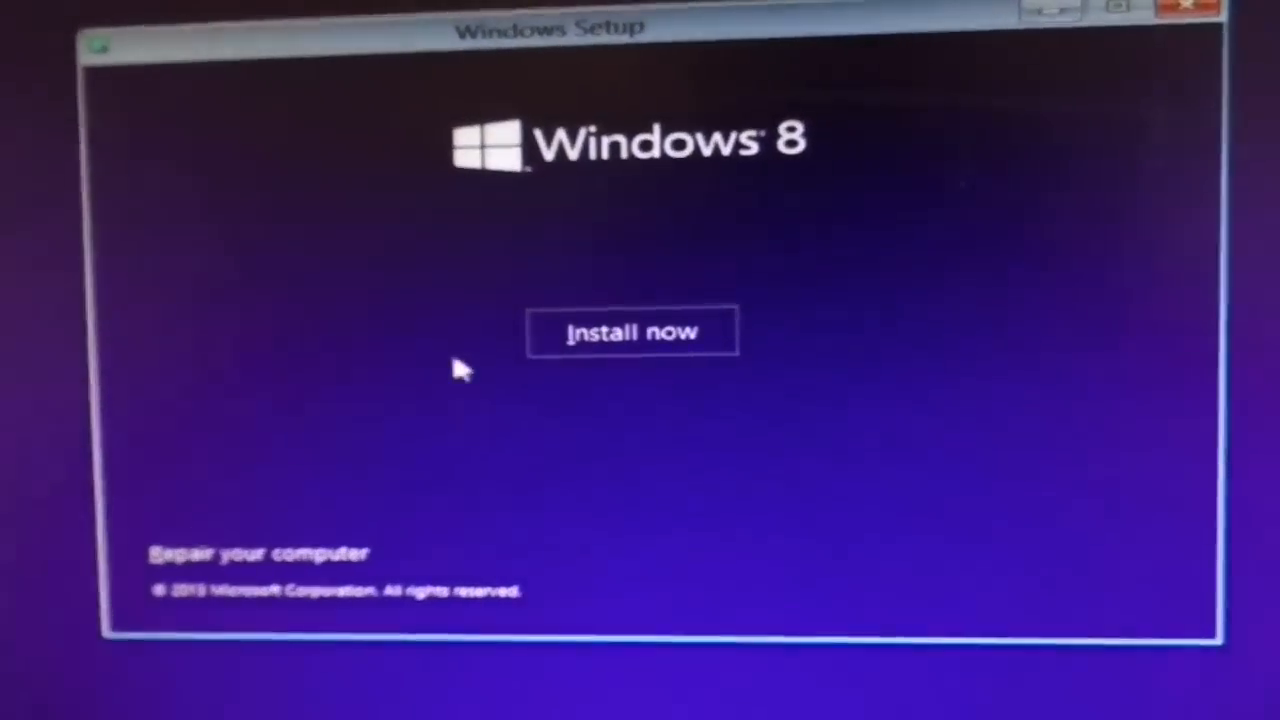
{"action": "left_click", "coordinate": [632, 332]}
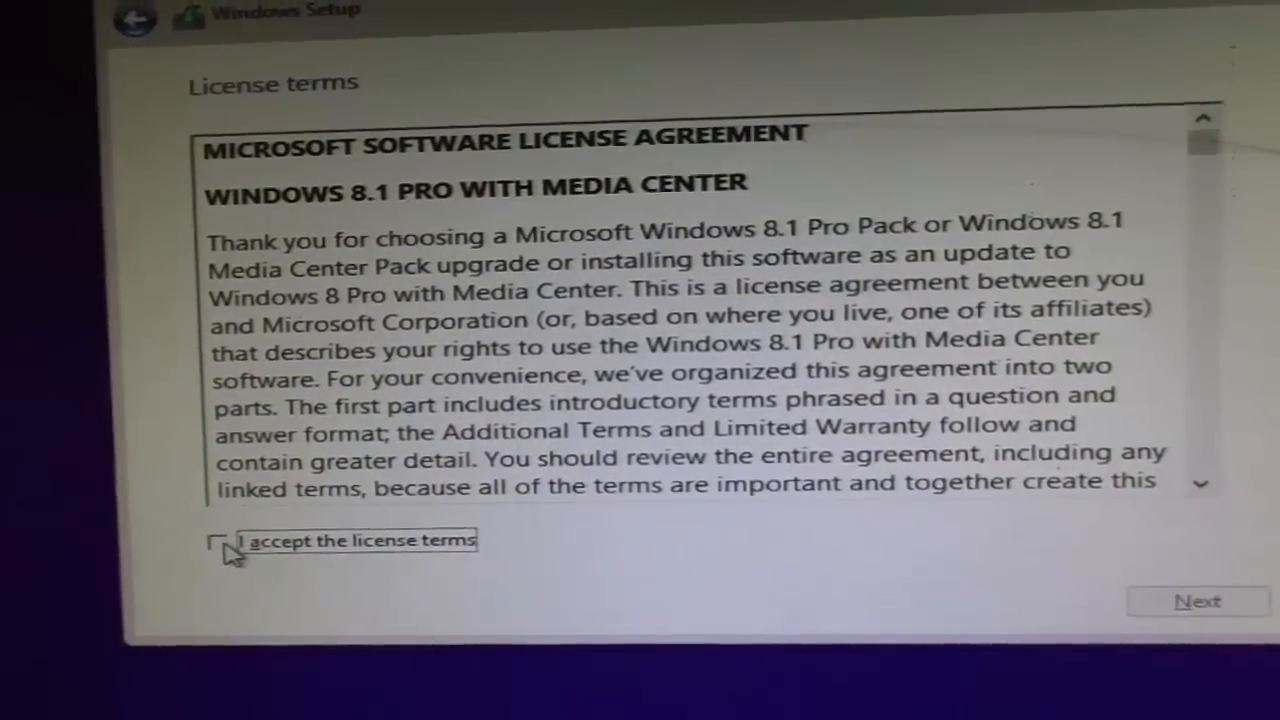
{"action": "left_click", "coordinate": [220, 540]}
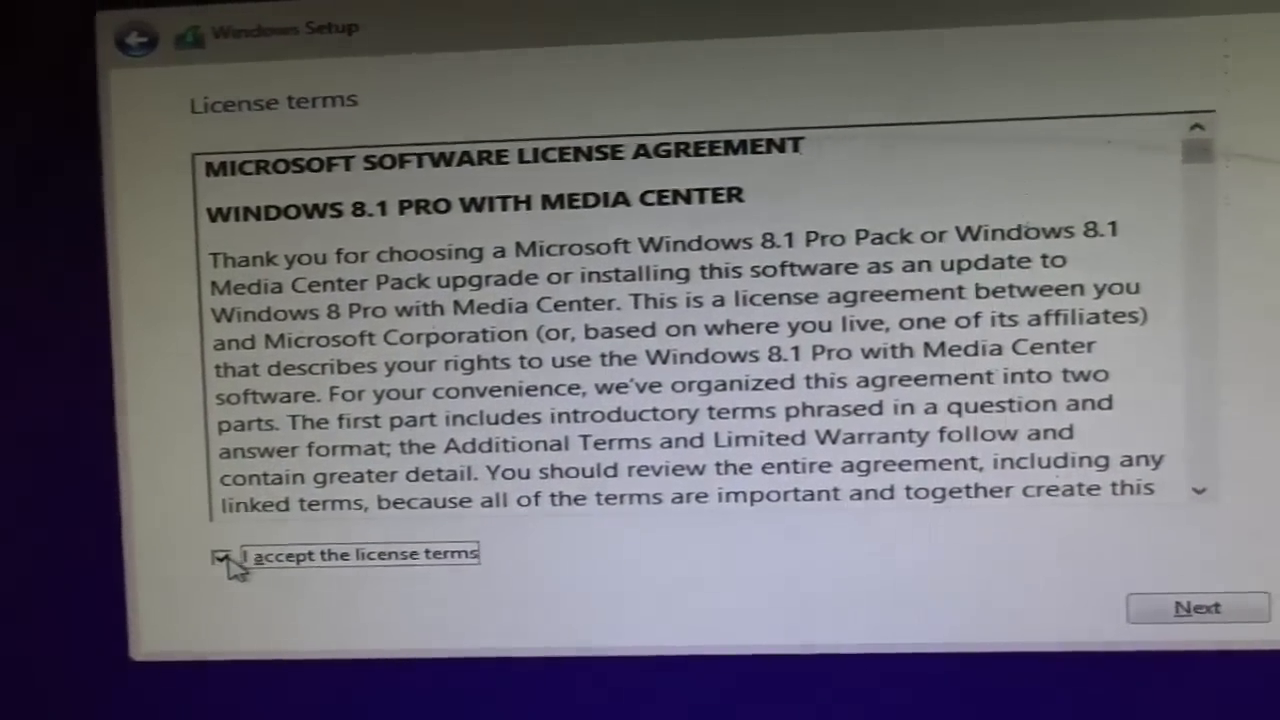
Choose a Custom install onto Drive 1 Partition 1: win8 (37.3 GB) and begin copying files
{"action": "left_click", "coordinate": [1196, 608]}
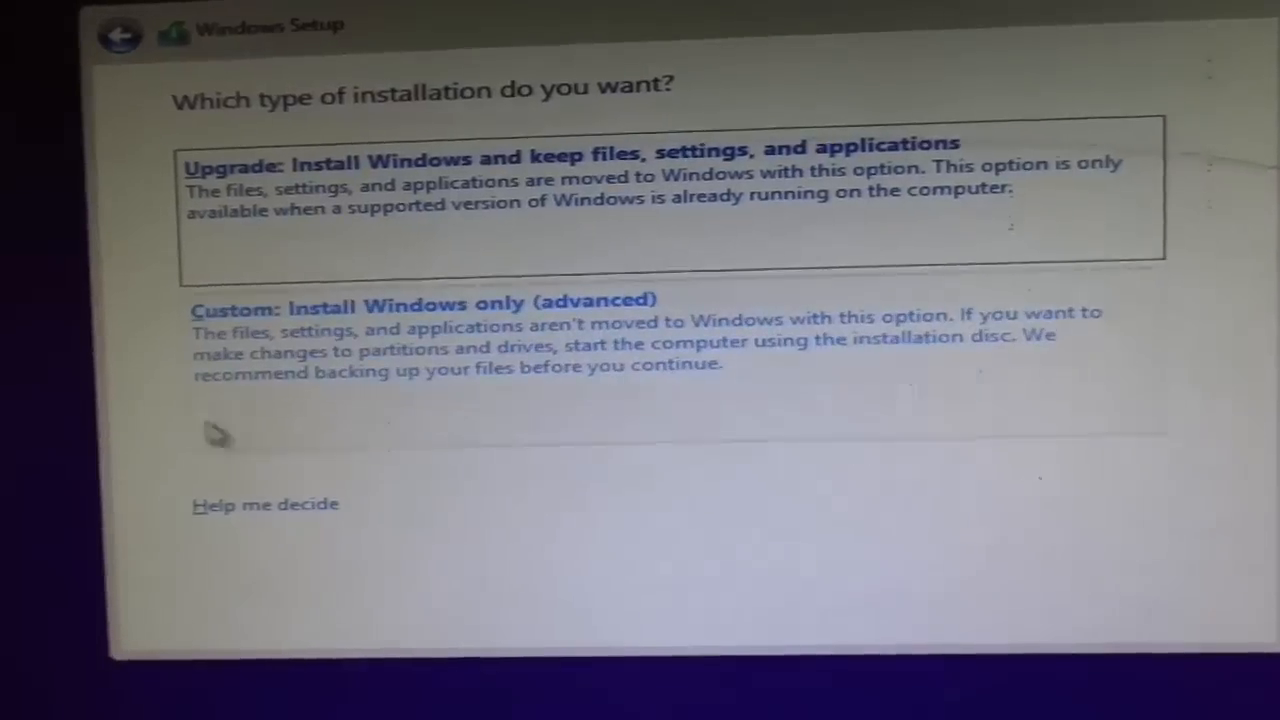
{"action": "left_click", "coordinate": [420, 304]}
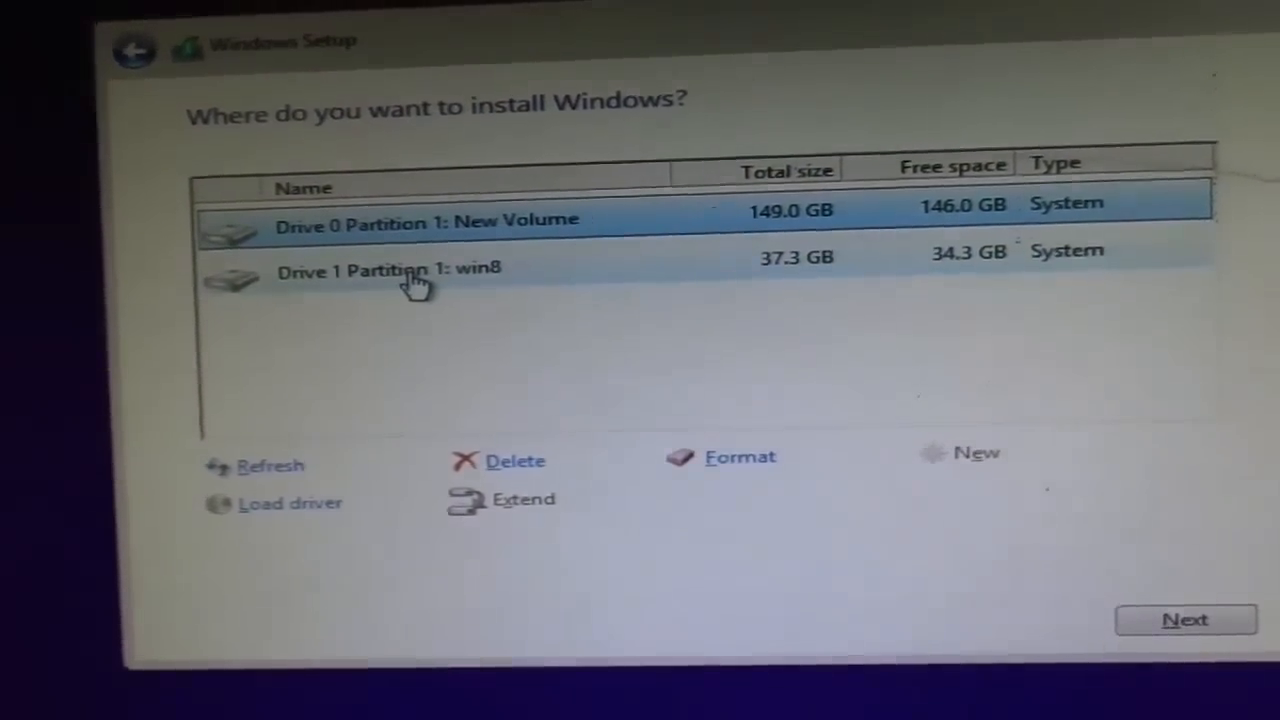
{"action": "left_click", "coordinate": [1186, 620]}
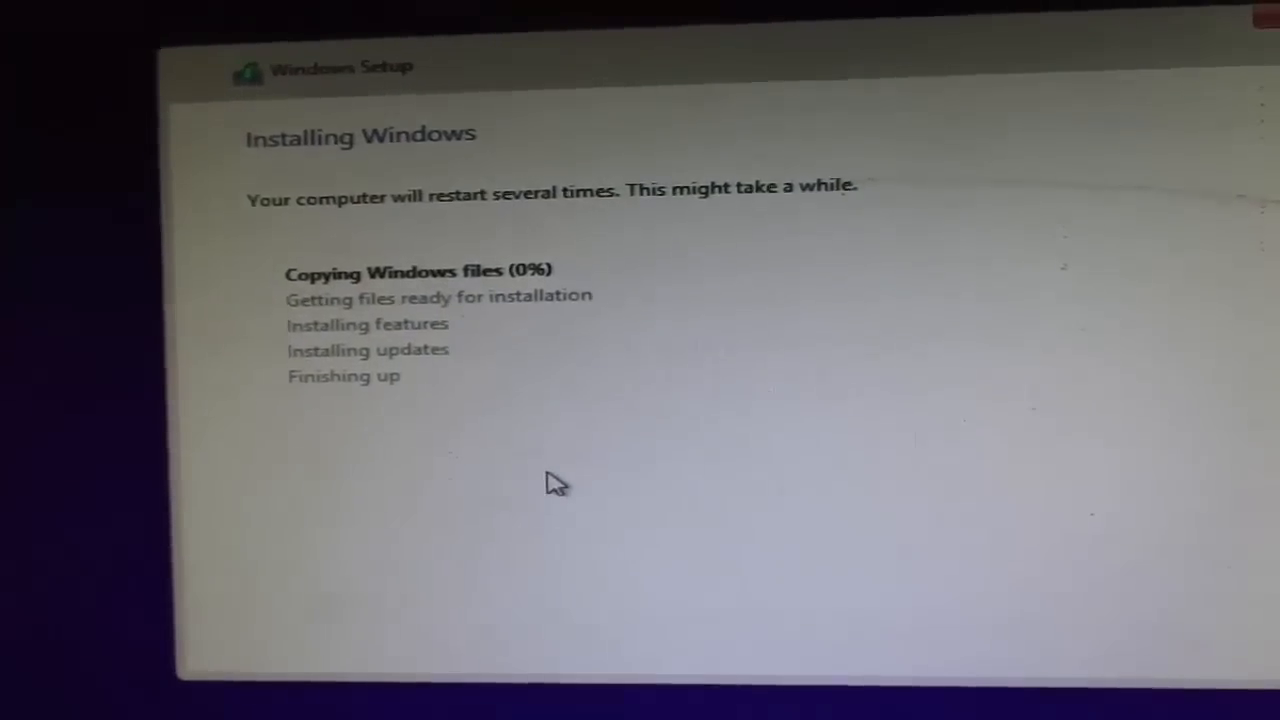